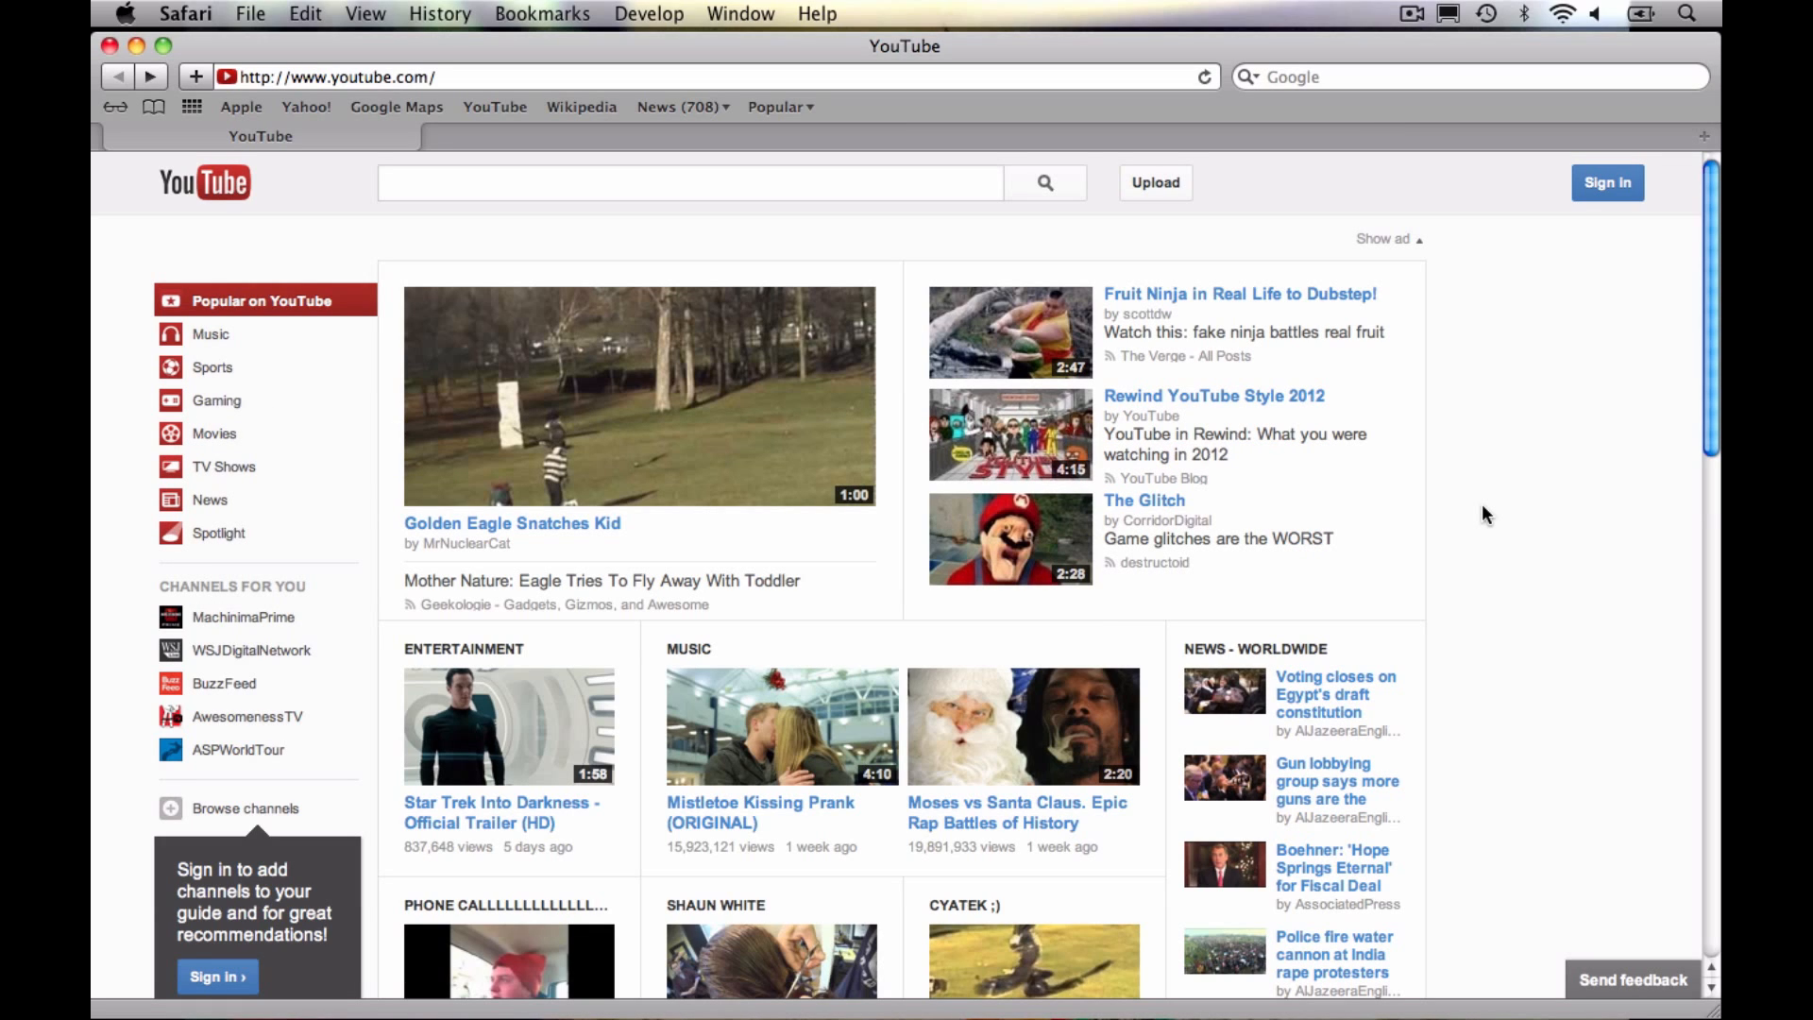
{"action": "mouse_move", "coordinate": [1541, 429]}
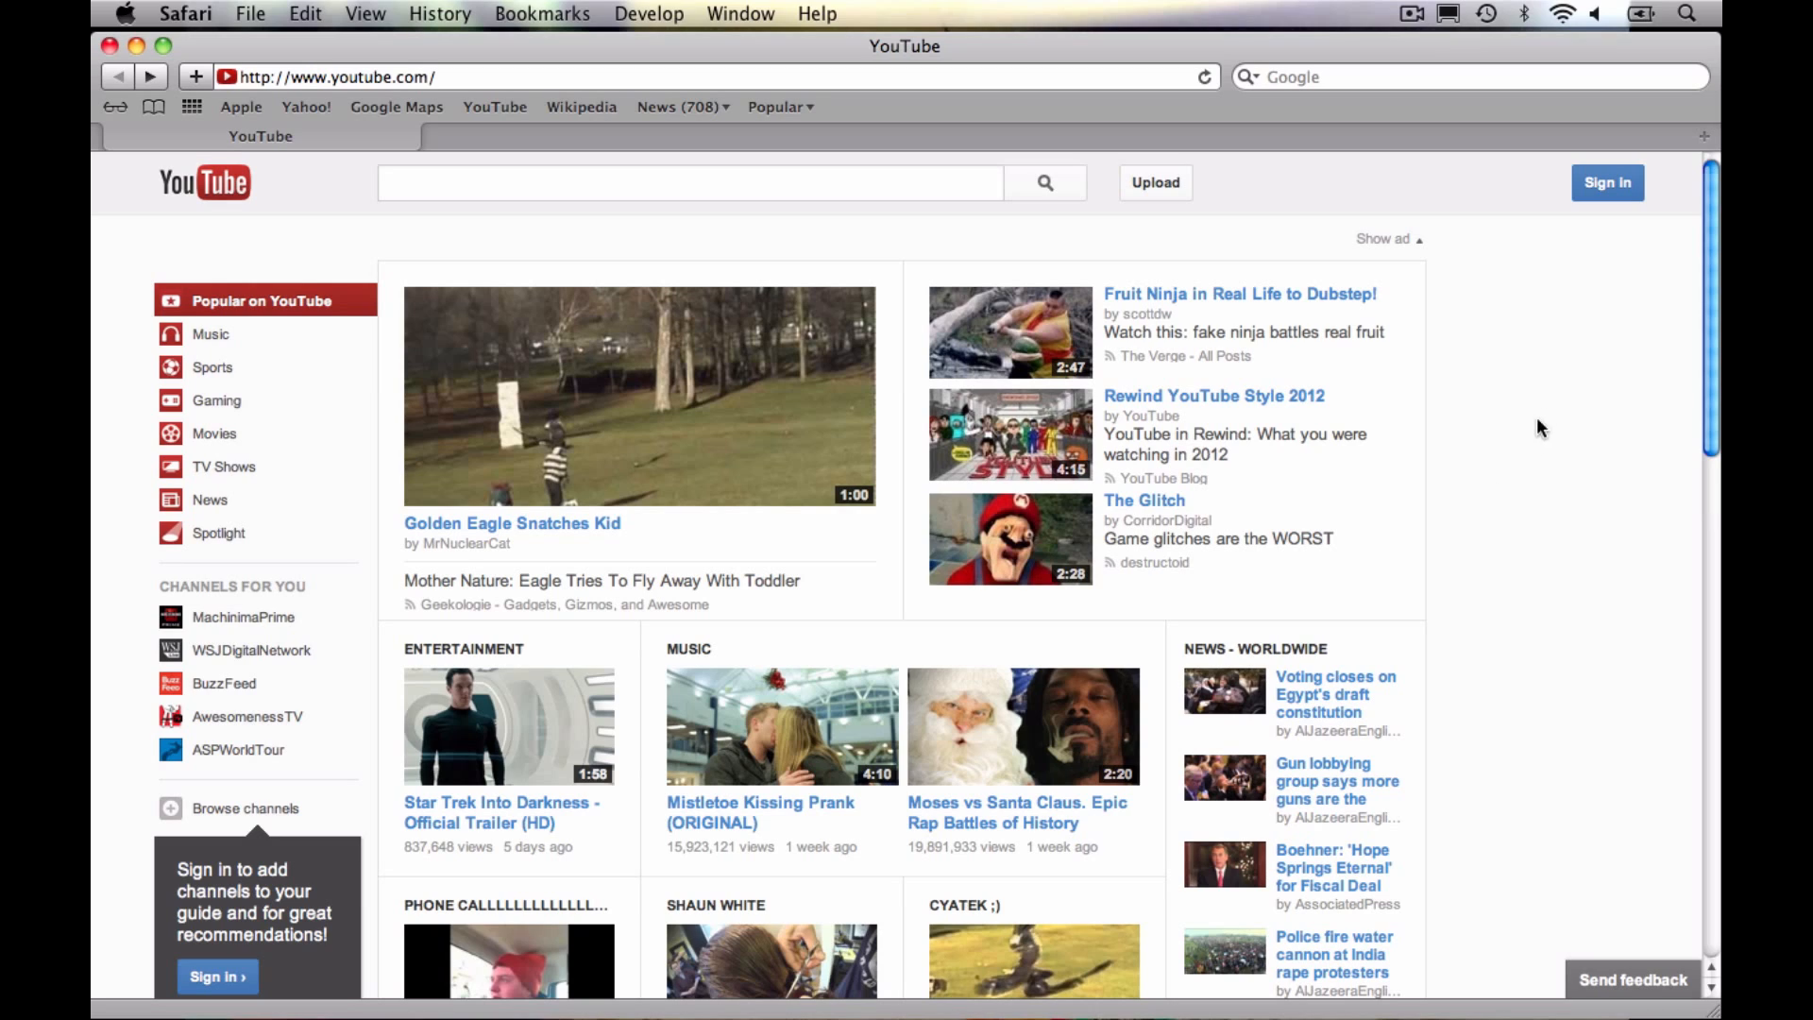
{"action": "mouse_move", "coordinate": [1526, 224]}
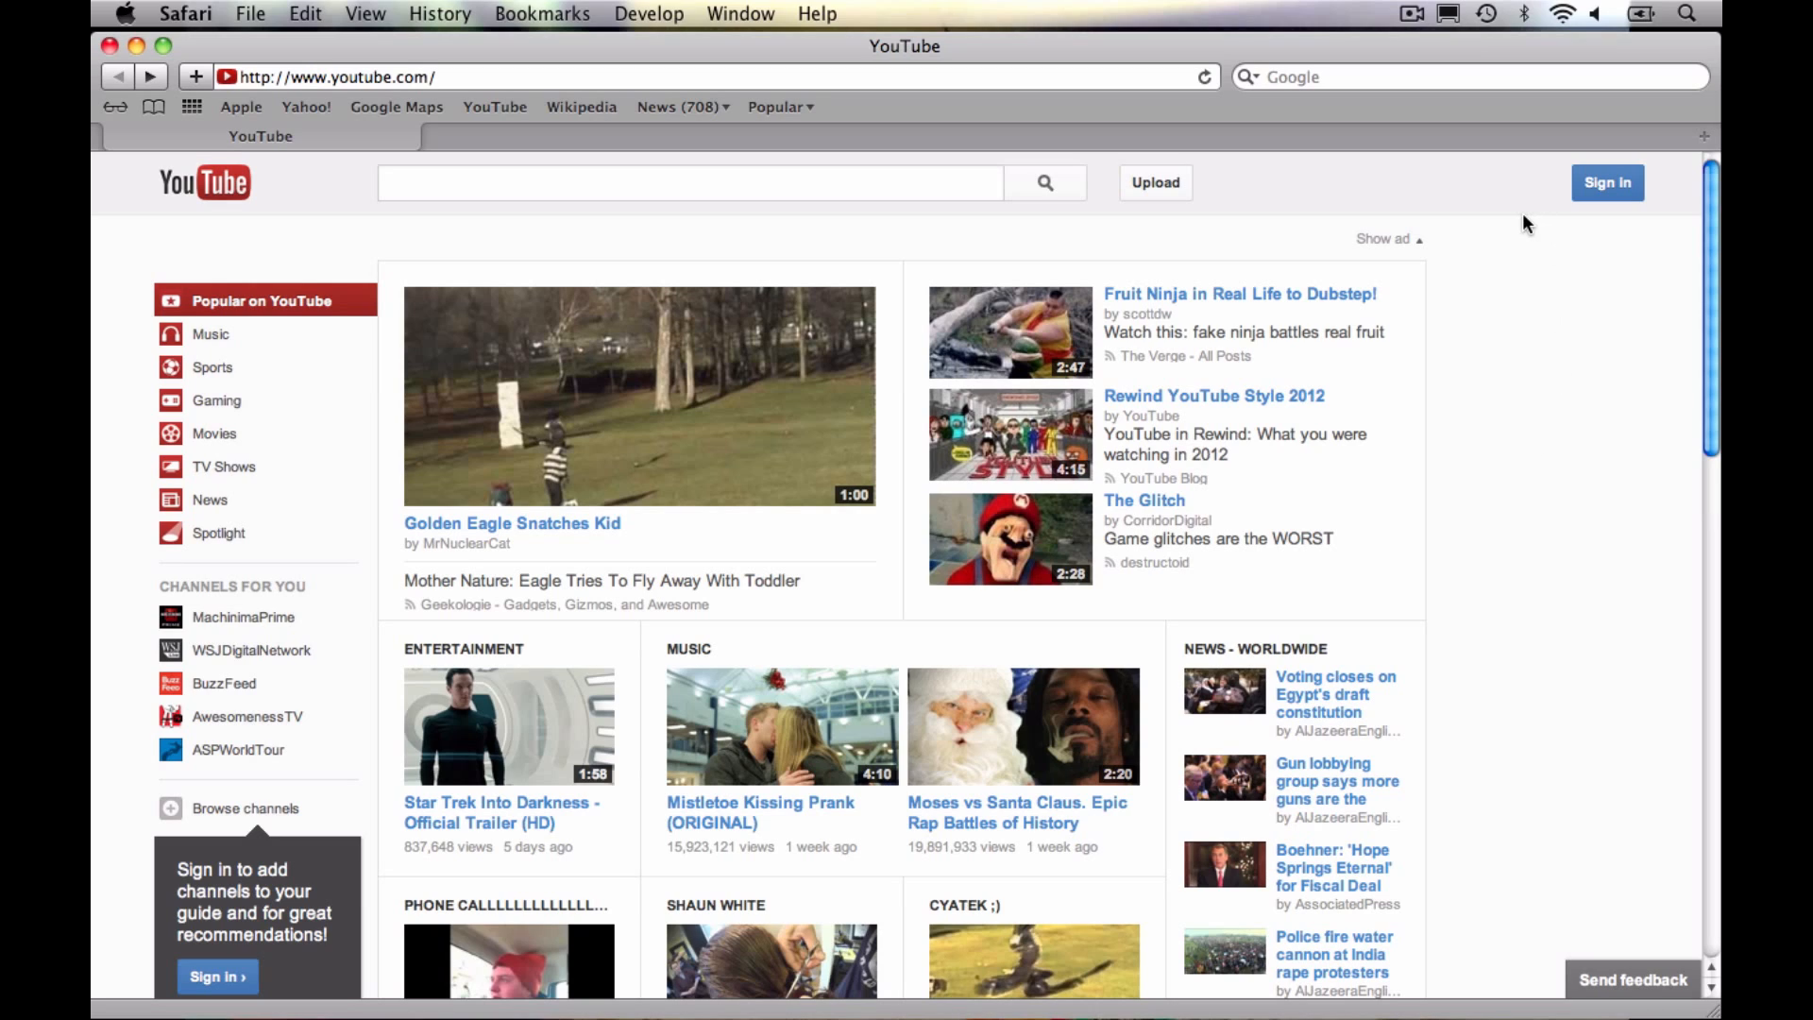
{"action": "mouse_move", "coordinate": [1606, 183]}
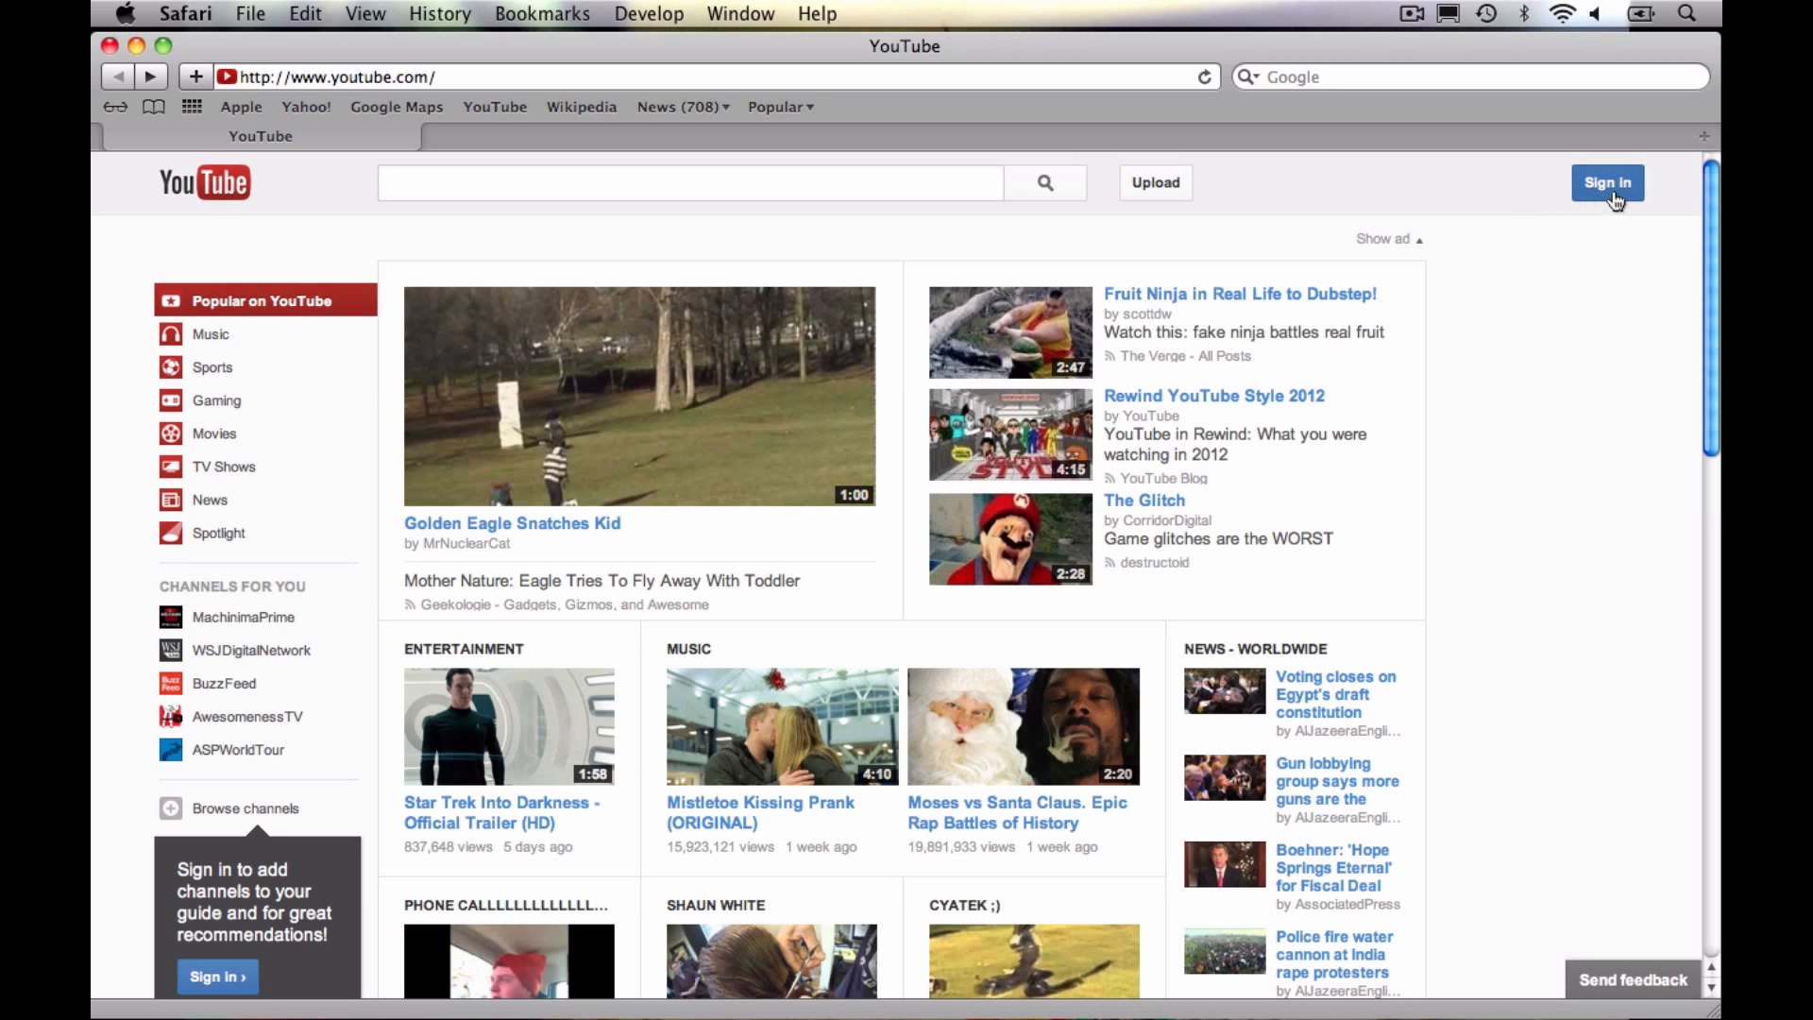
{"action": "mouse_move", "coordinate": [1634, 276]}
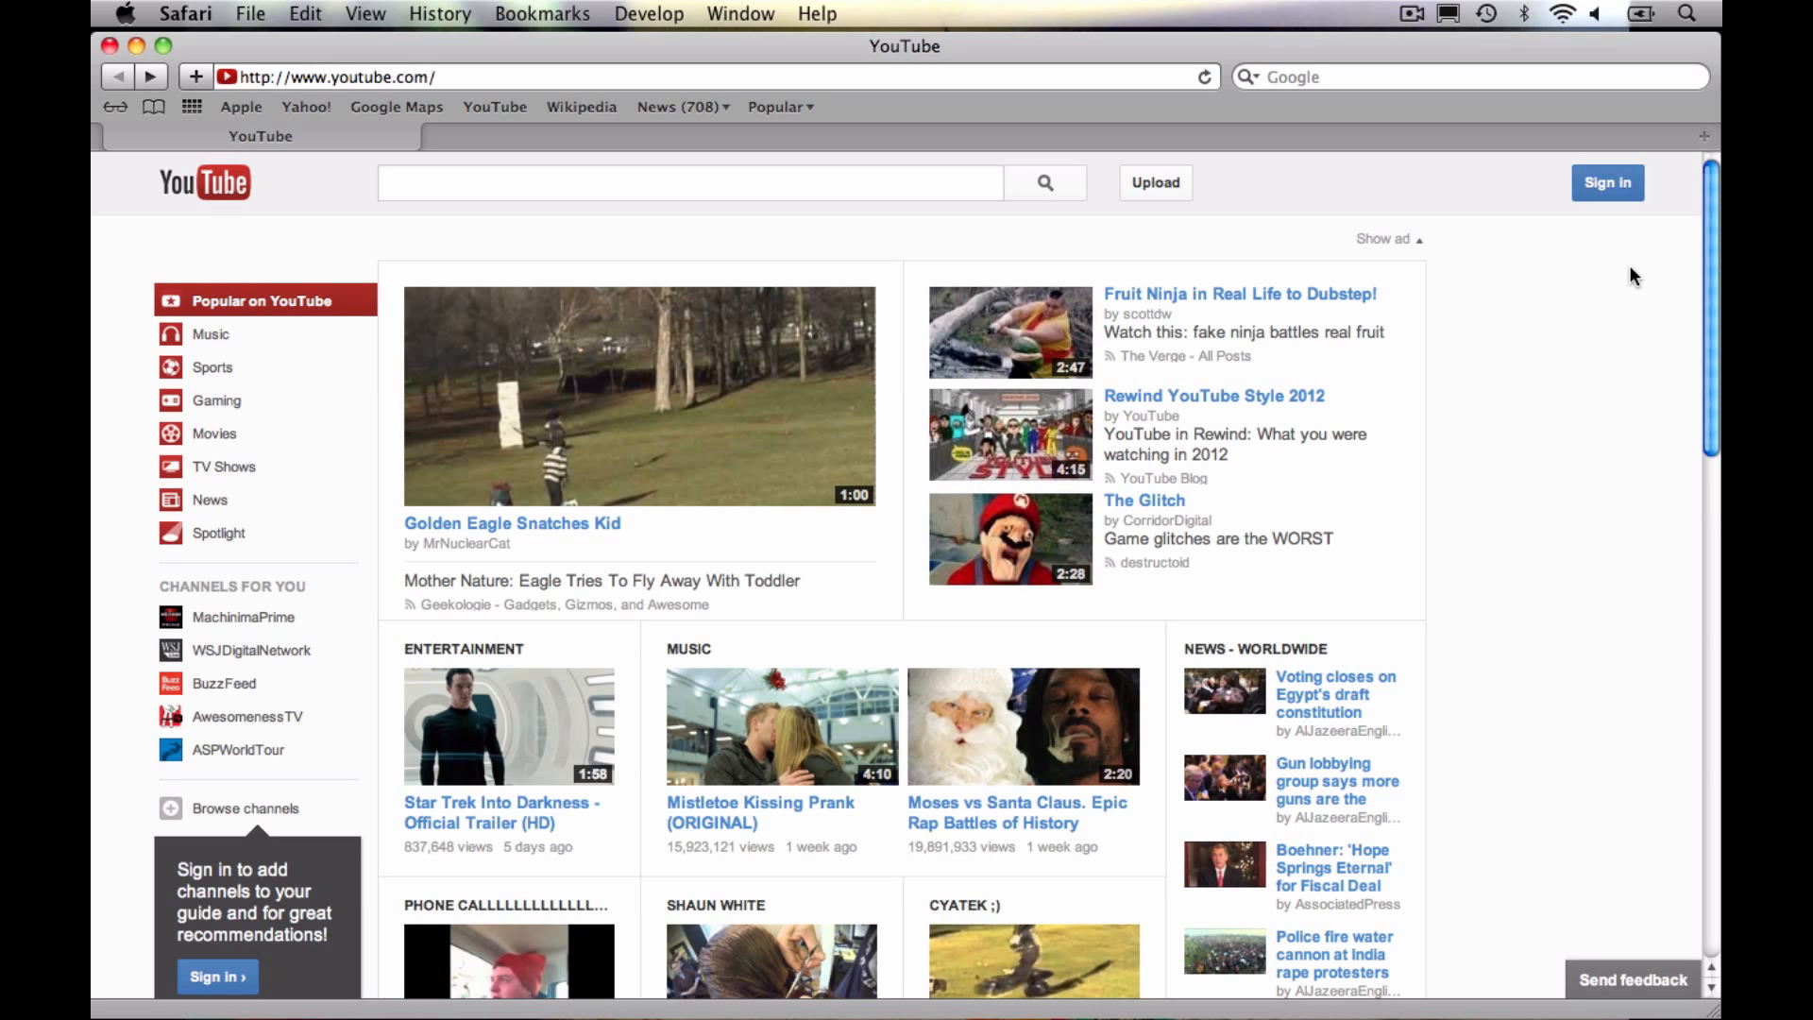
{"action": "mouse_move", "coordinate": [1576, 287]}
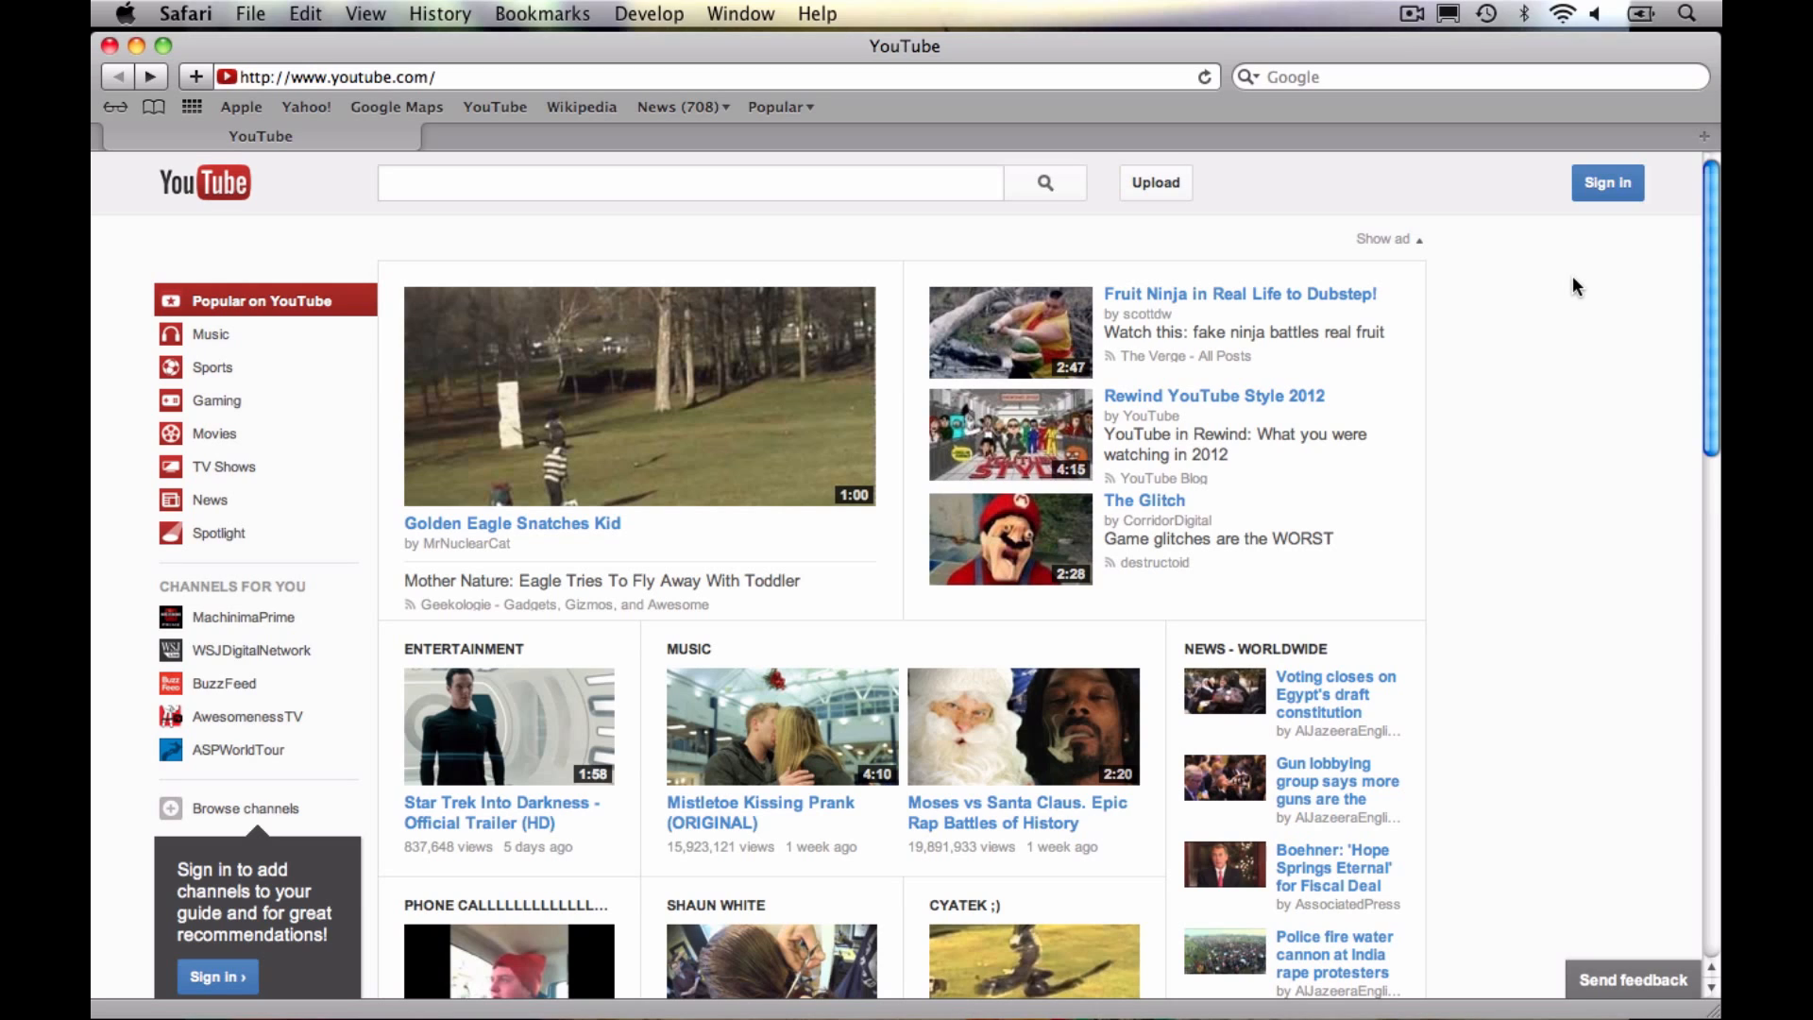
{"action": "mouse_move", "coordinate": [1609, 195]}
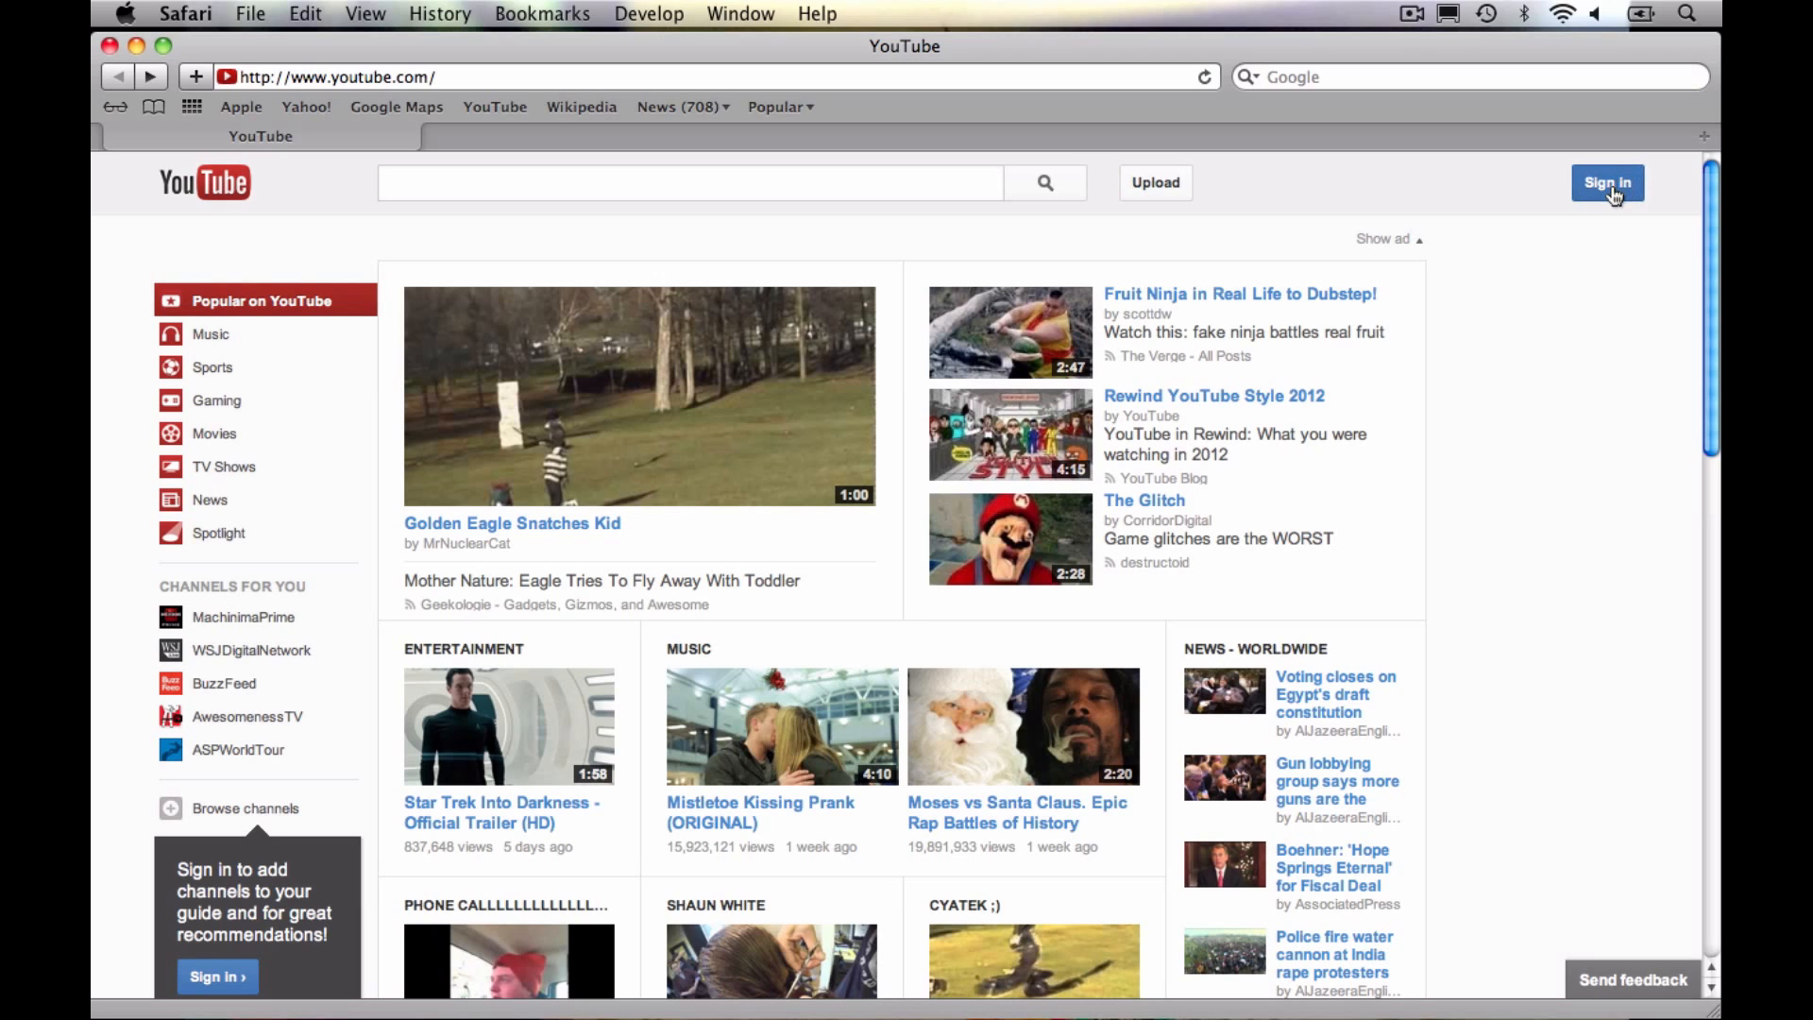
Step: Reach the Google Accounts sign-in page for YouTube and locate the Create an Account option
{"action": "left_click", "coordinate": [1606, 183]}
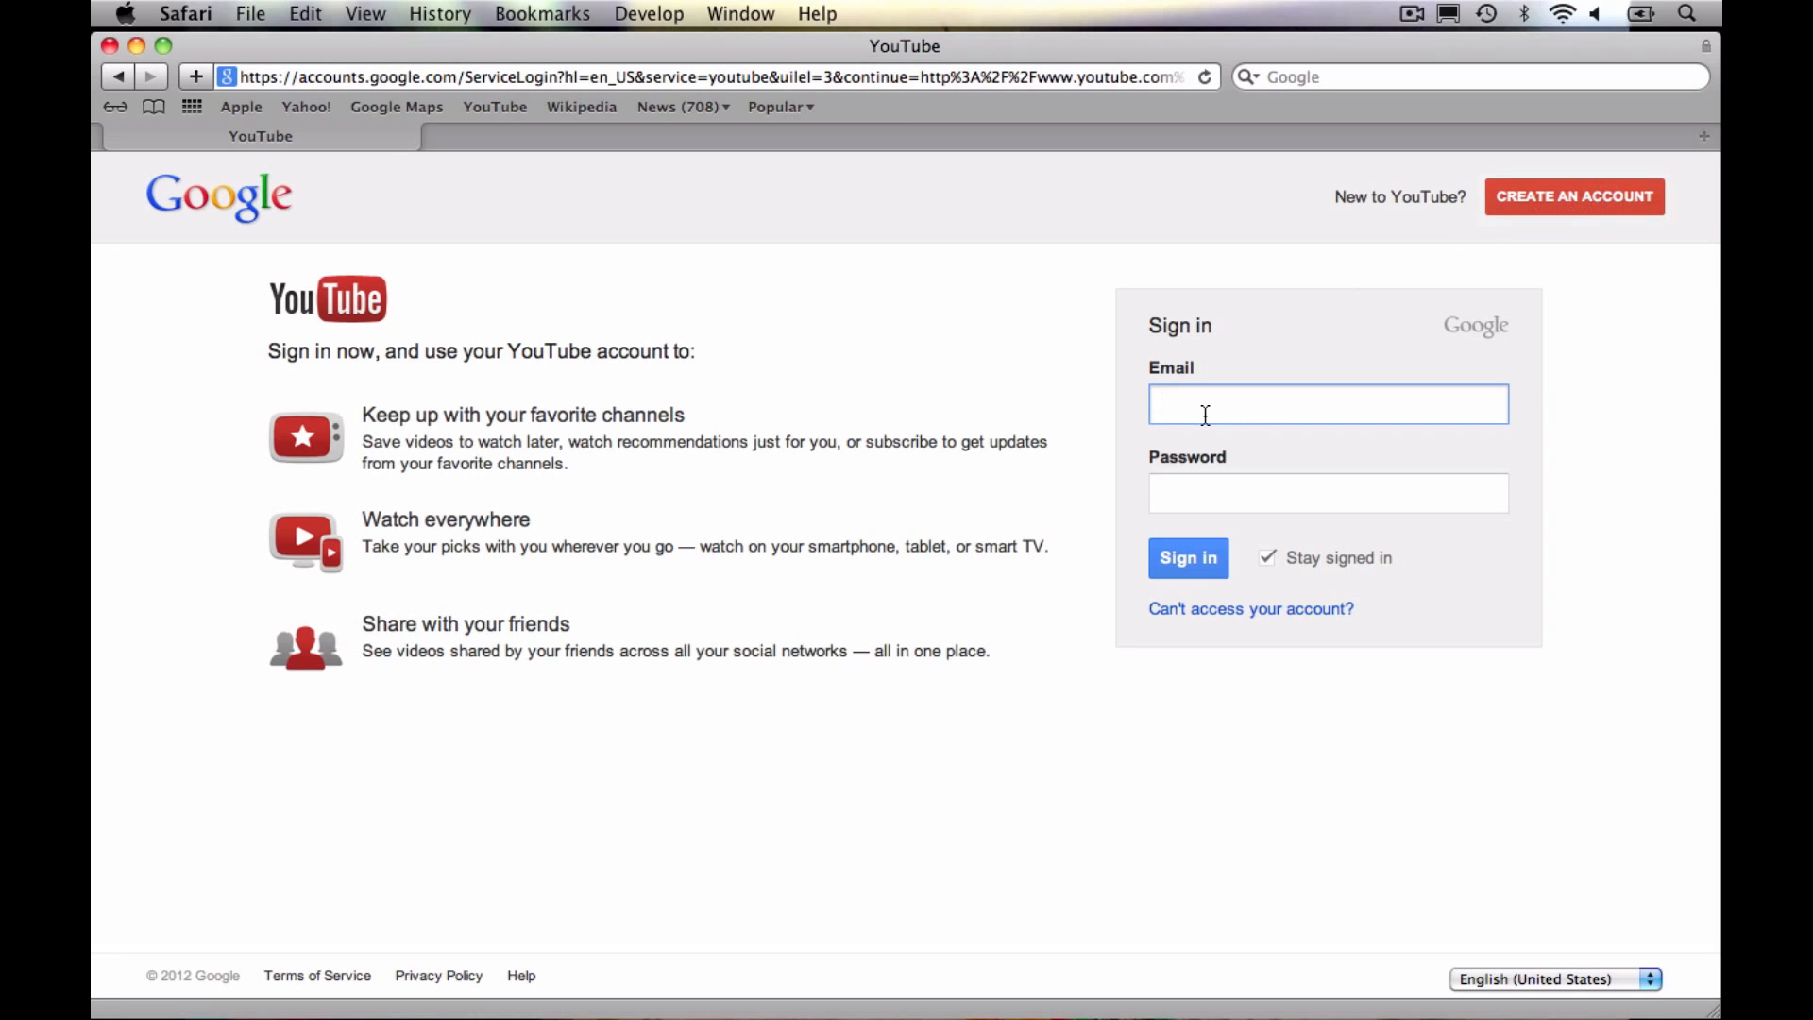
{"action": "left_click", "coordinate": [1328, 492]}
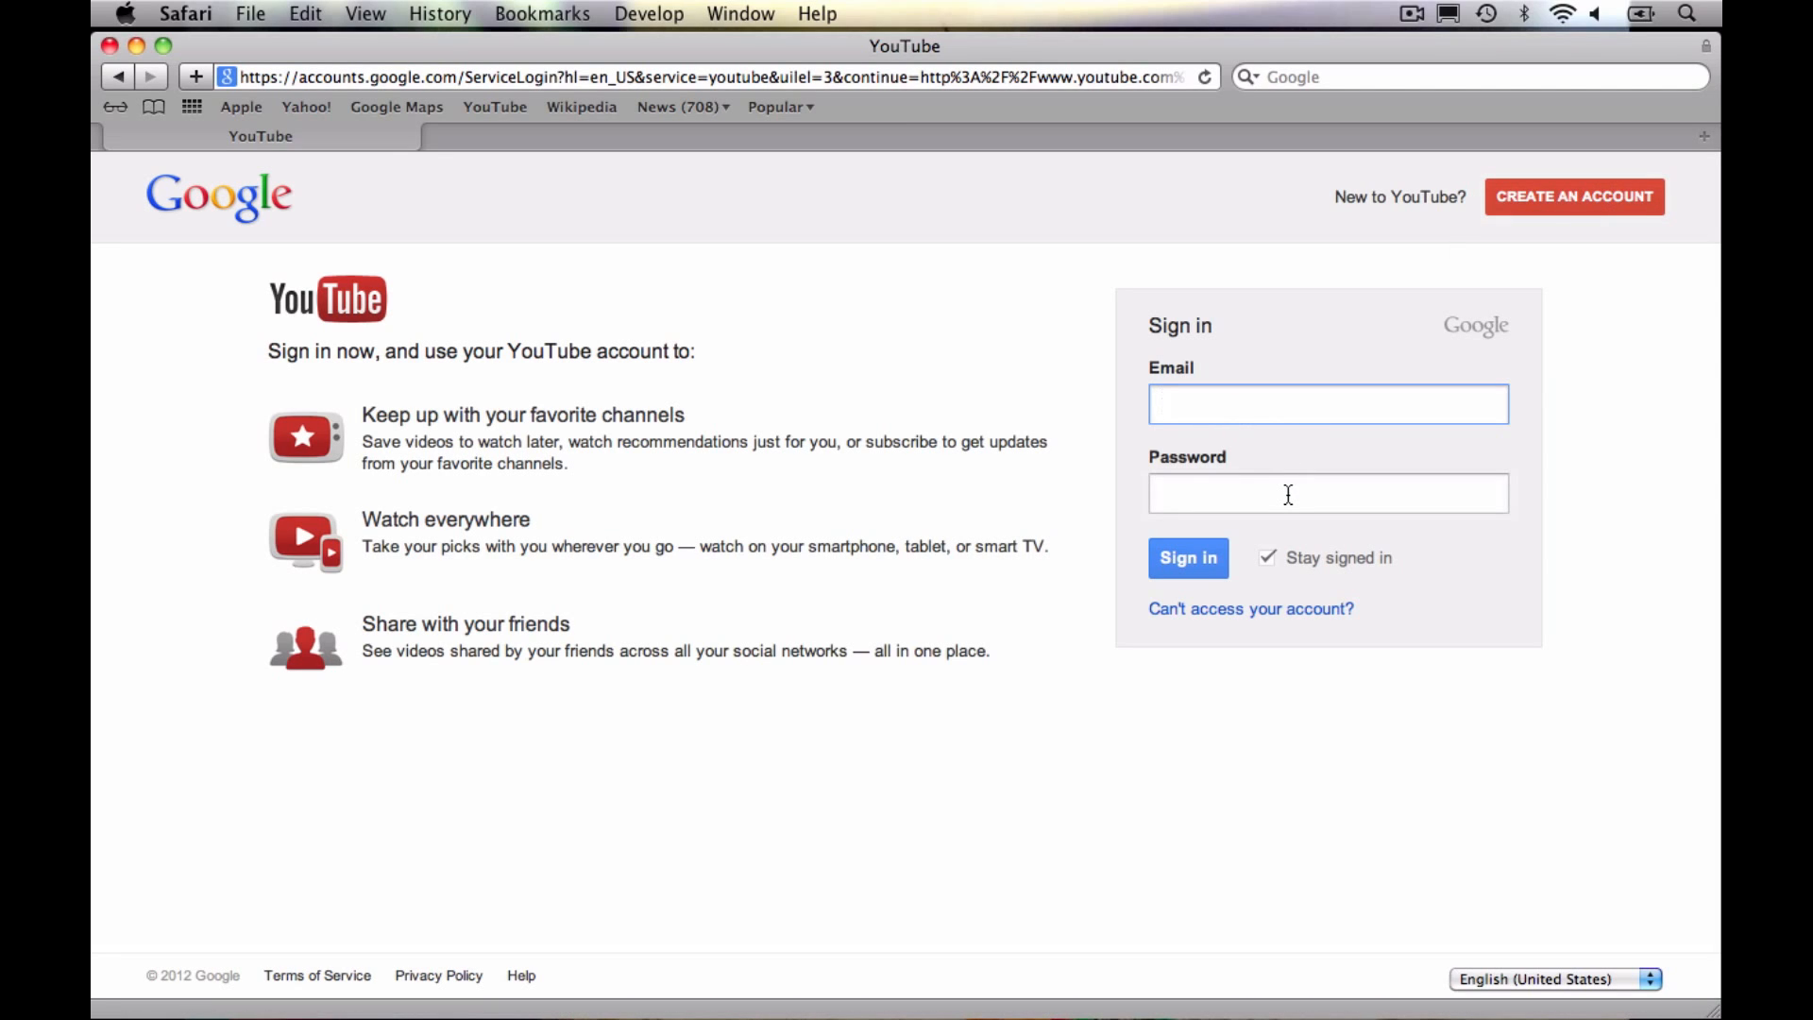
{"action": "mouse_move", "coordinate": [1370, 434]}
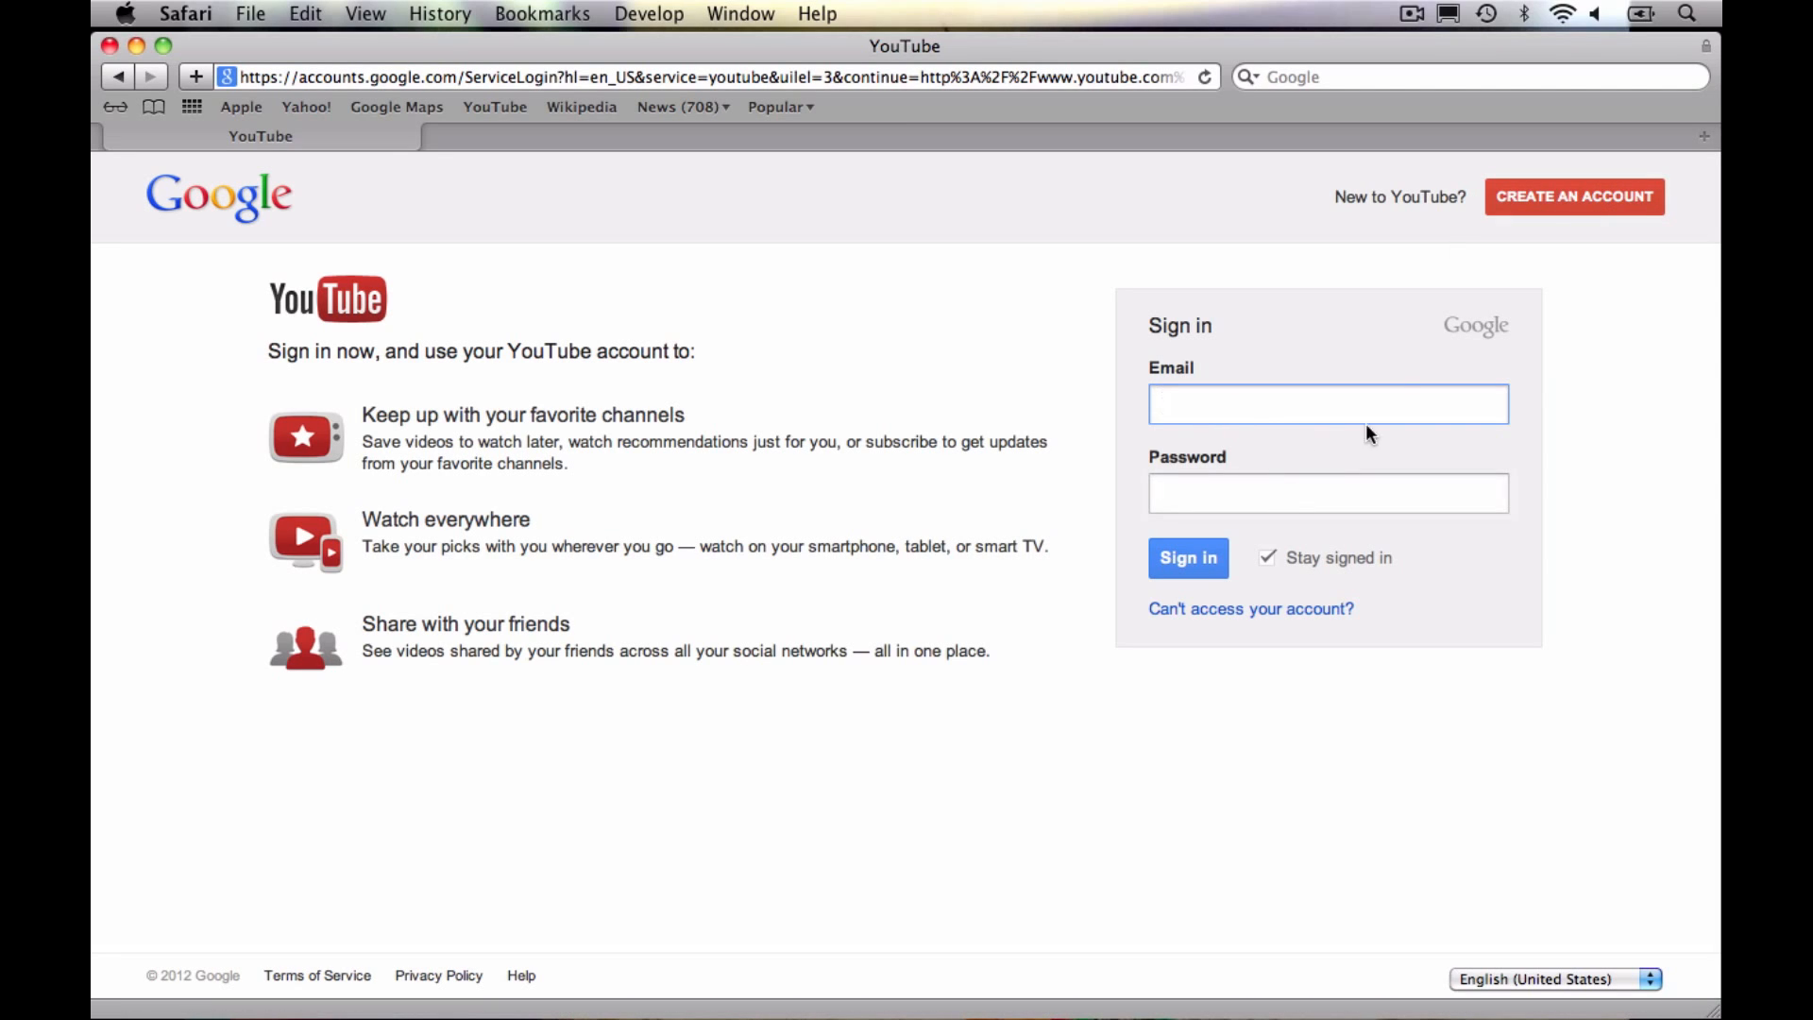
{"action": "mouse_move", "coordinate": [1469, 238]}
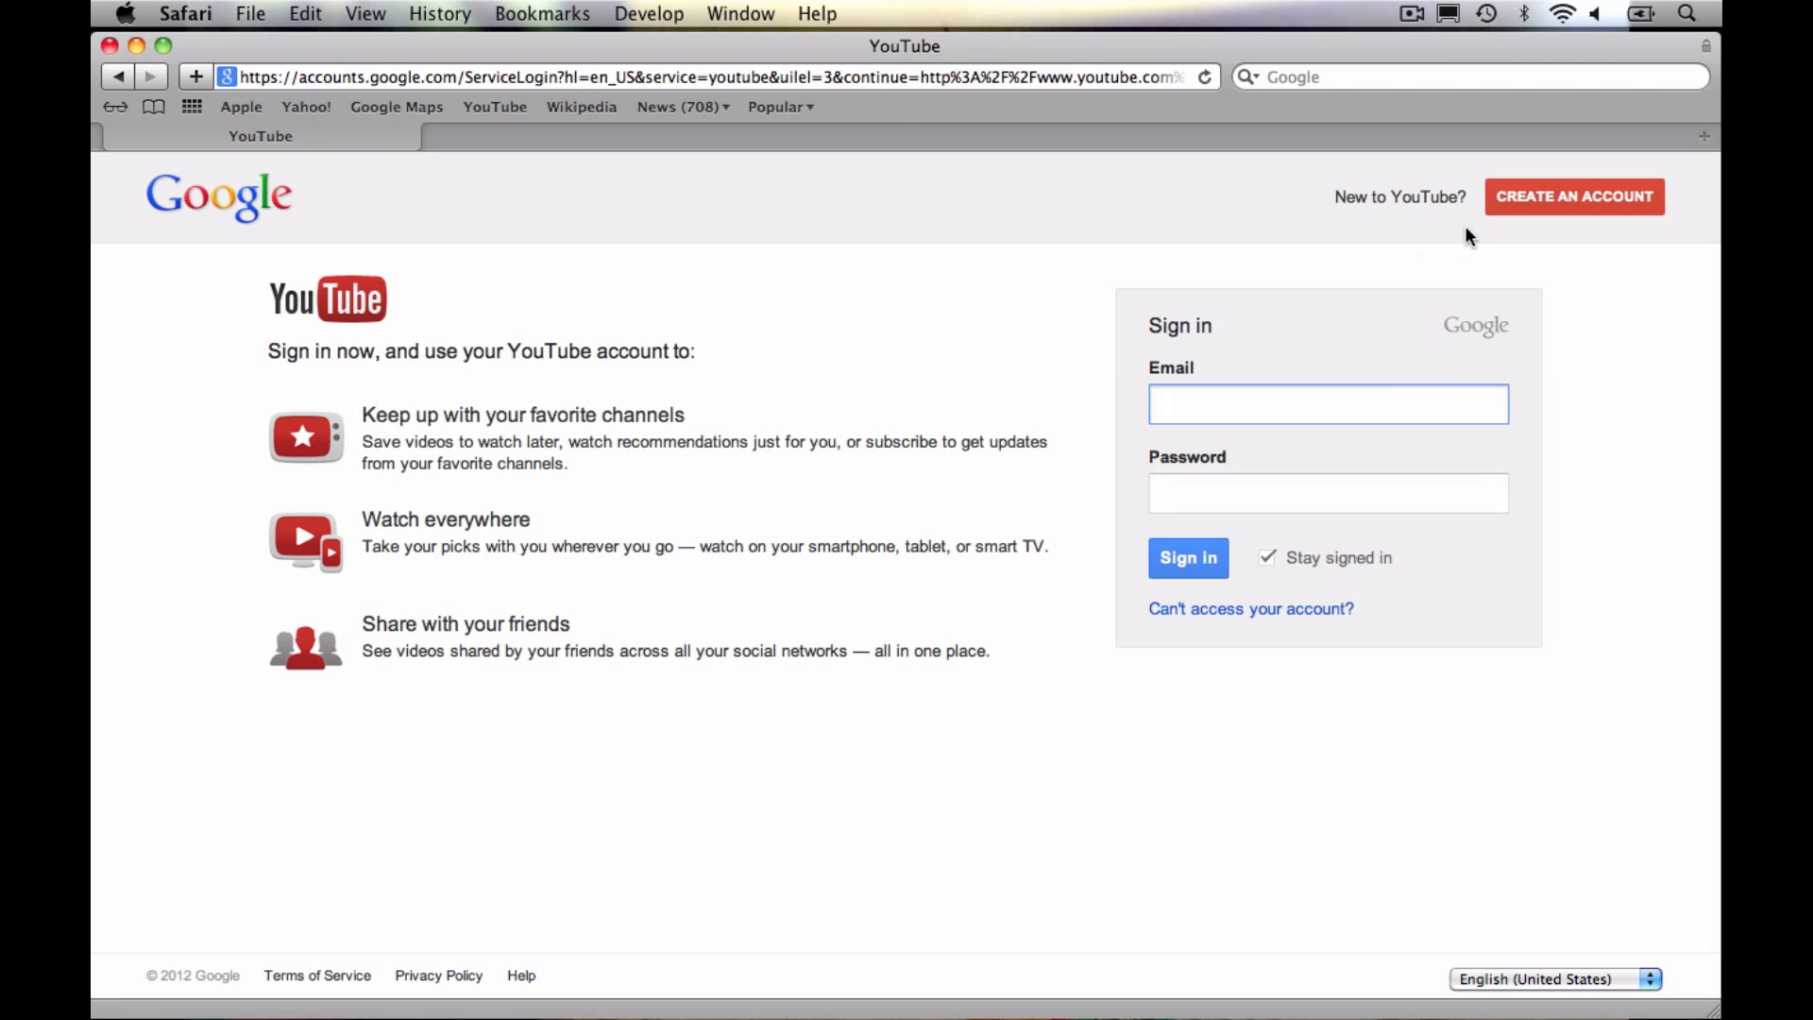
{"action": "mouse_move", "coordinate": [1537, 215]}
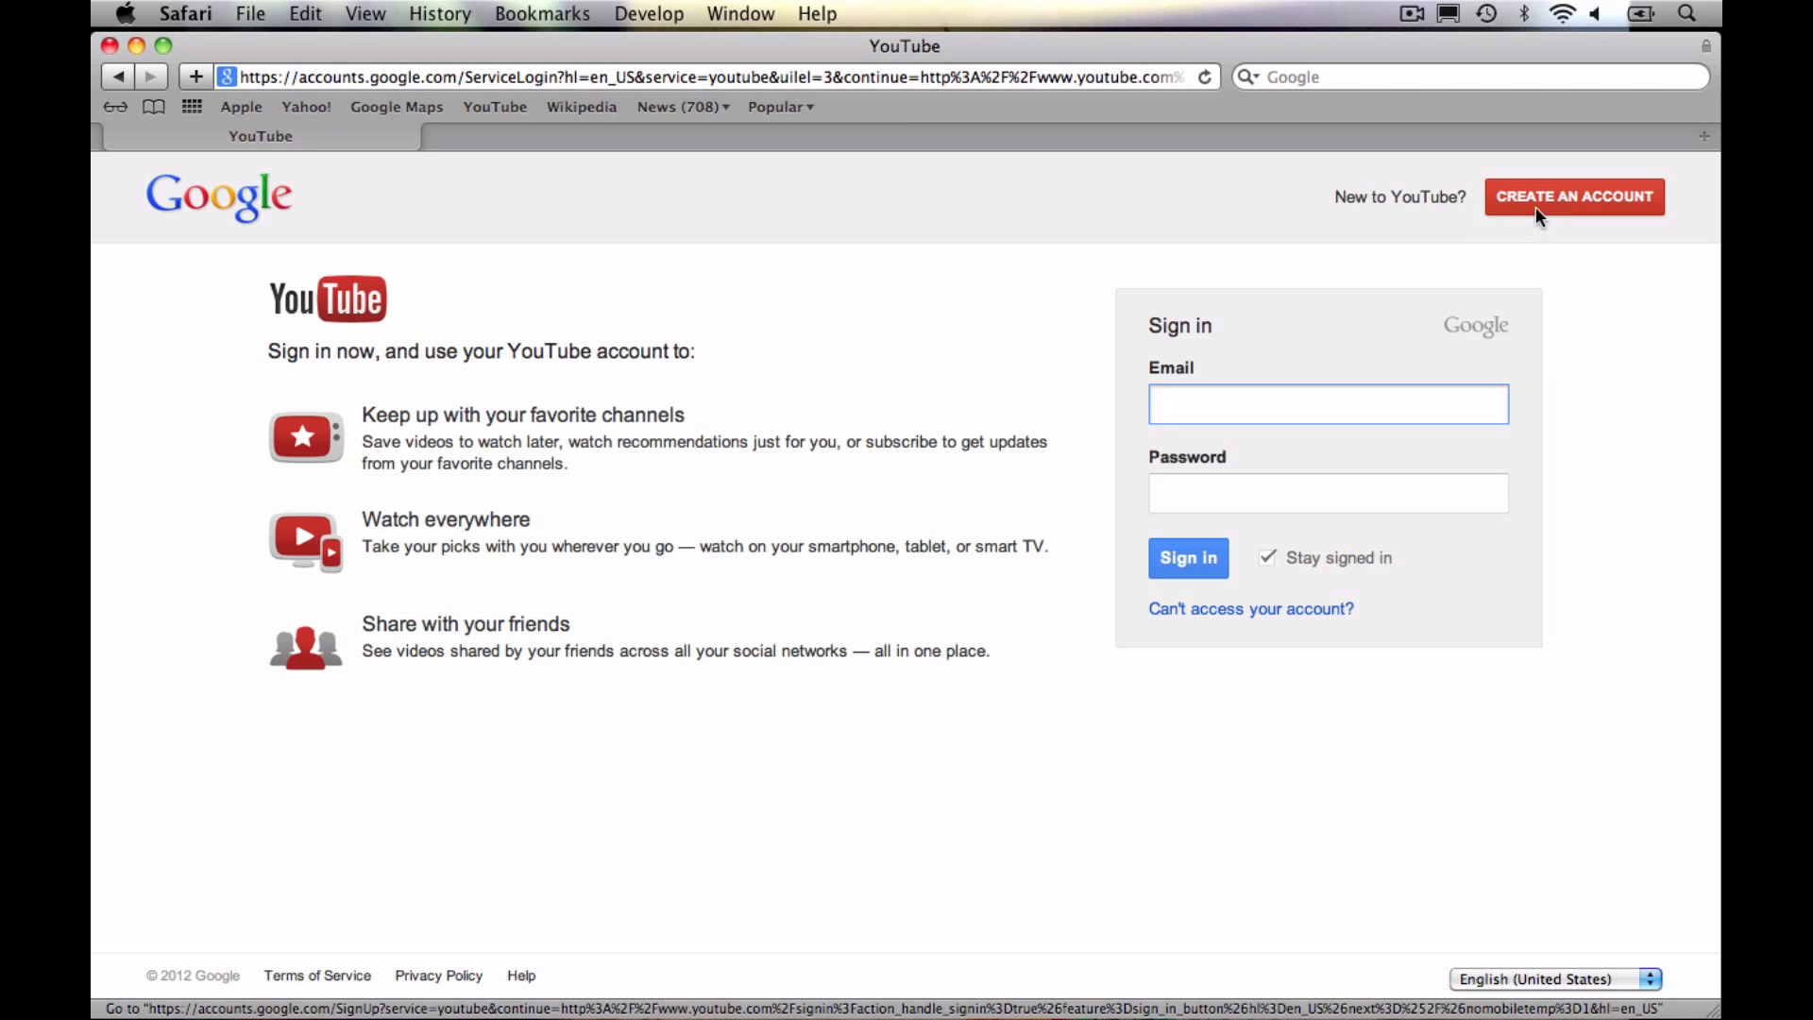
{"action": "mouse_move", "coordinate": [1575, 211]}
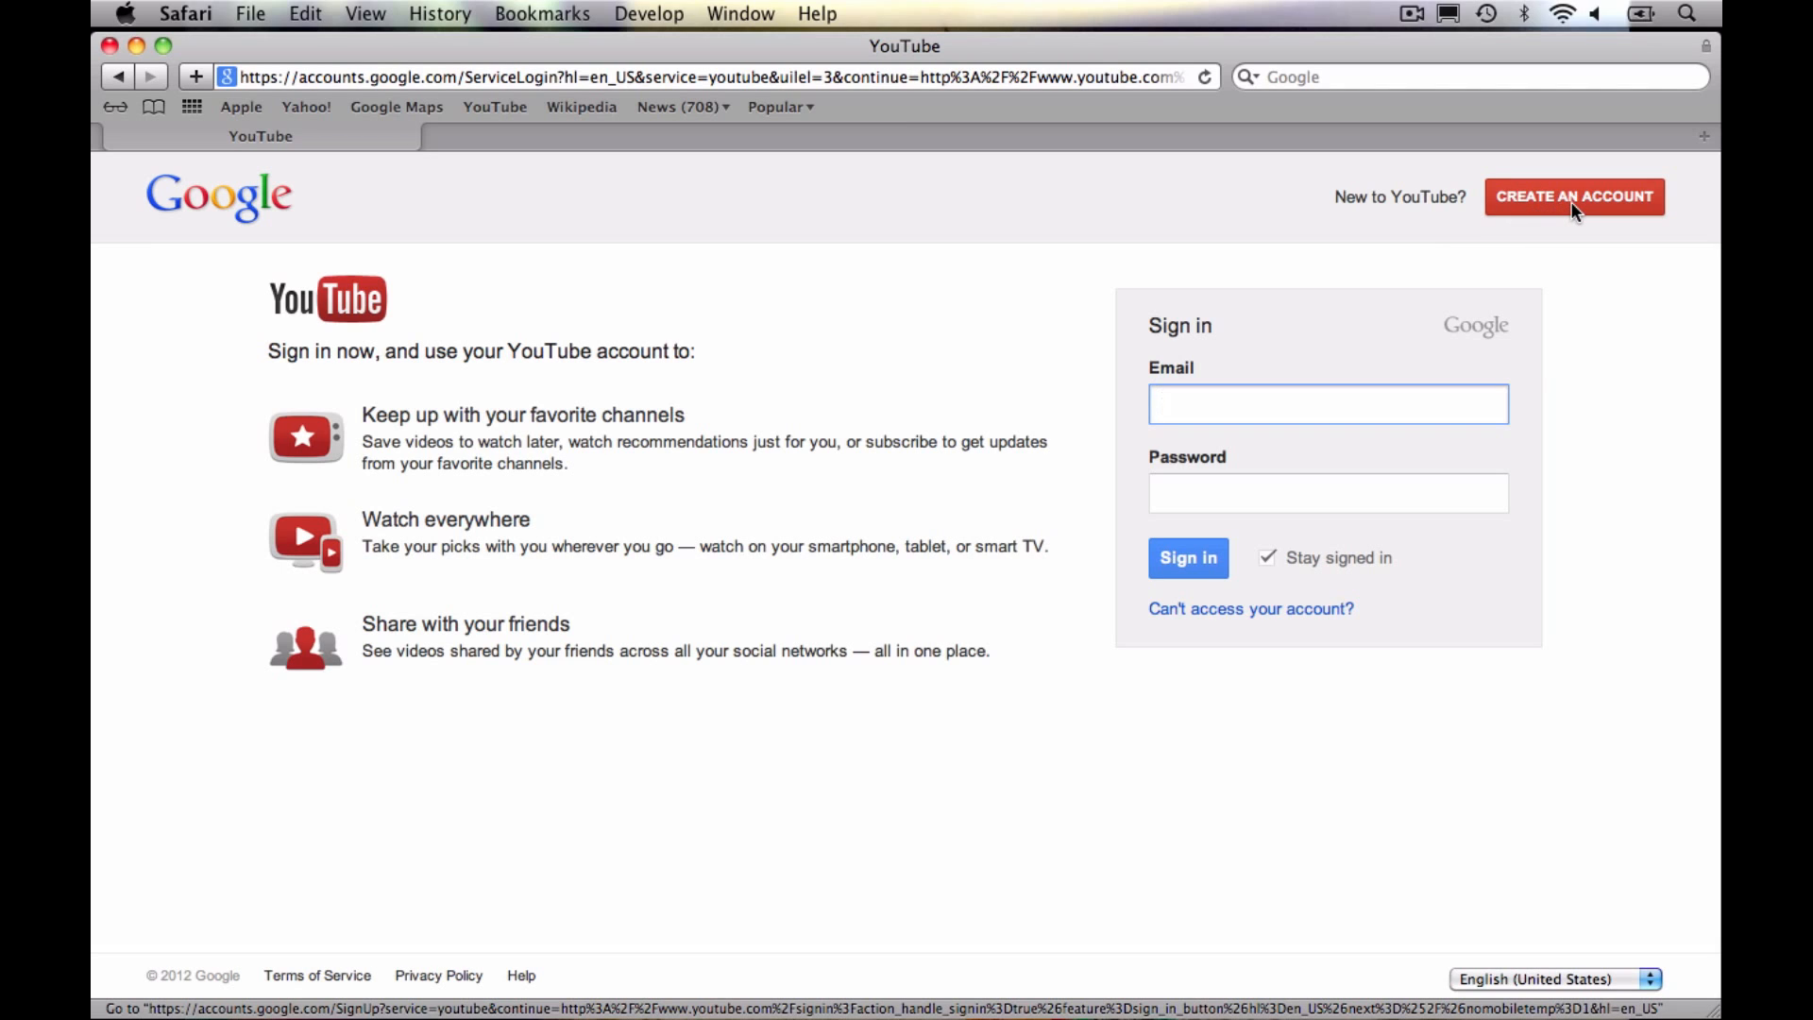
{"action": "left_click", "coordinate": [1573, 194]}
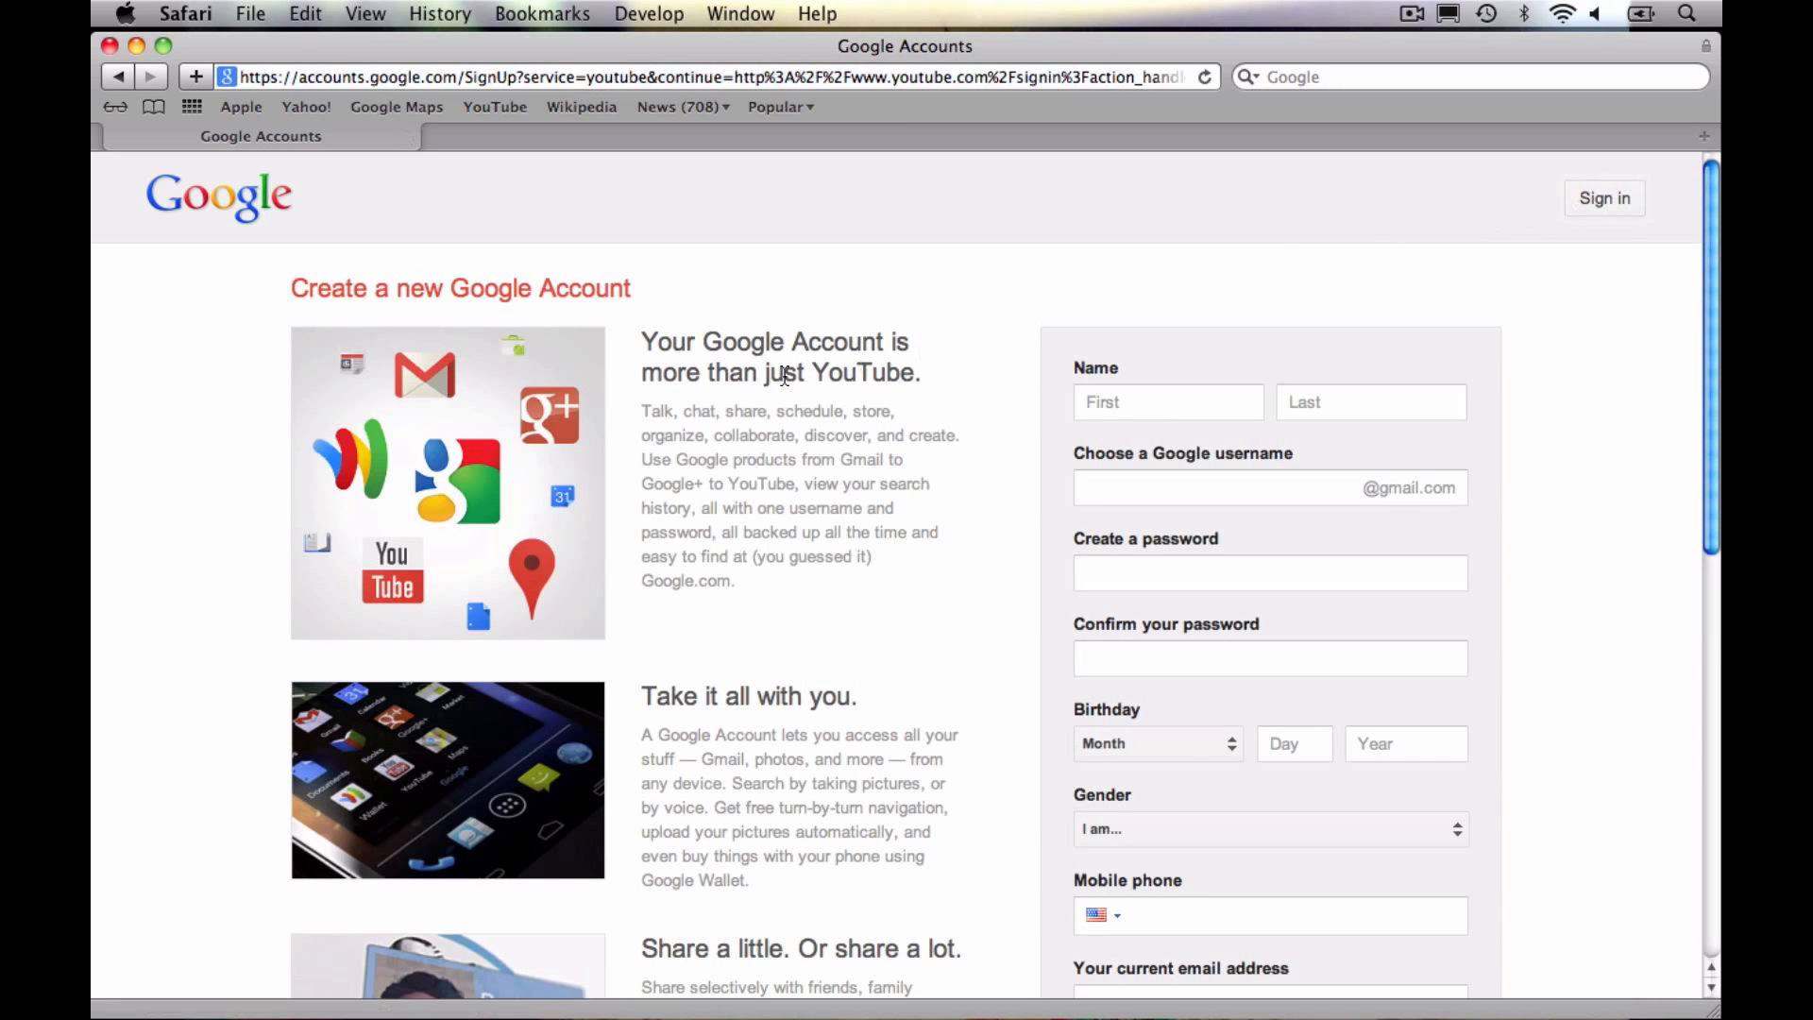
{"action": "mouse_move", "coordinate": [693, 321]}
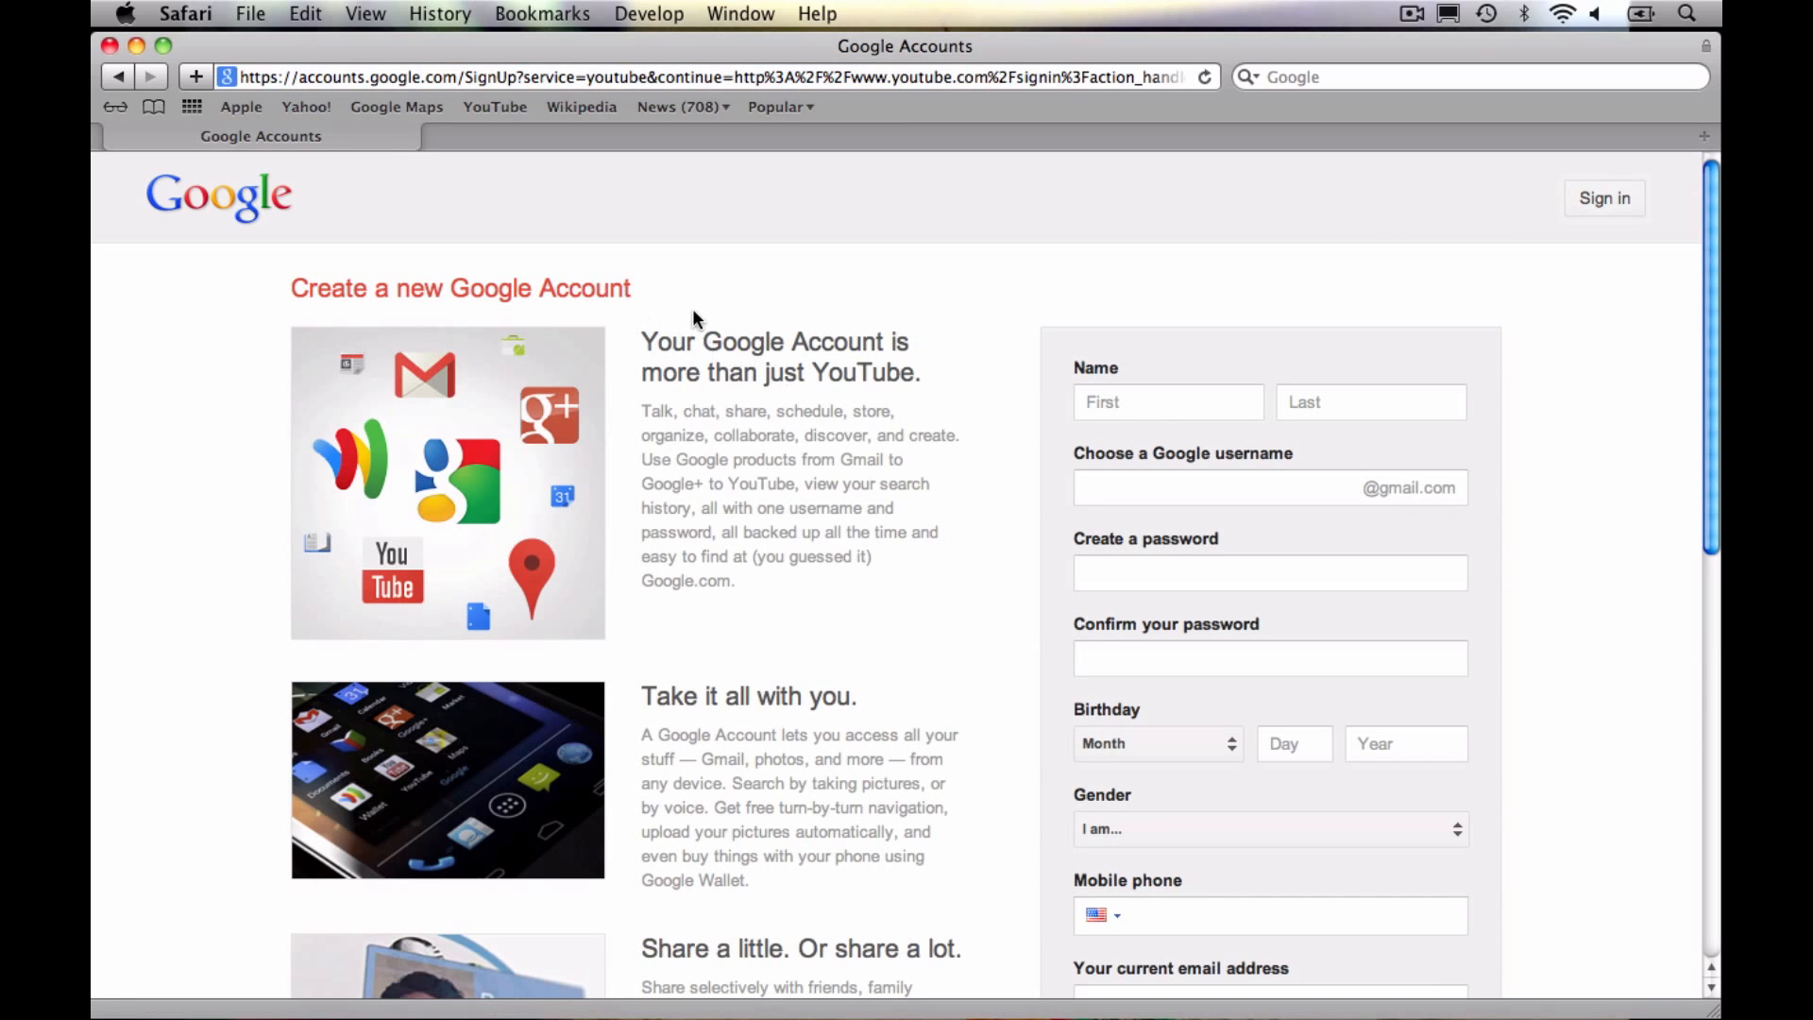
{"action": "mouse_move", "coordinate": [706, 323]}
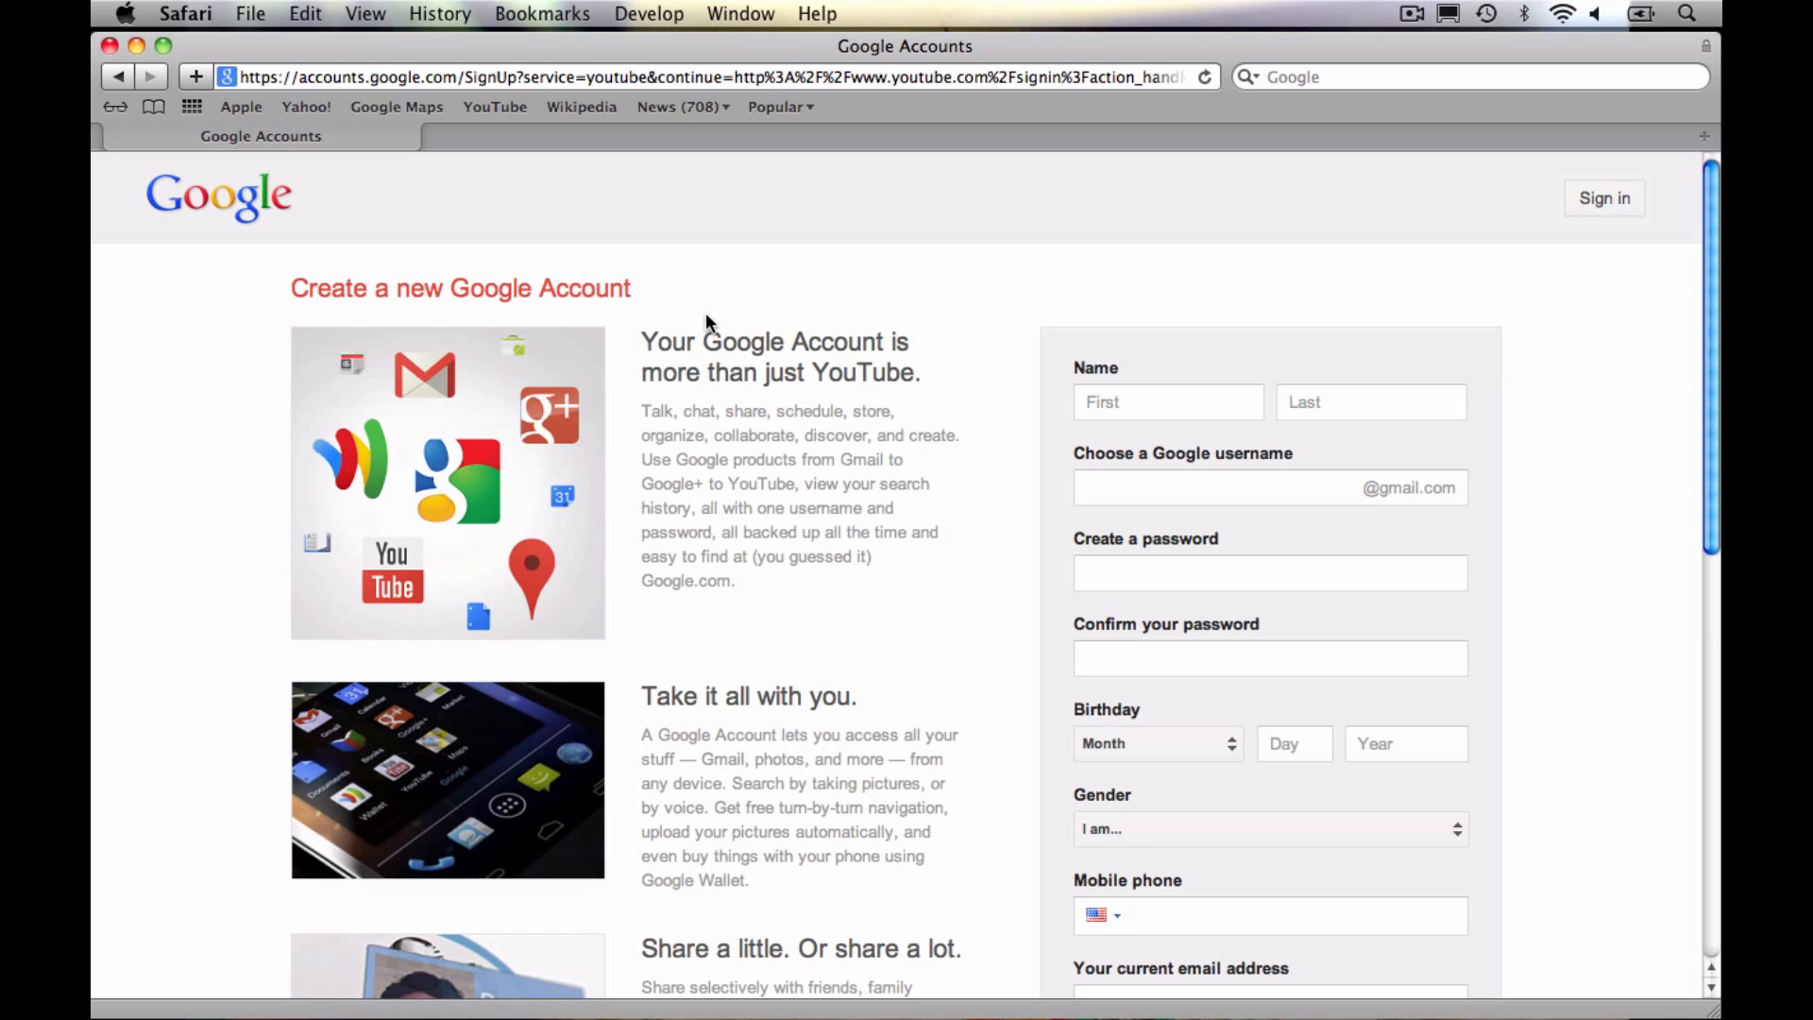
{"action": "mouse_move", "coordinate": [873, 378]}
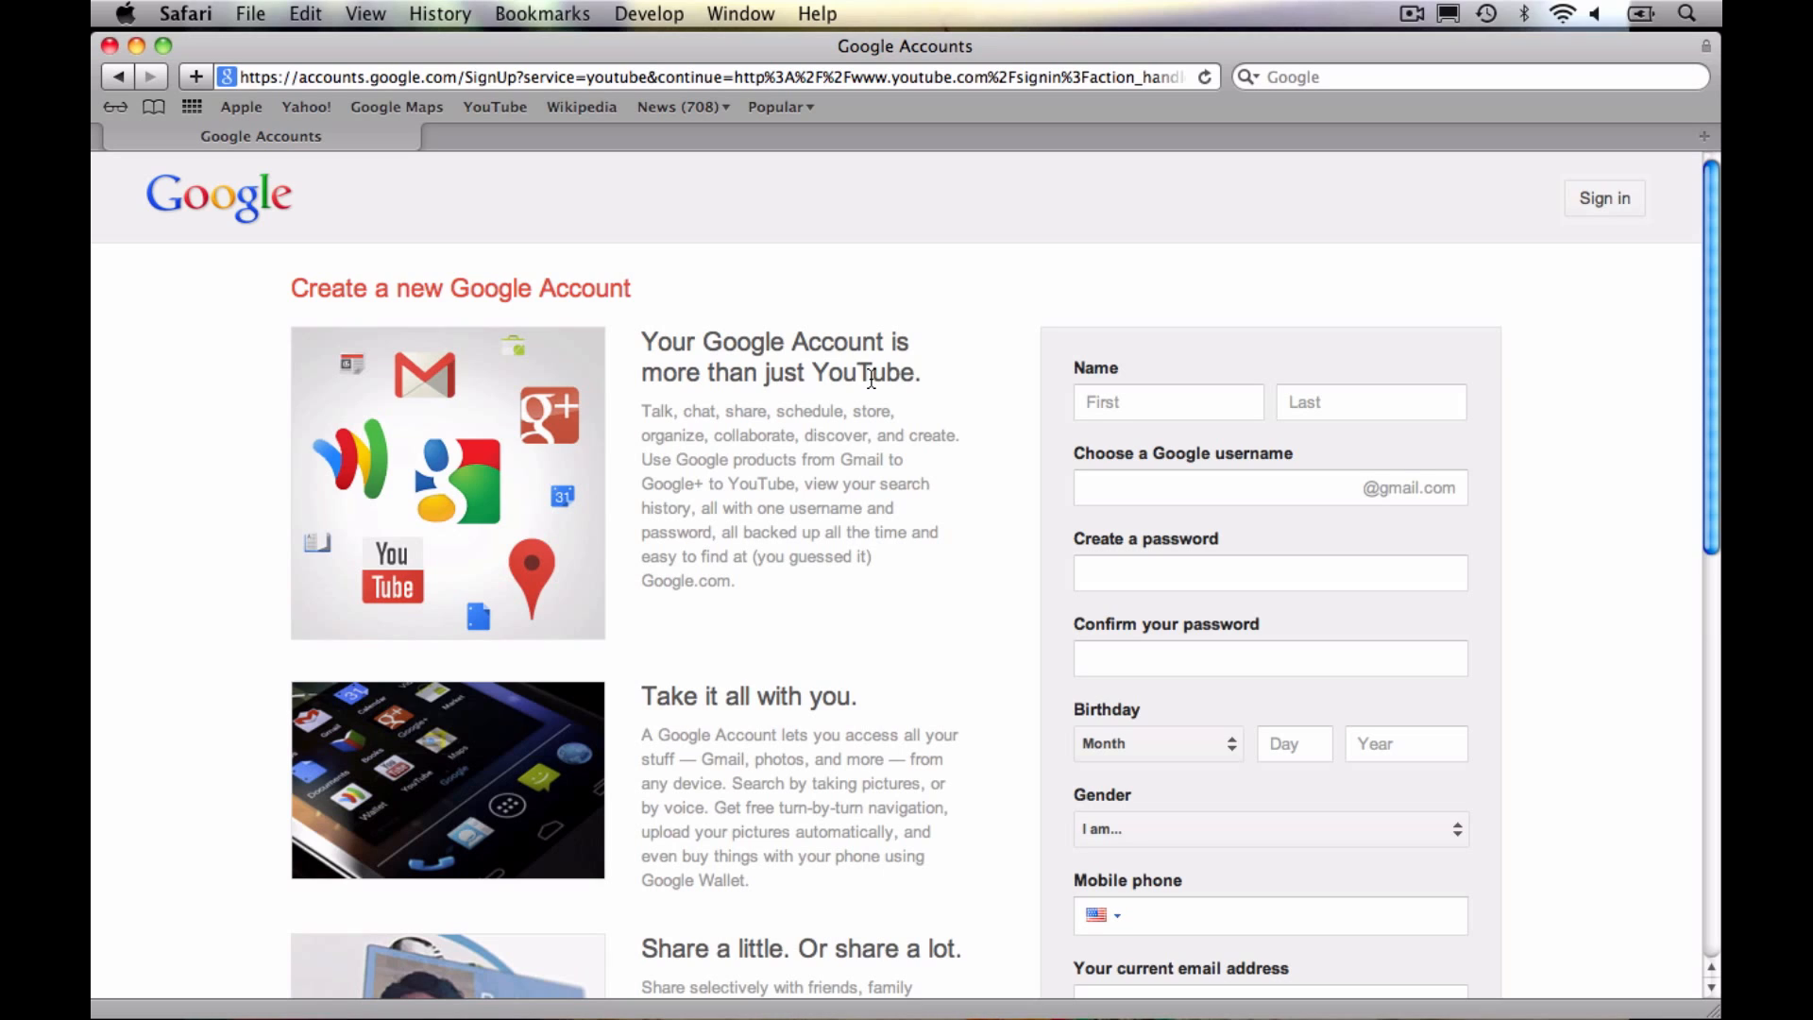
{"action": "mouse_move", "coordinate": [890, 368]}
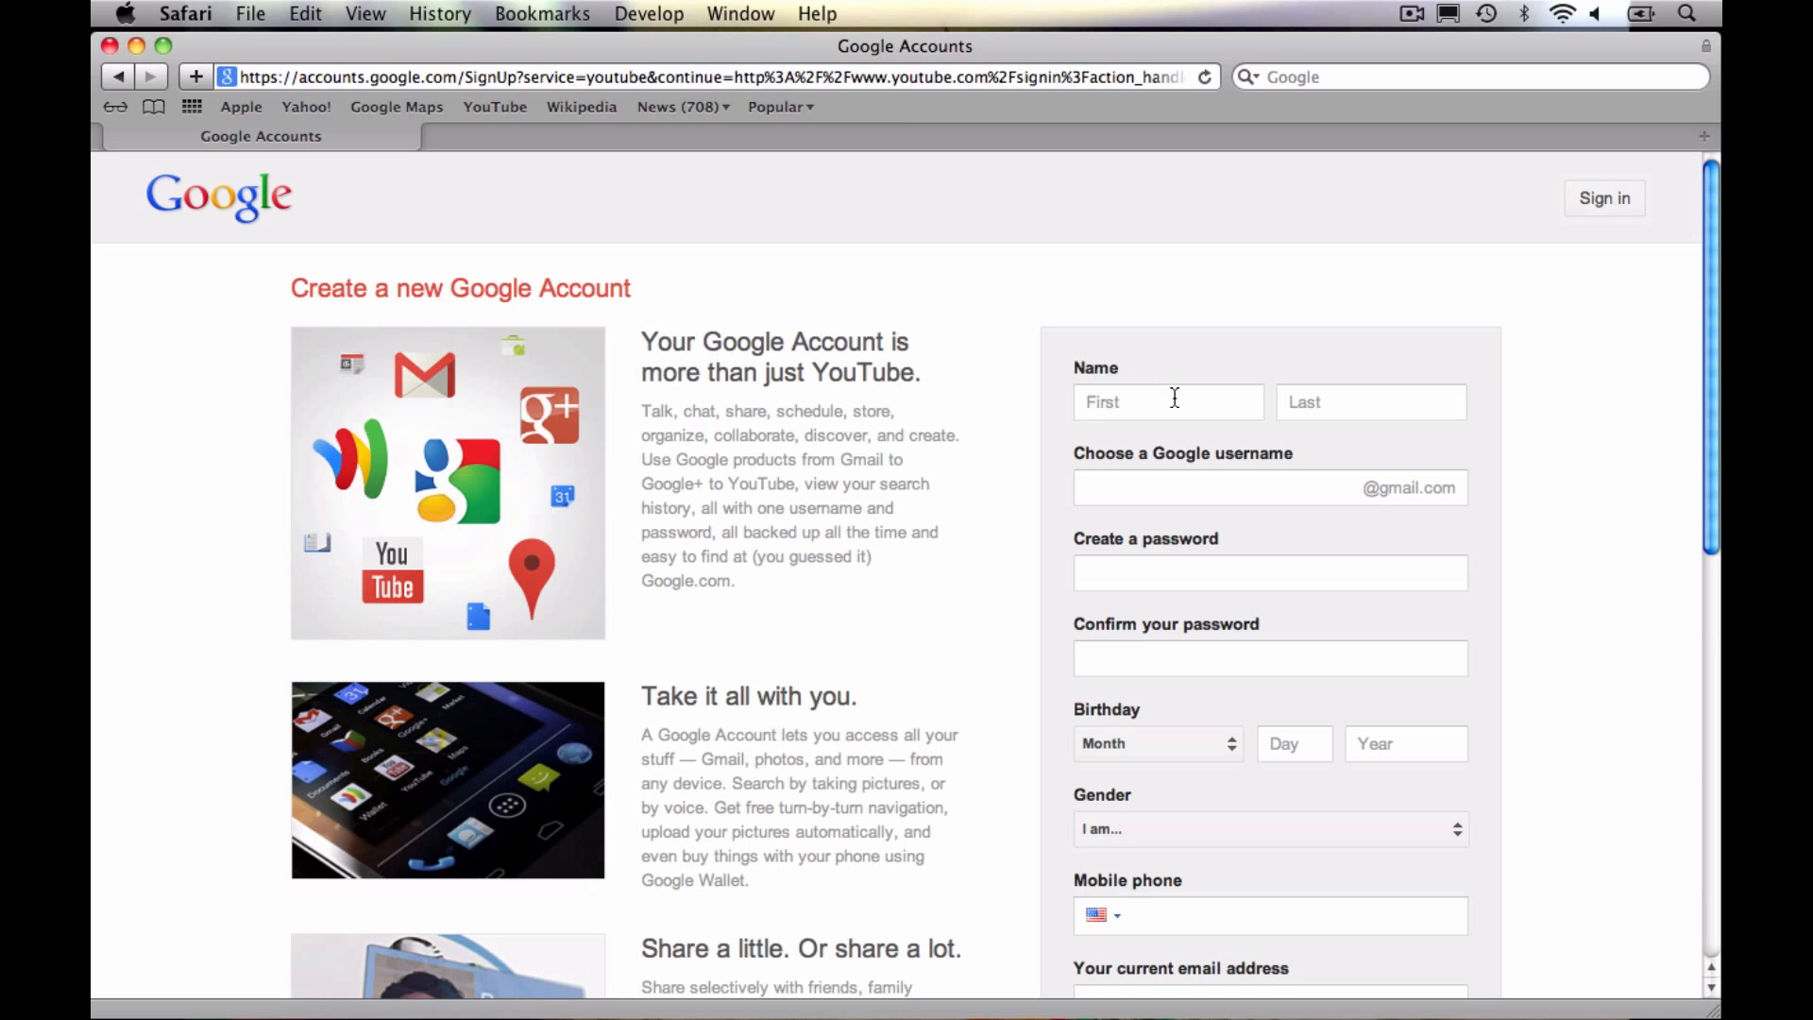
{"action": "type", "text": "Anson"}
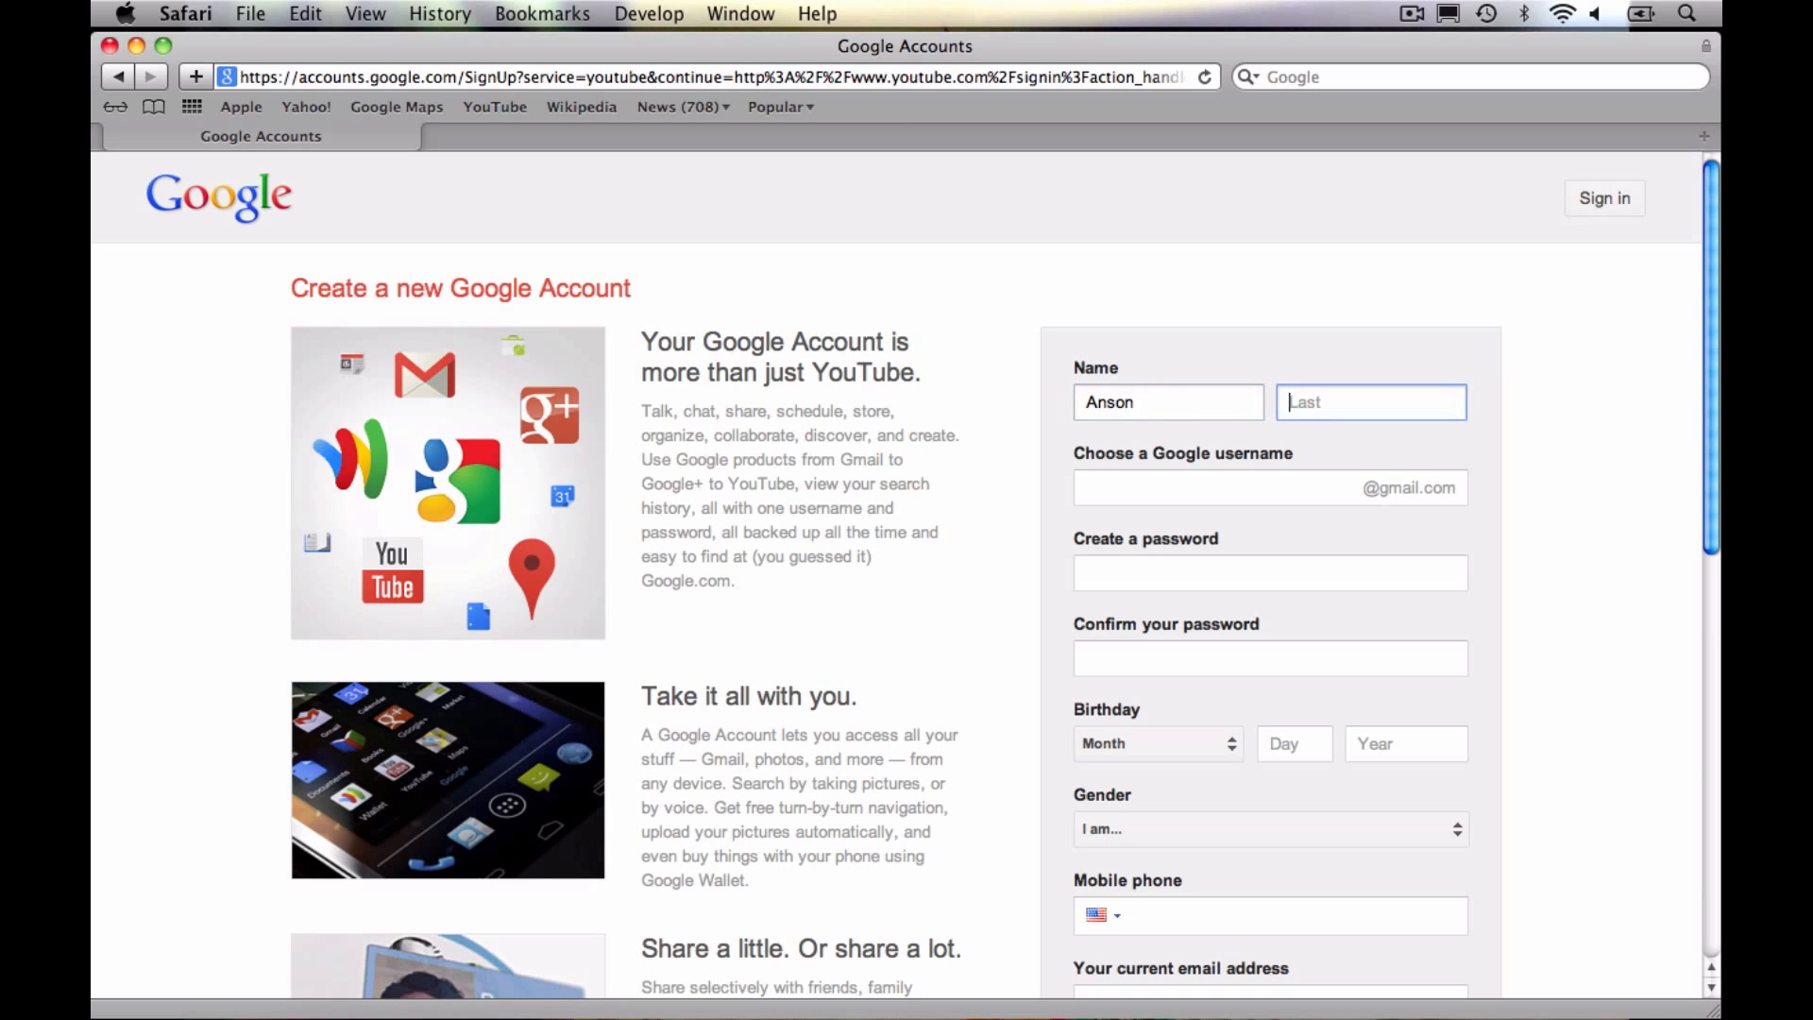
{"action": "left_click", "coordinate": [1269, 487]}
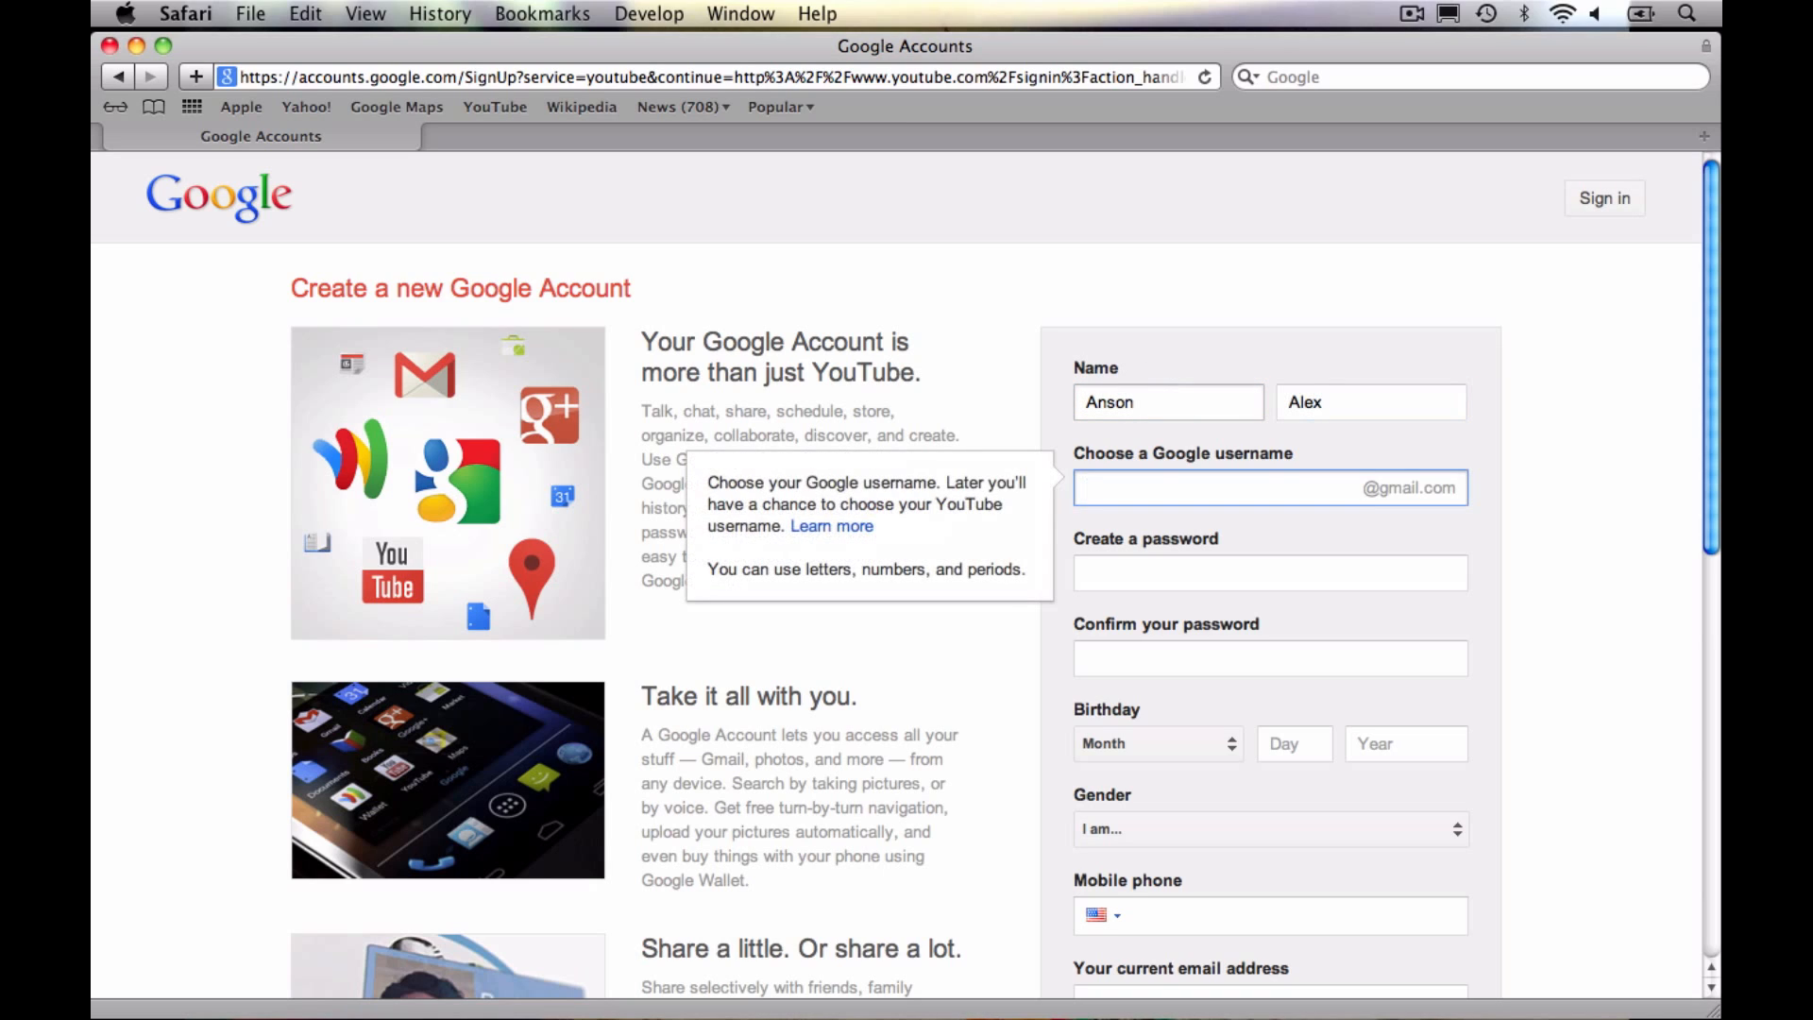
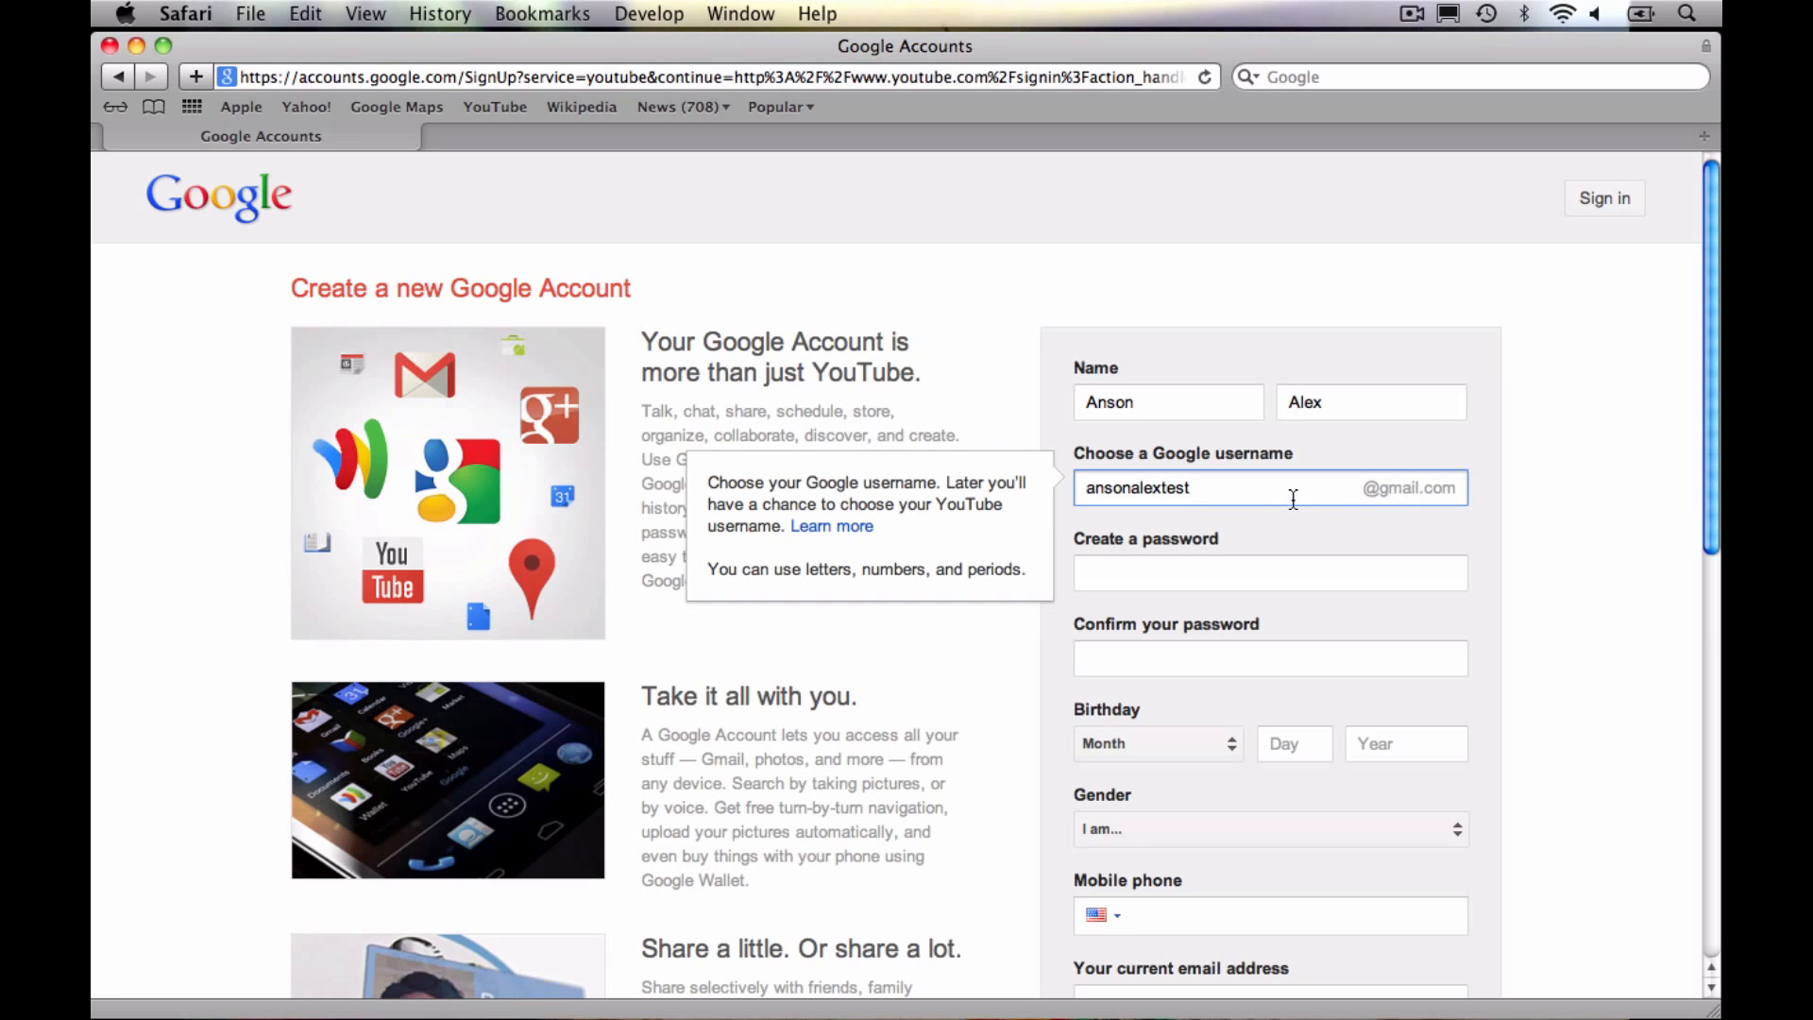
{"action": "mouse_move", "coordinate": [1360, 496]}
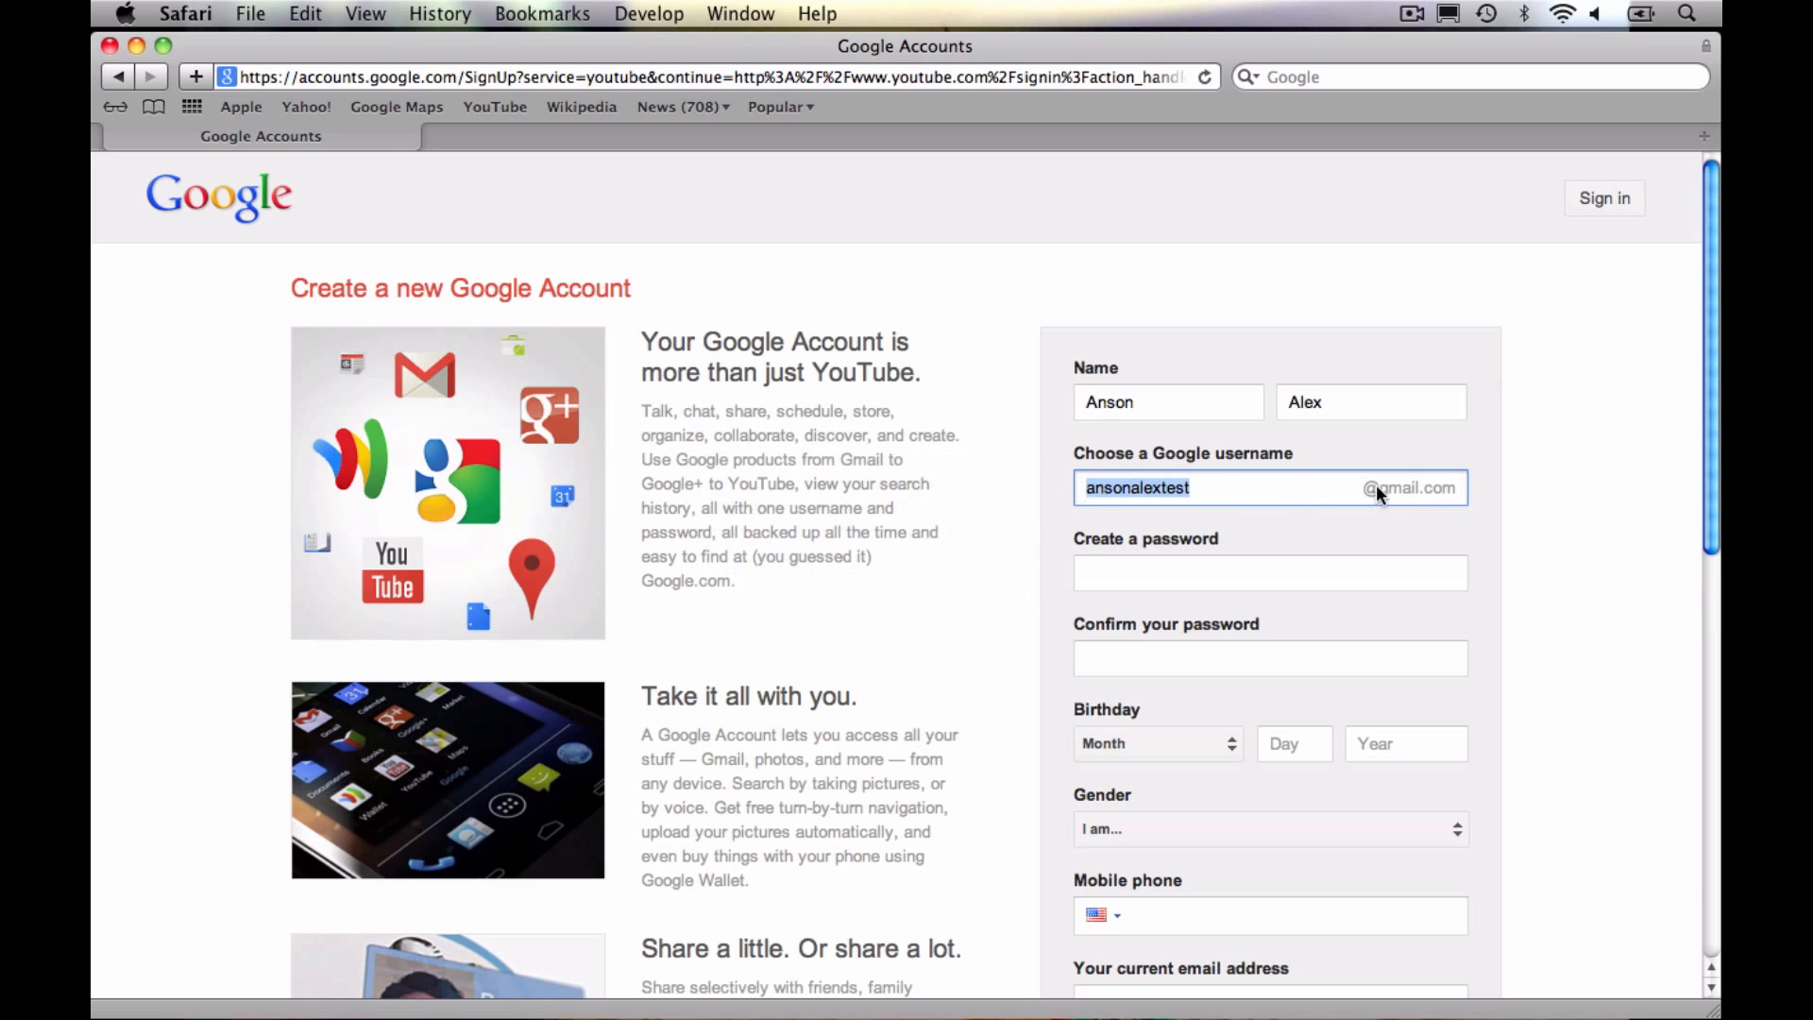
{"action": "left_click", "coordinate": [1269, 572]}
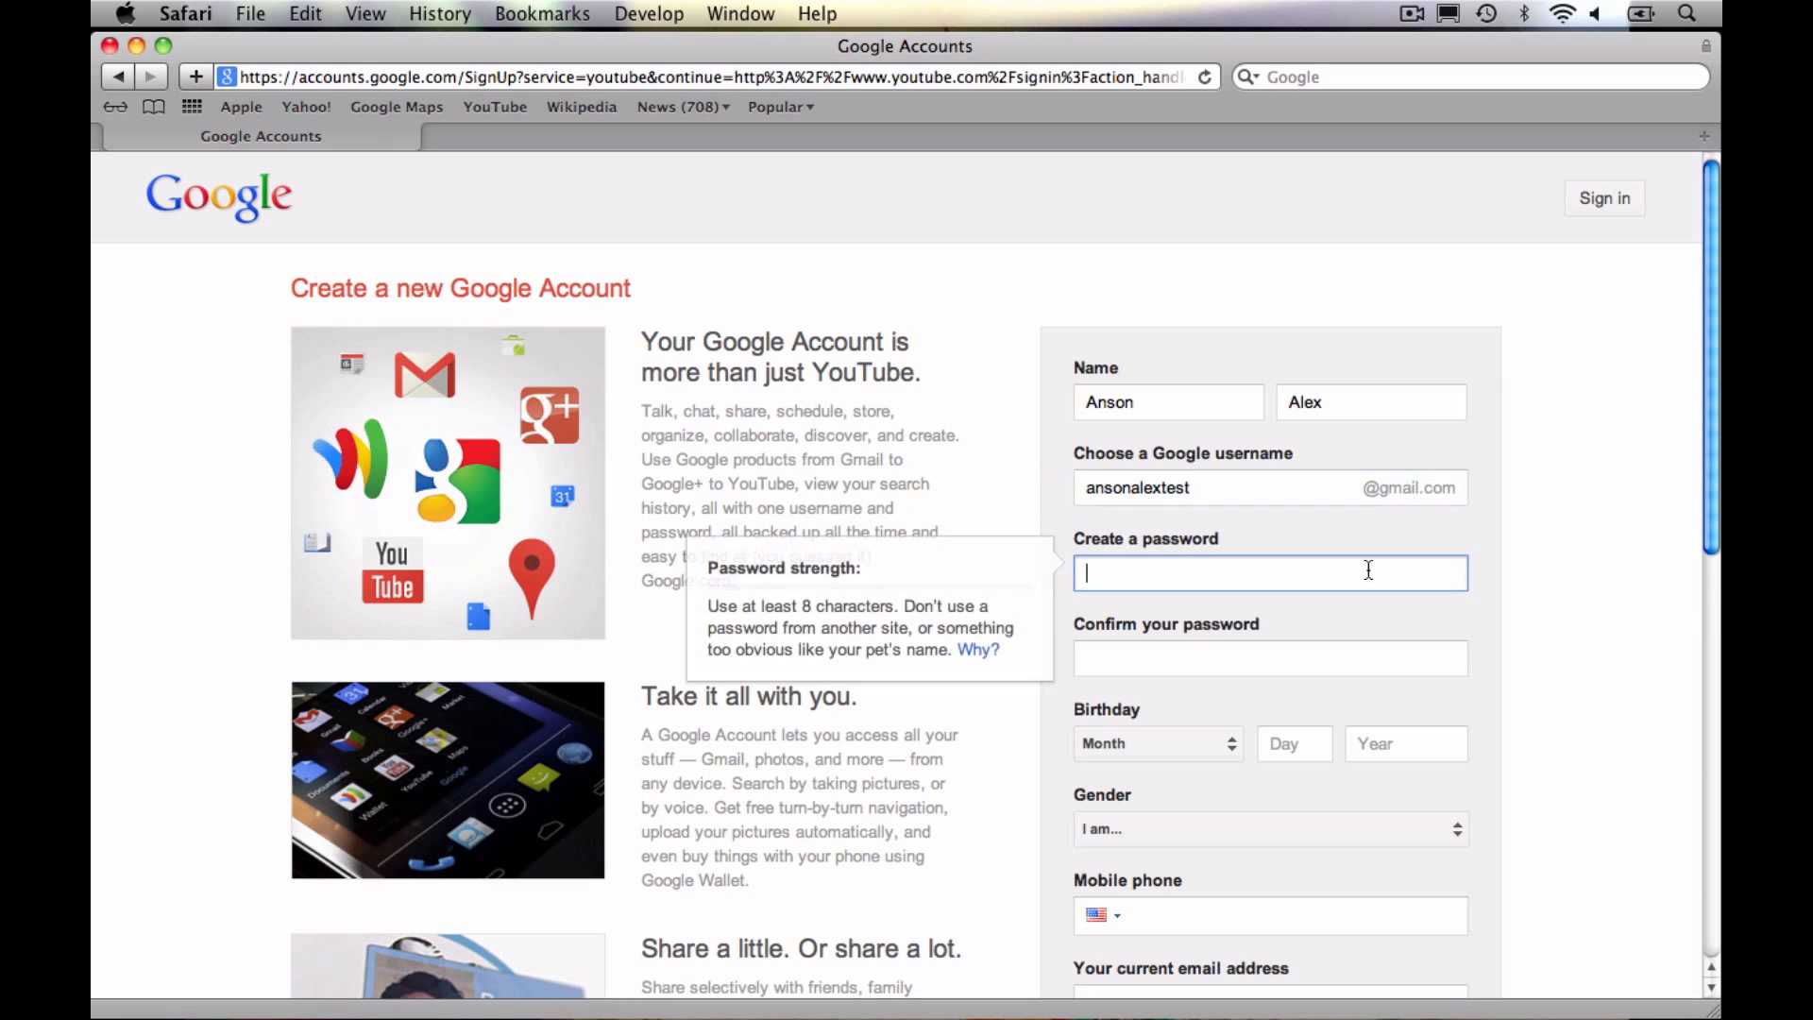
{"action": "type", "text": "•••••"}
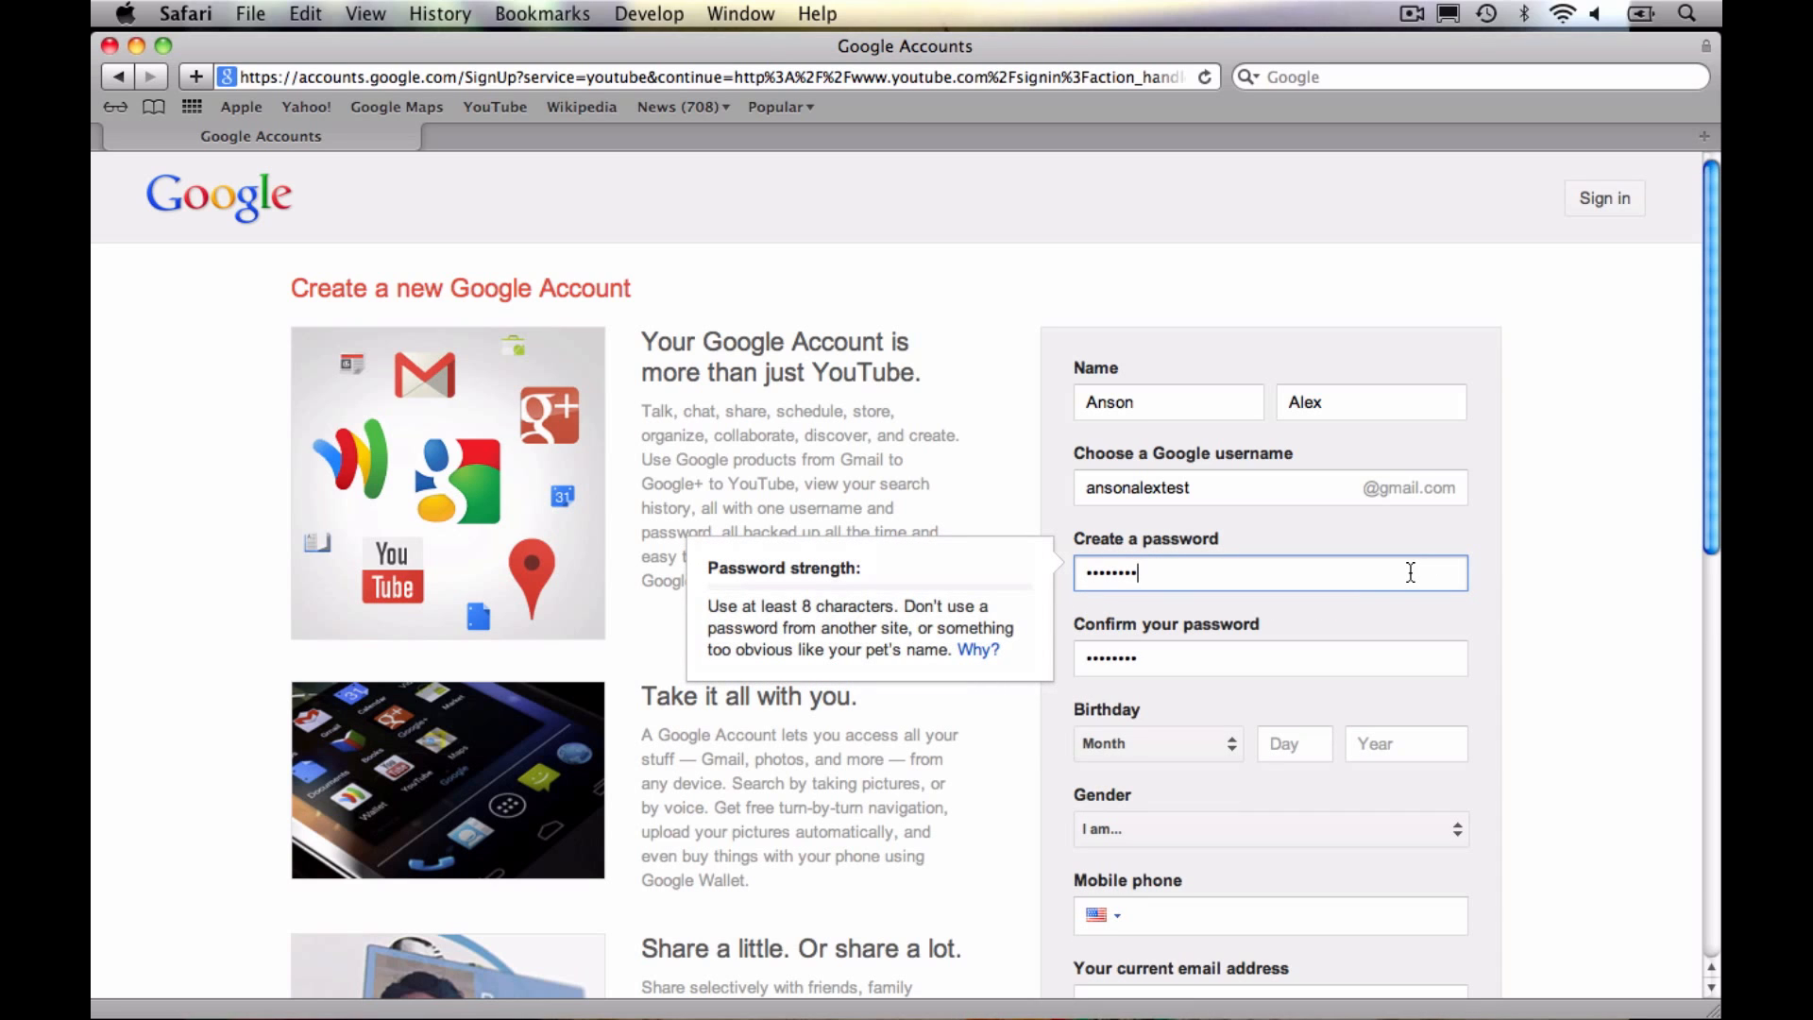
{"action": "key", "text": "backspace"}
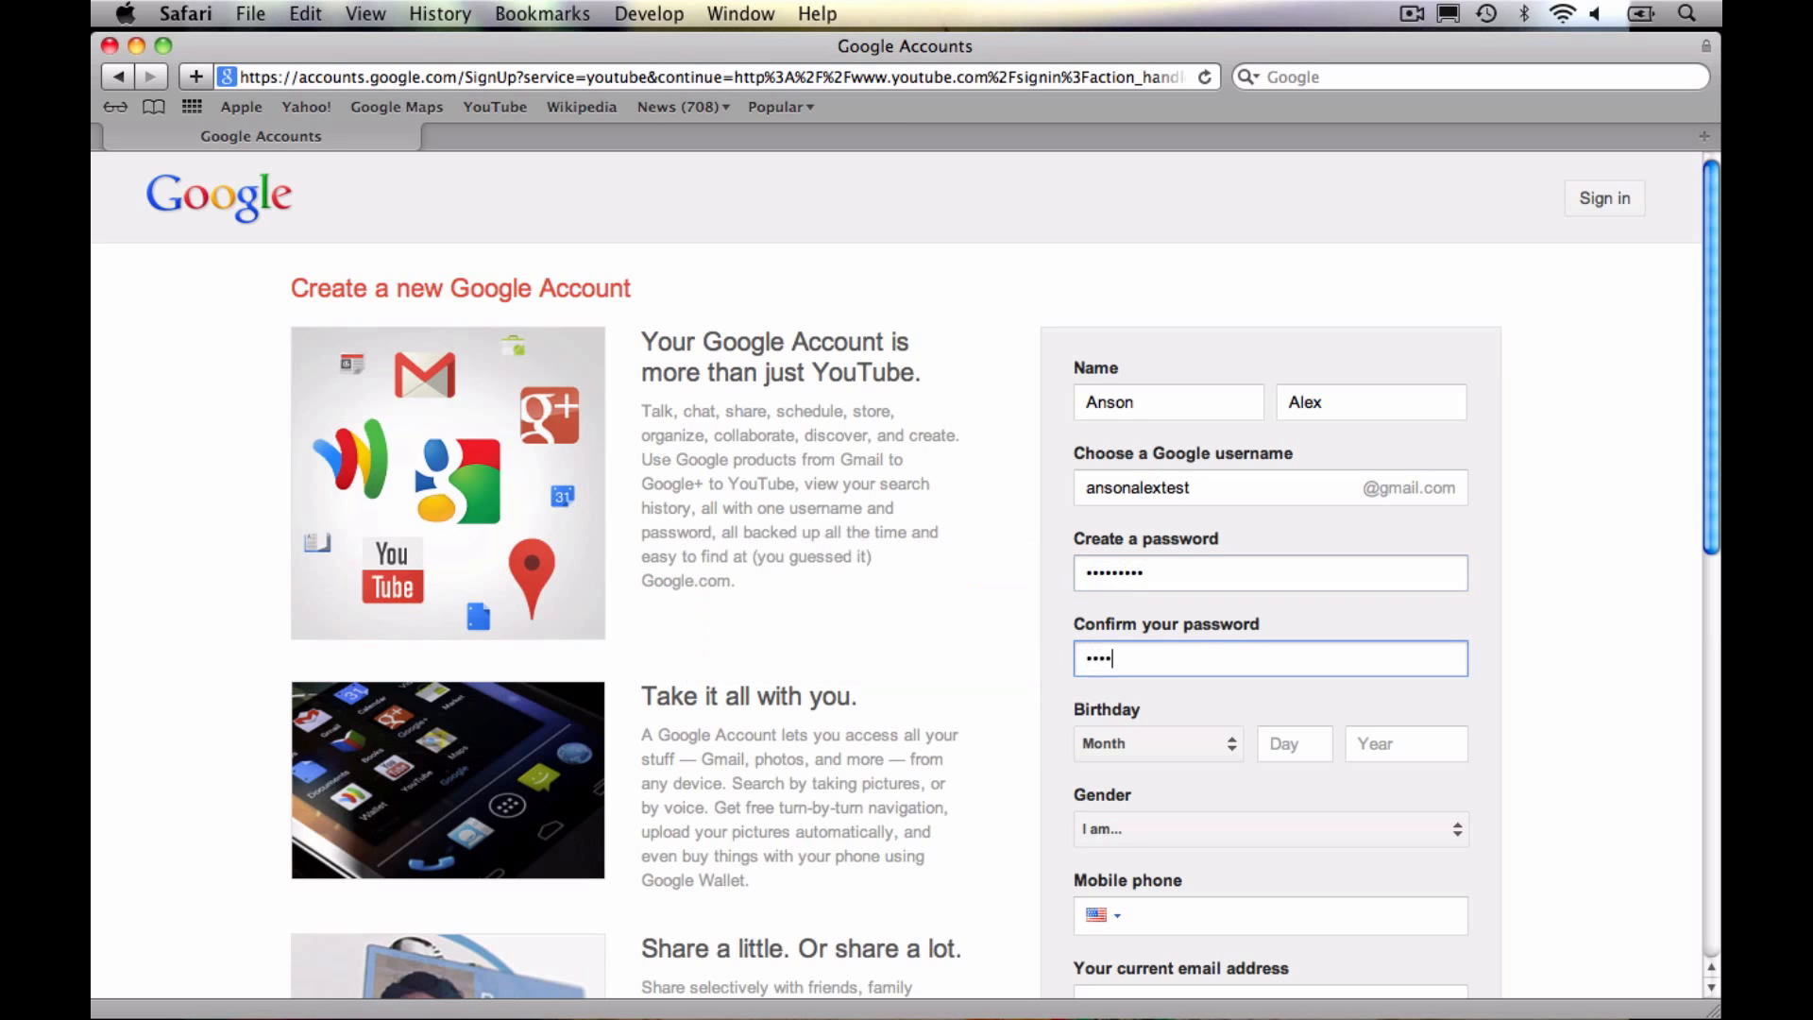
{"action": "type", "text": "•••••"}
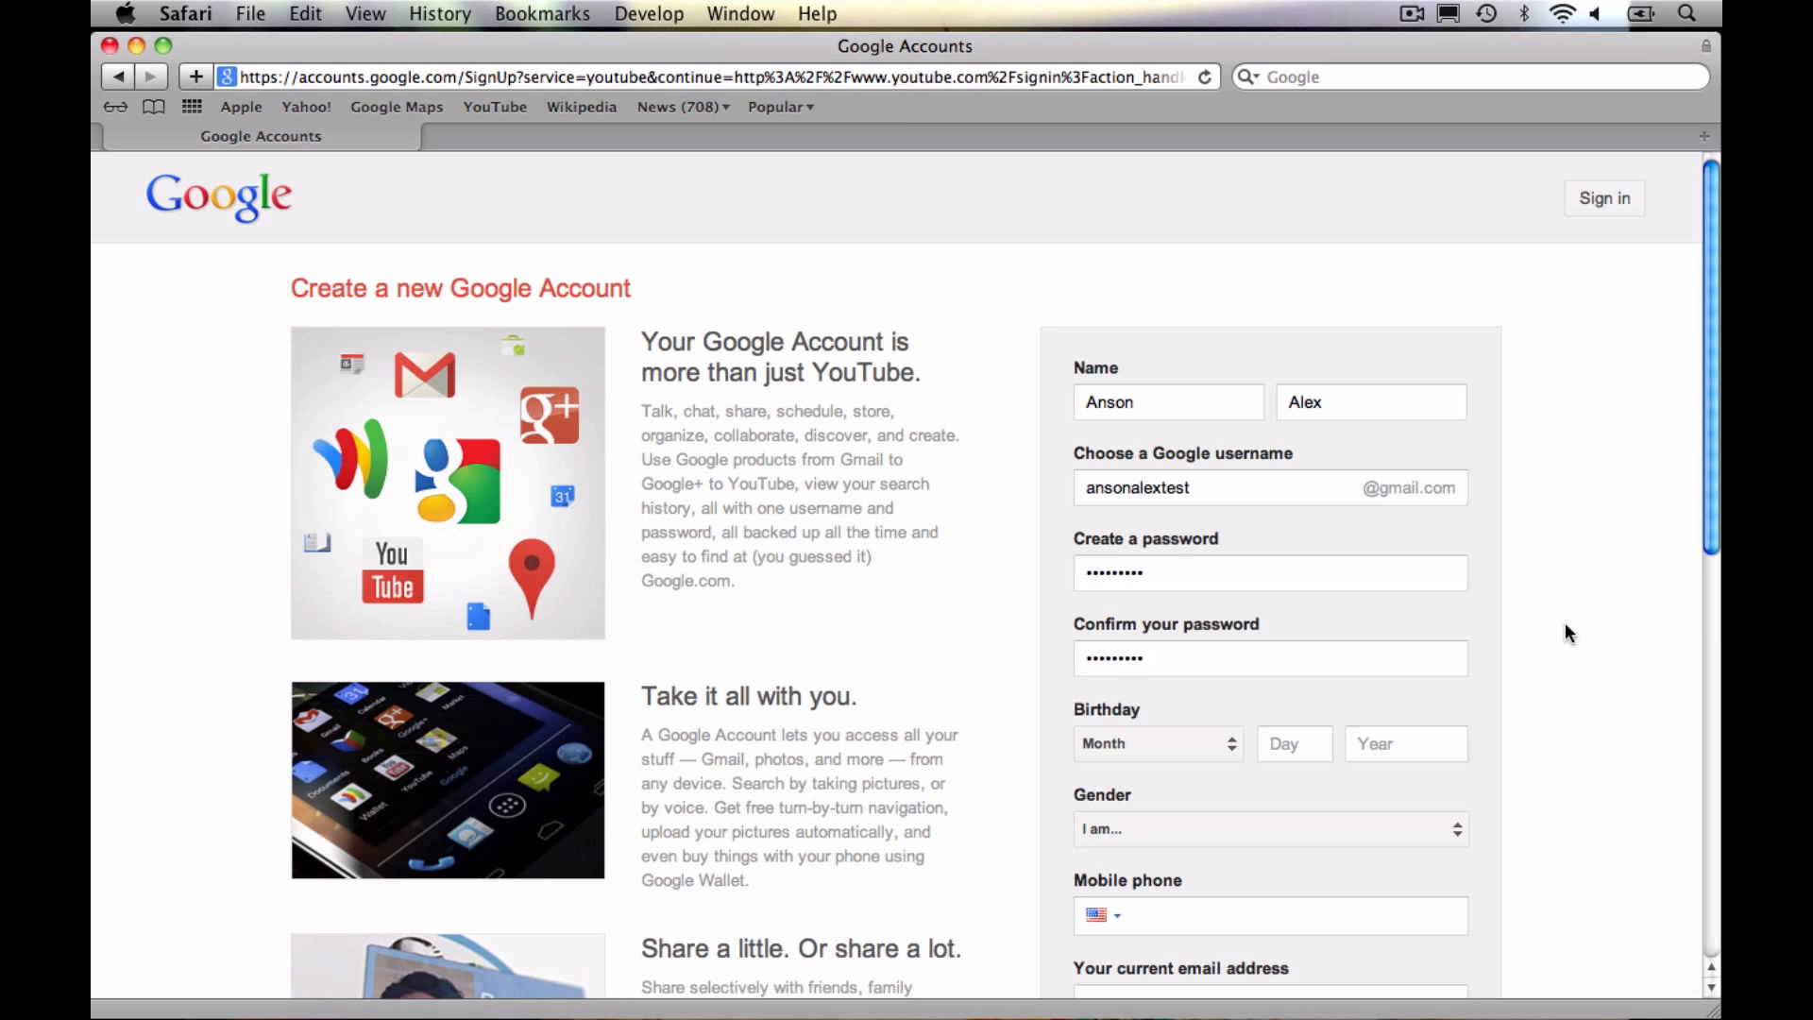
{"action": "left_click", "coordinate": [1197, 574]}
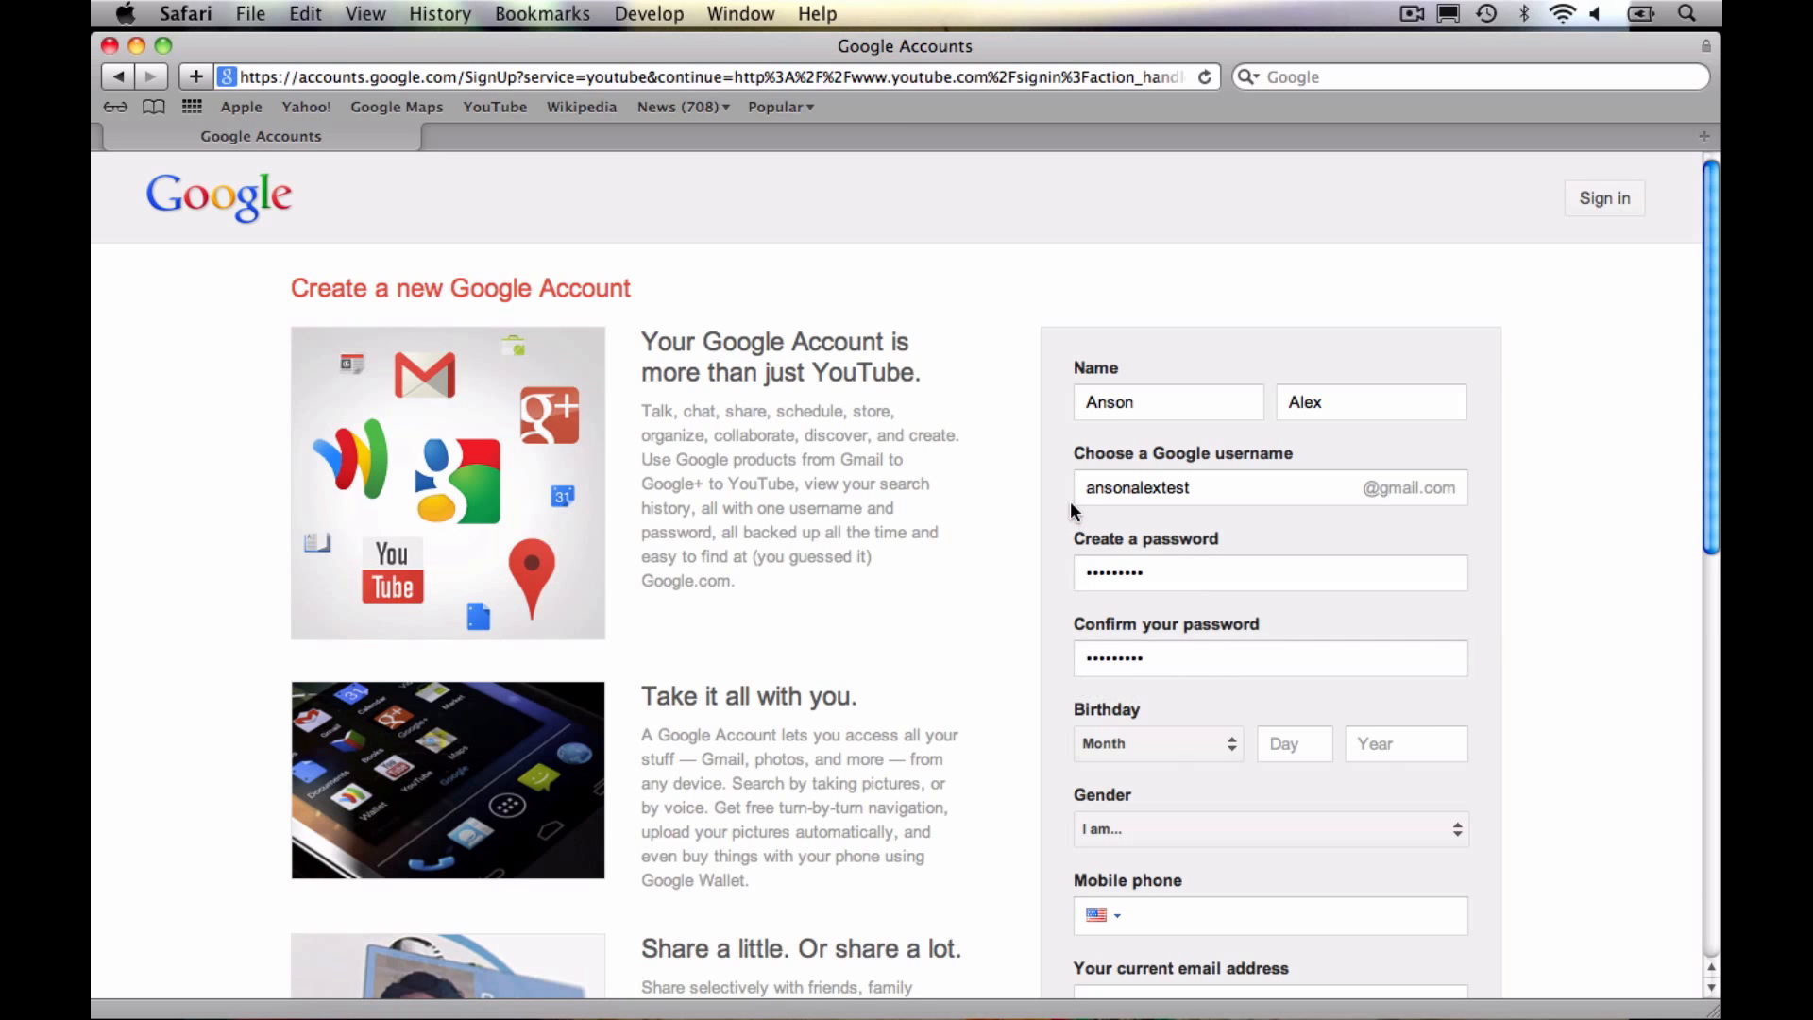
{"action": "mouse_move", "coordinate": [1710, 527]}
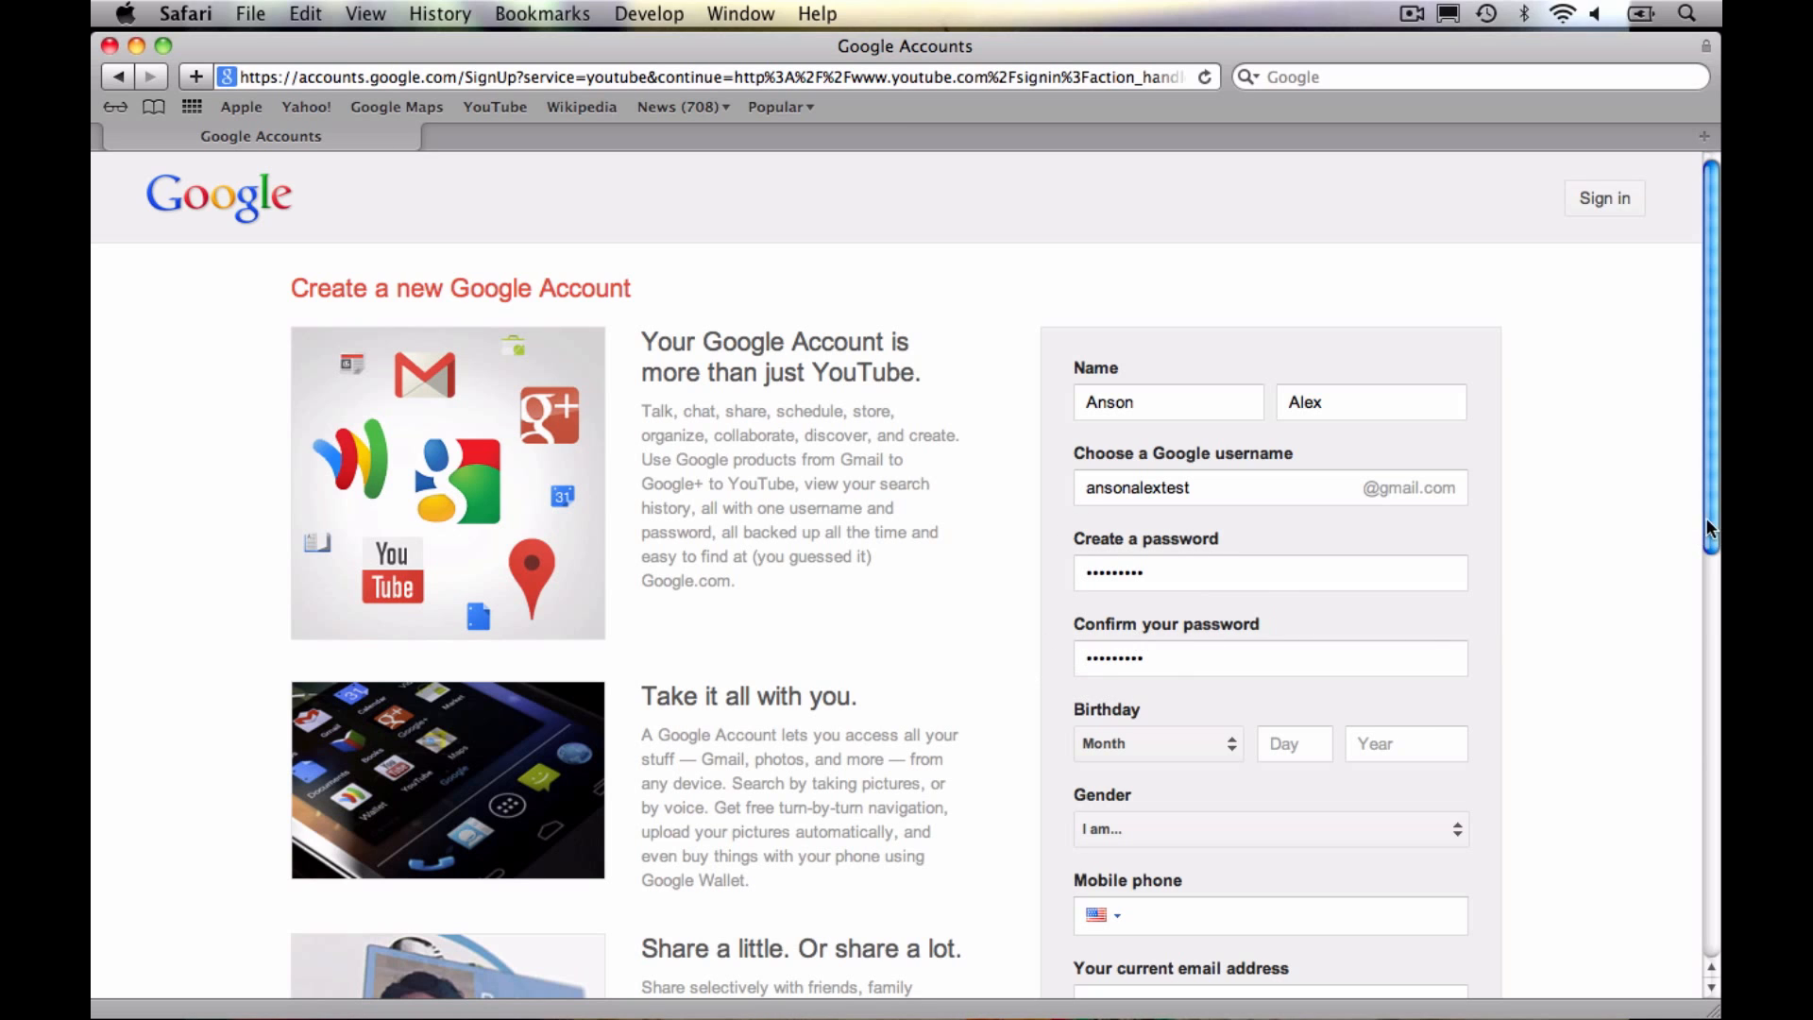
Step: Set the birthday to July 23, 1976 and the gender to Male
{"action": "scroll", "scroll_direction": "down", "scroll_amount": 3}
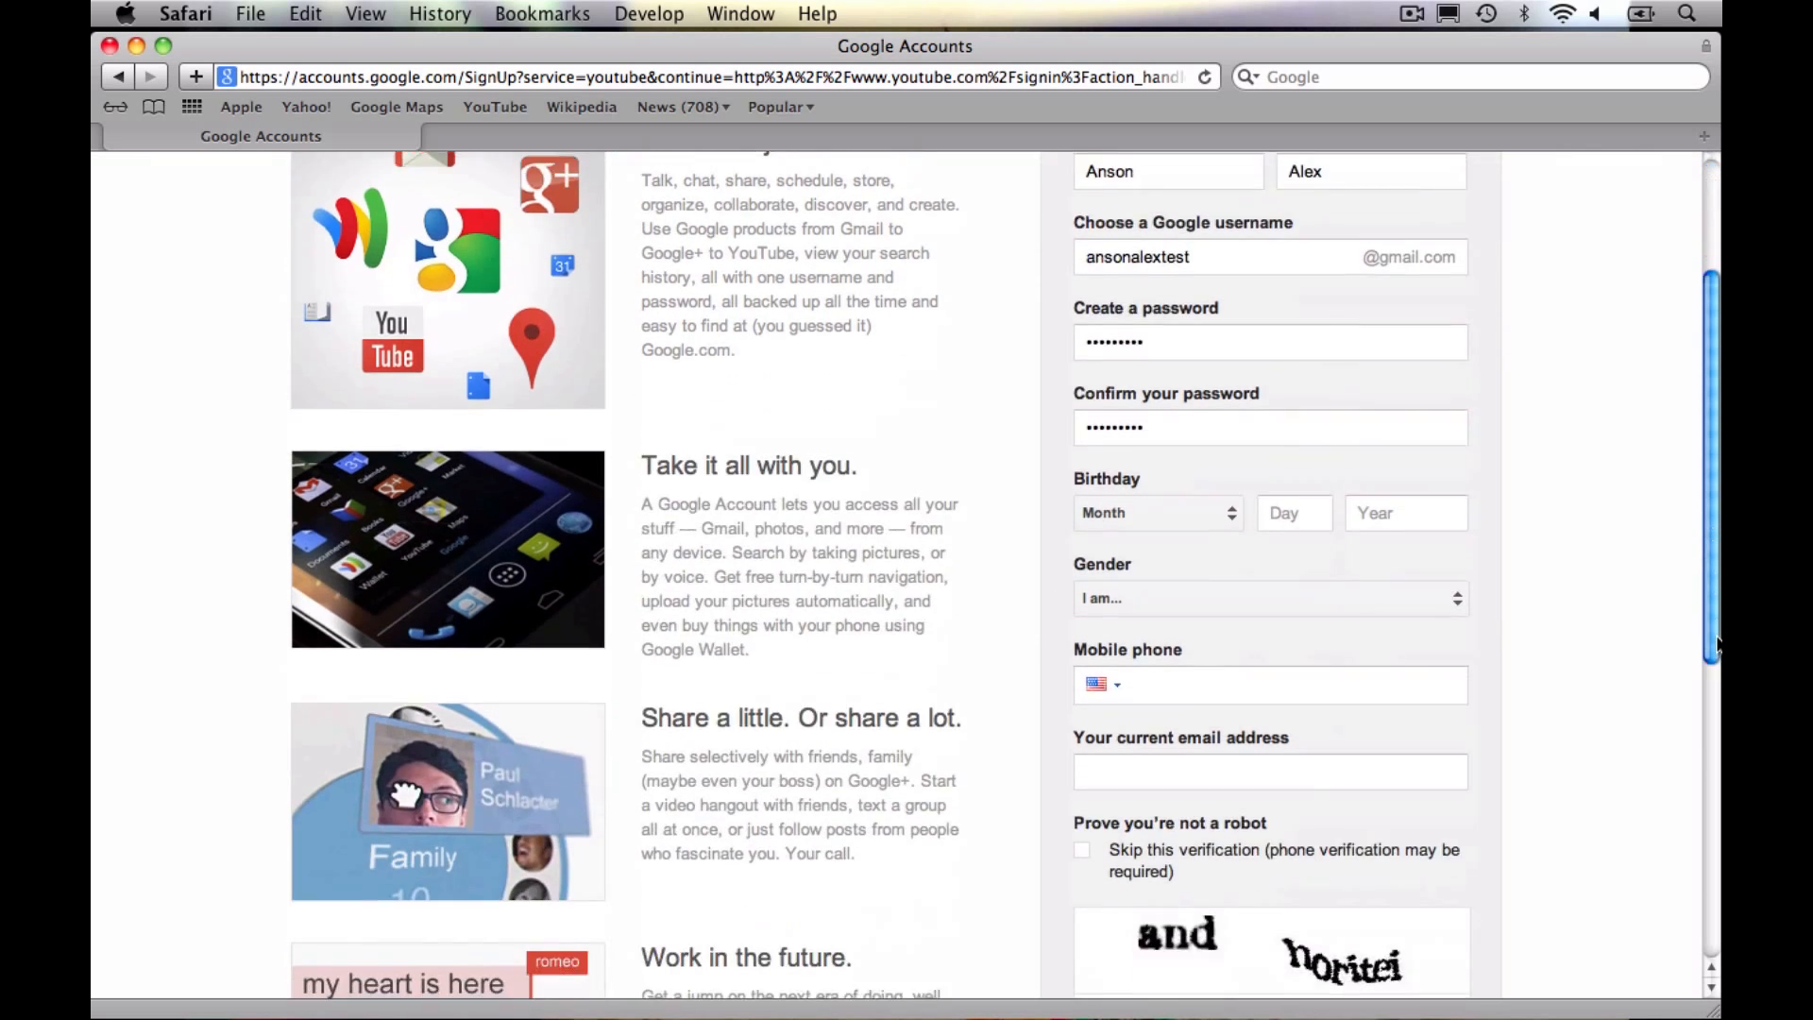
{"action": "left_click", "coordinate": [1156, 512]}
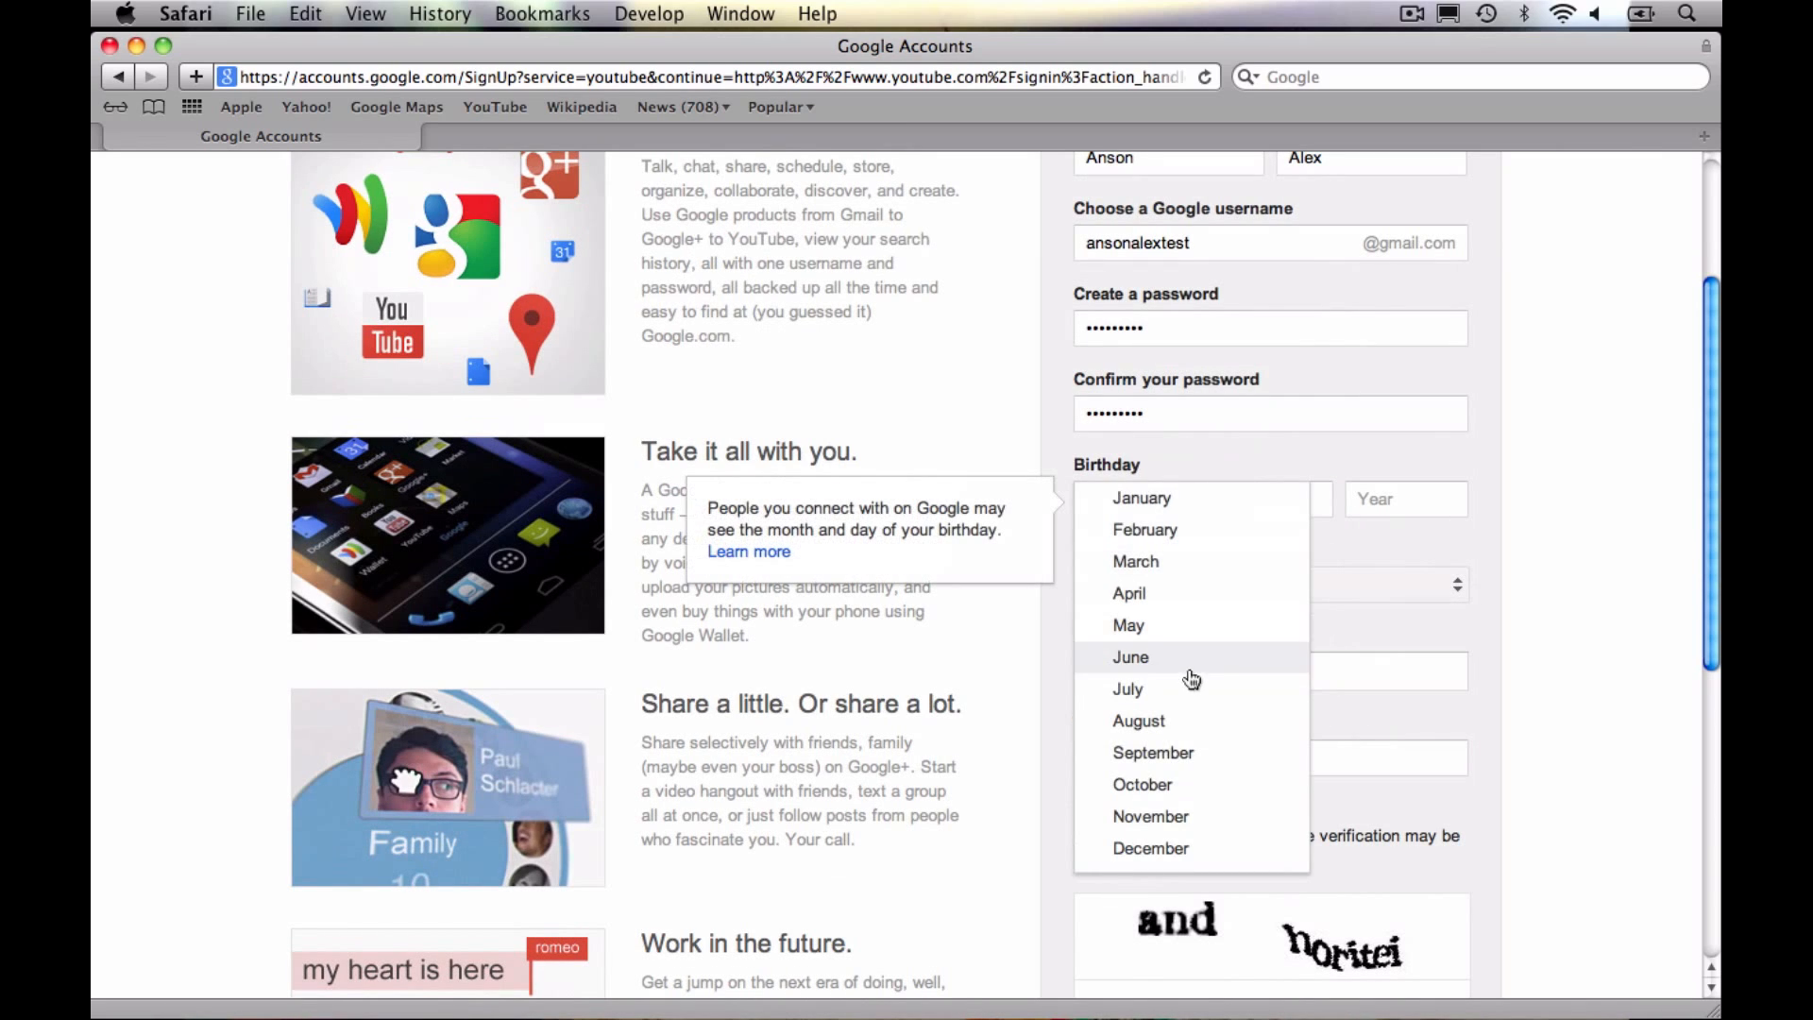
{"action": "left_click", "coordinate": [1127, 687]}
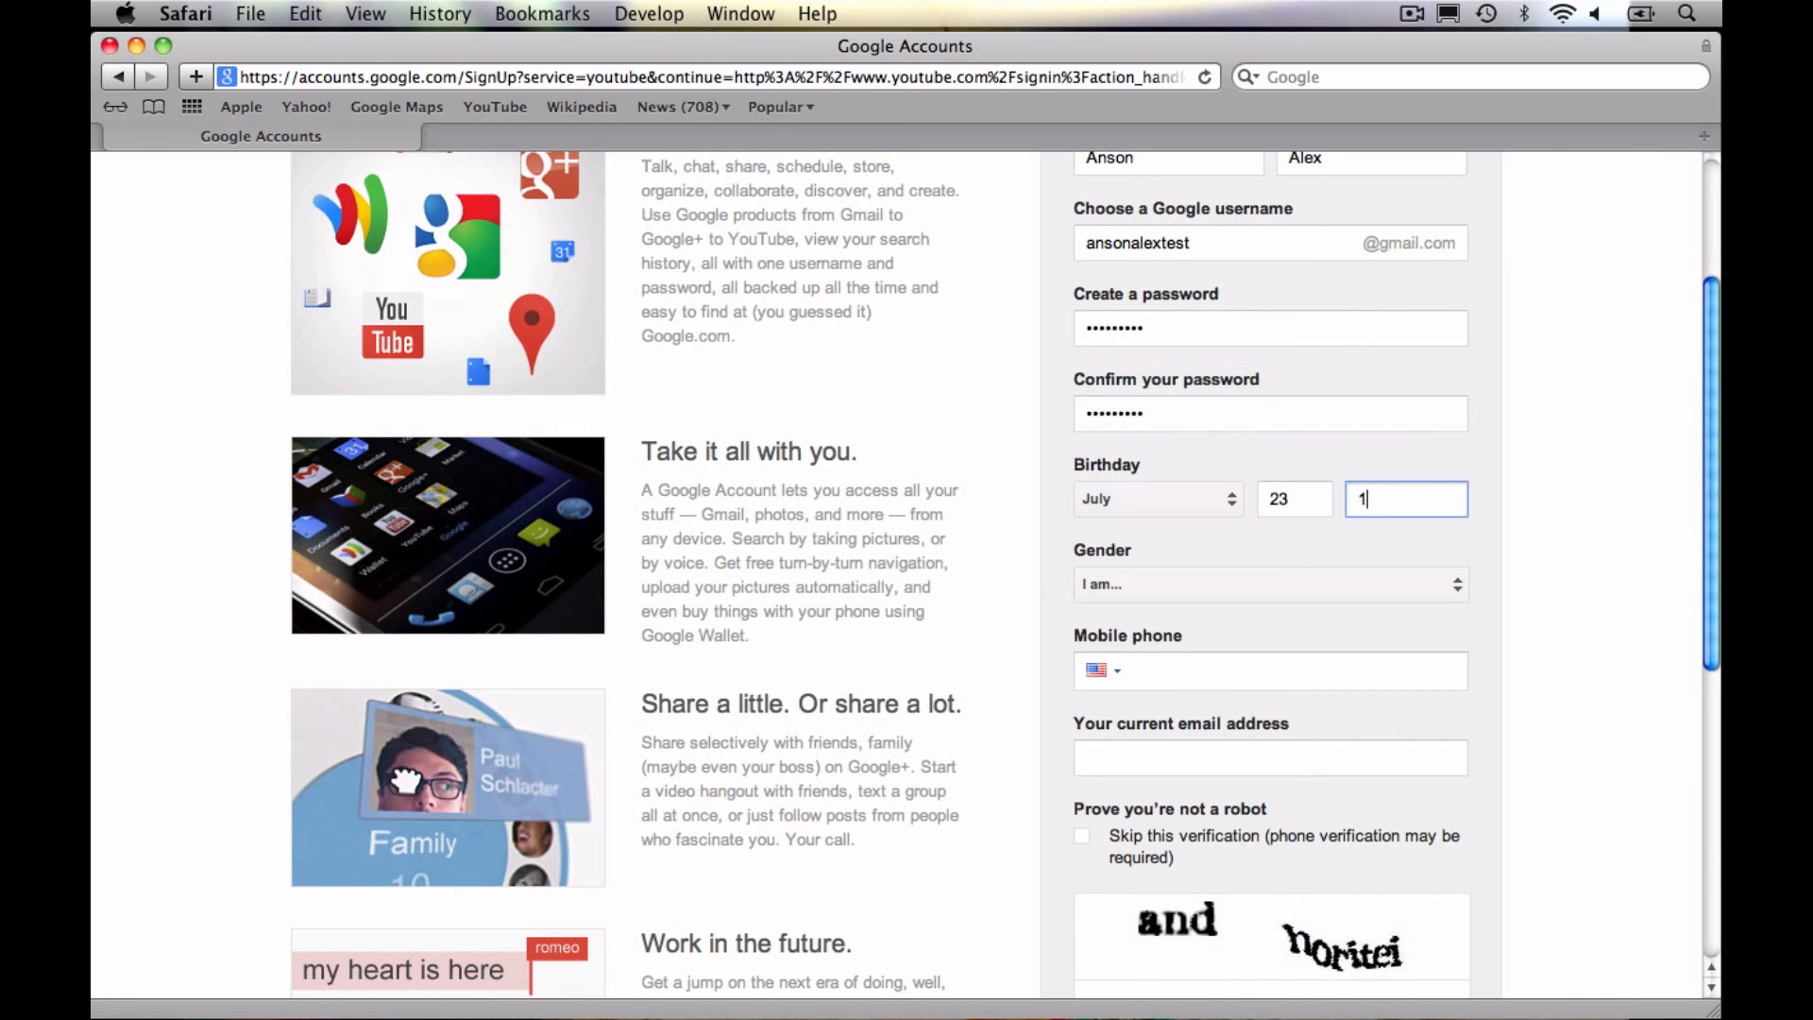
{"action": "type", "text": "976"}
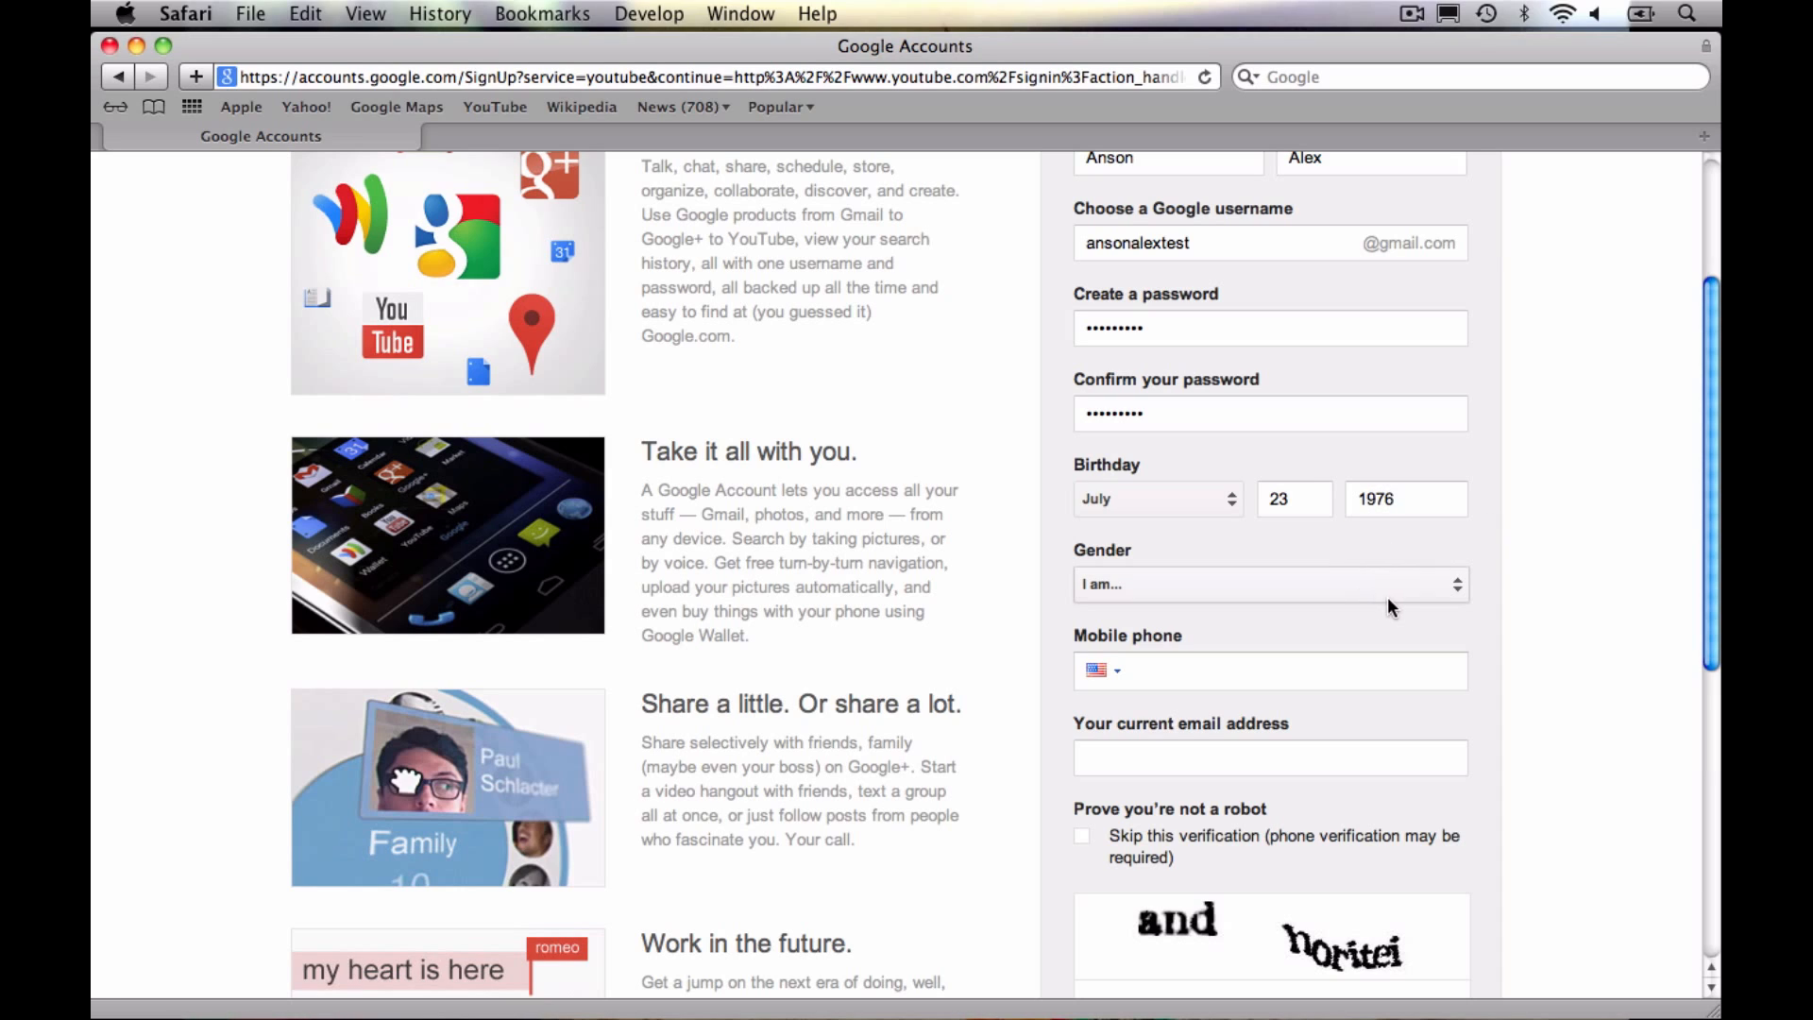
{"action": "left_click", "coordinate": [1269, 584]}
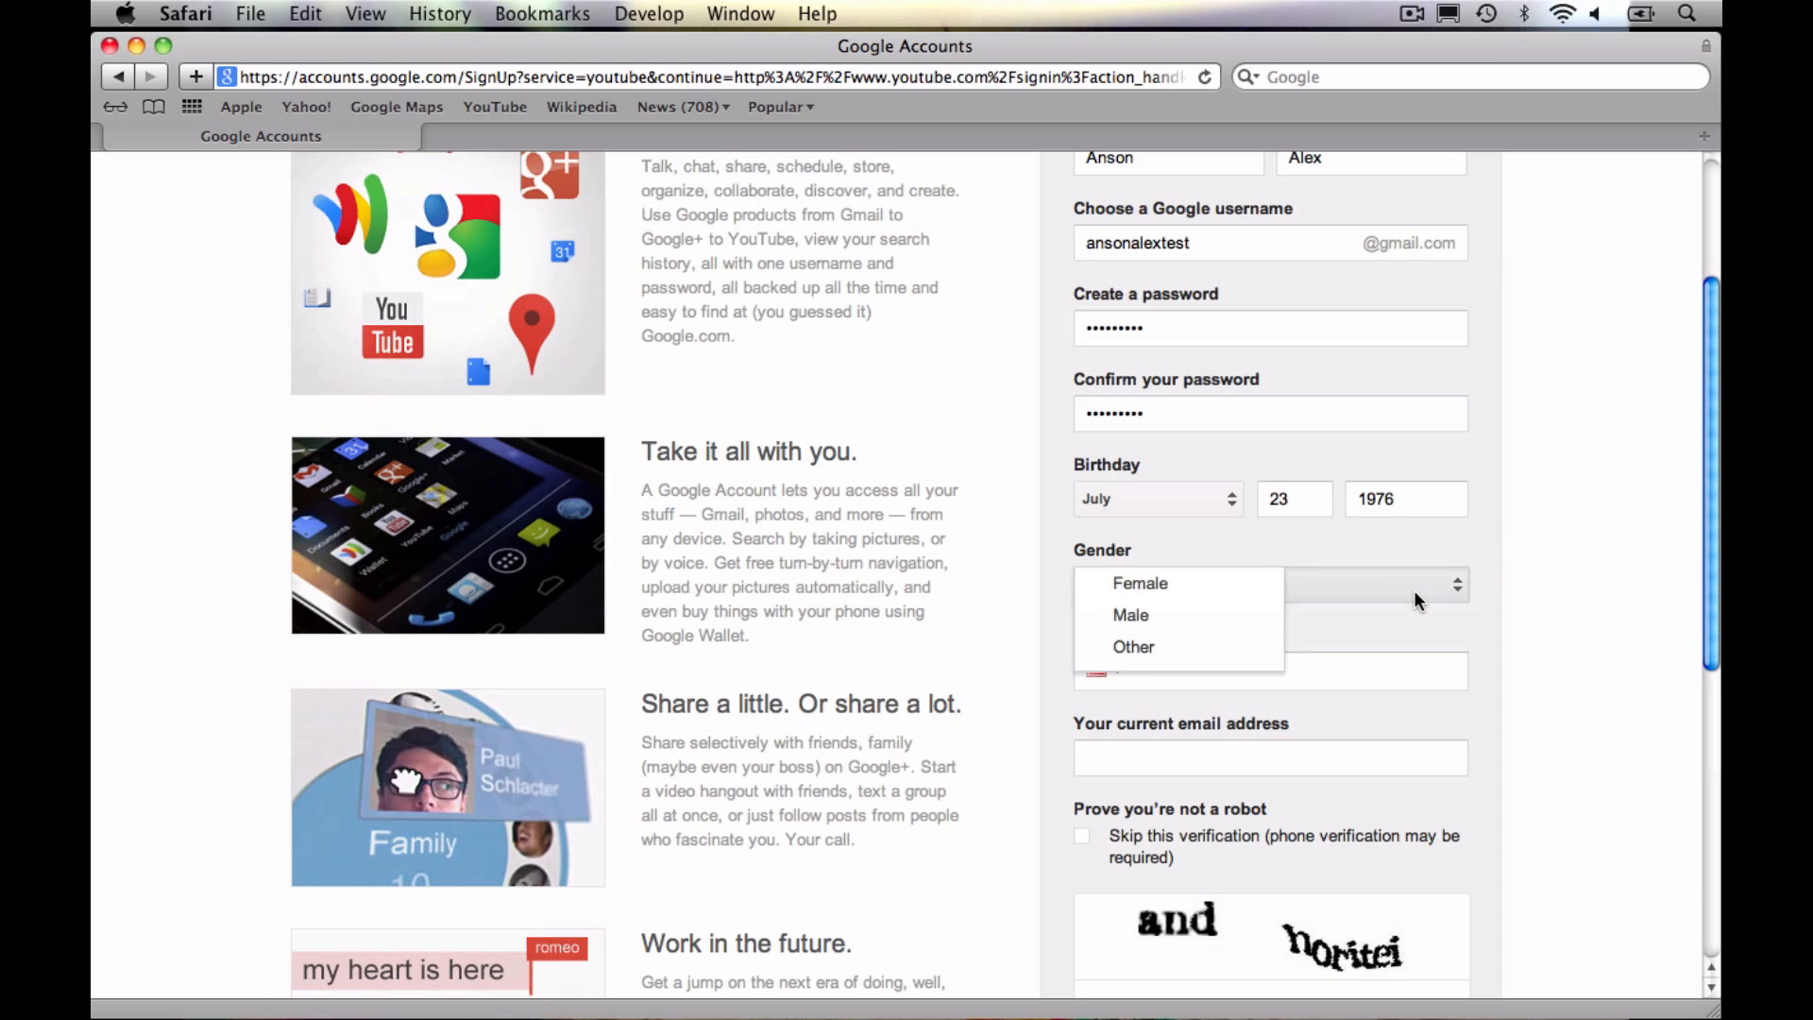
{"action": "left_click", "coordinate": [1129, 613]}
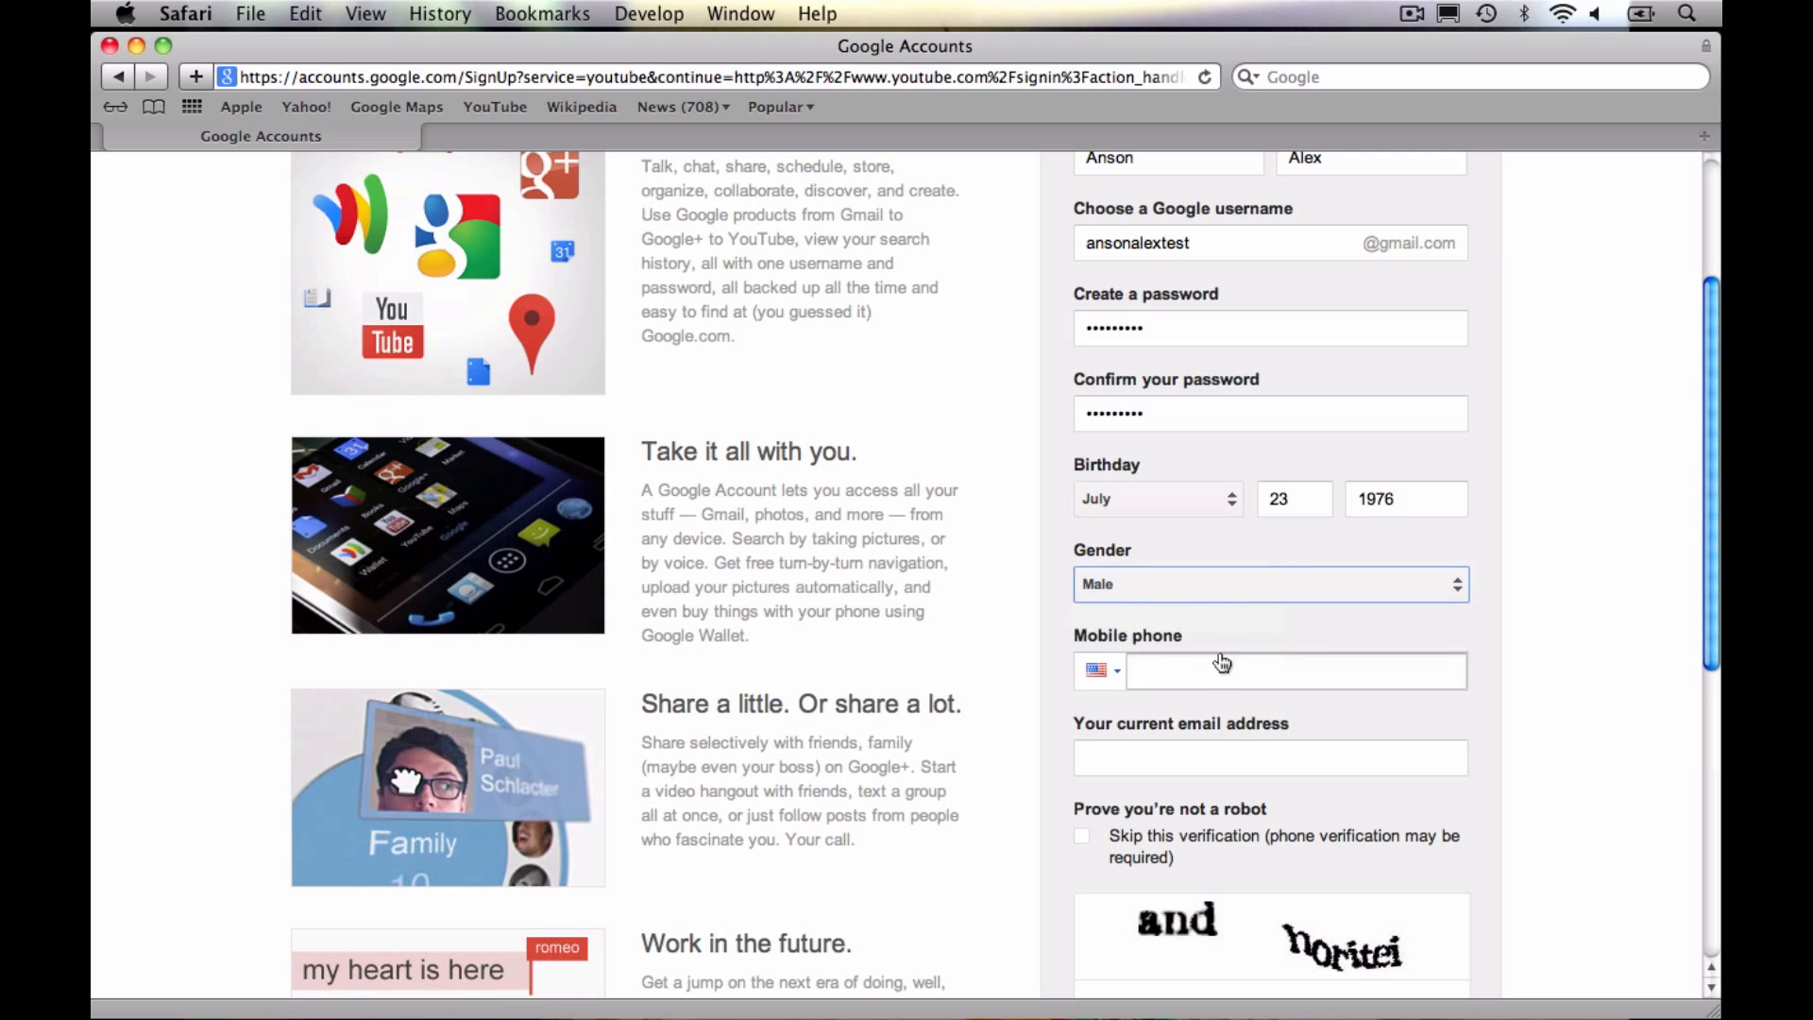
{"action": "left_click", "coordinate": [1295, 670]}
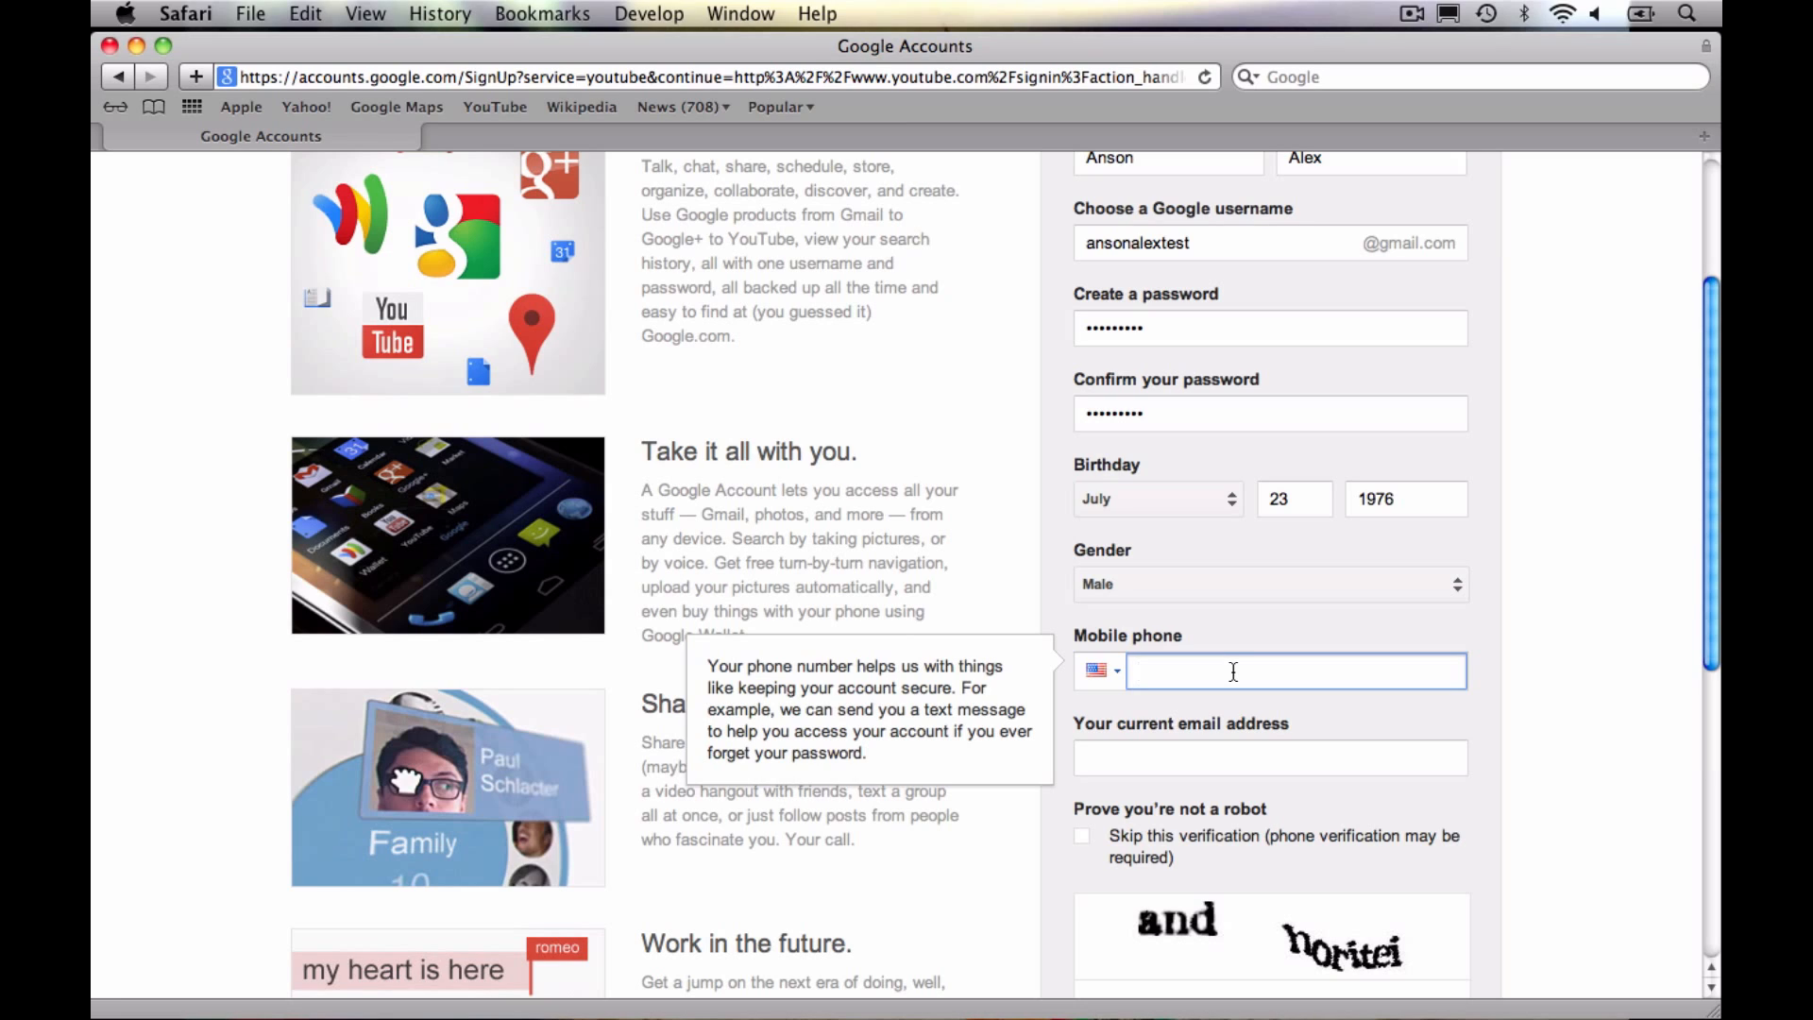
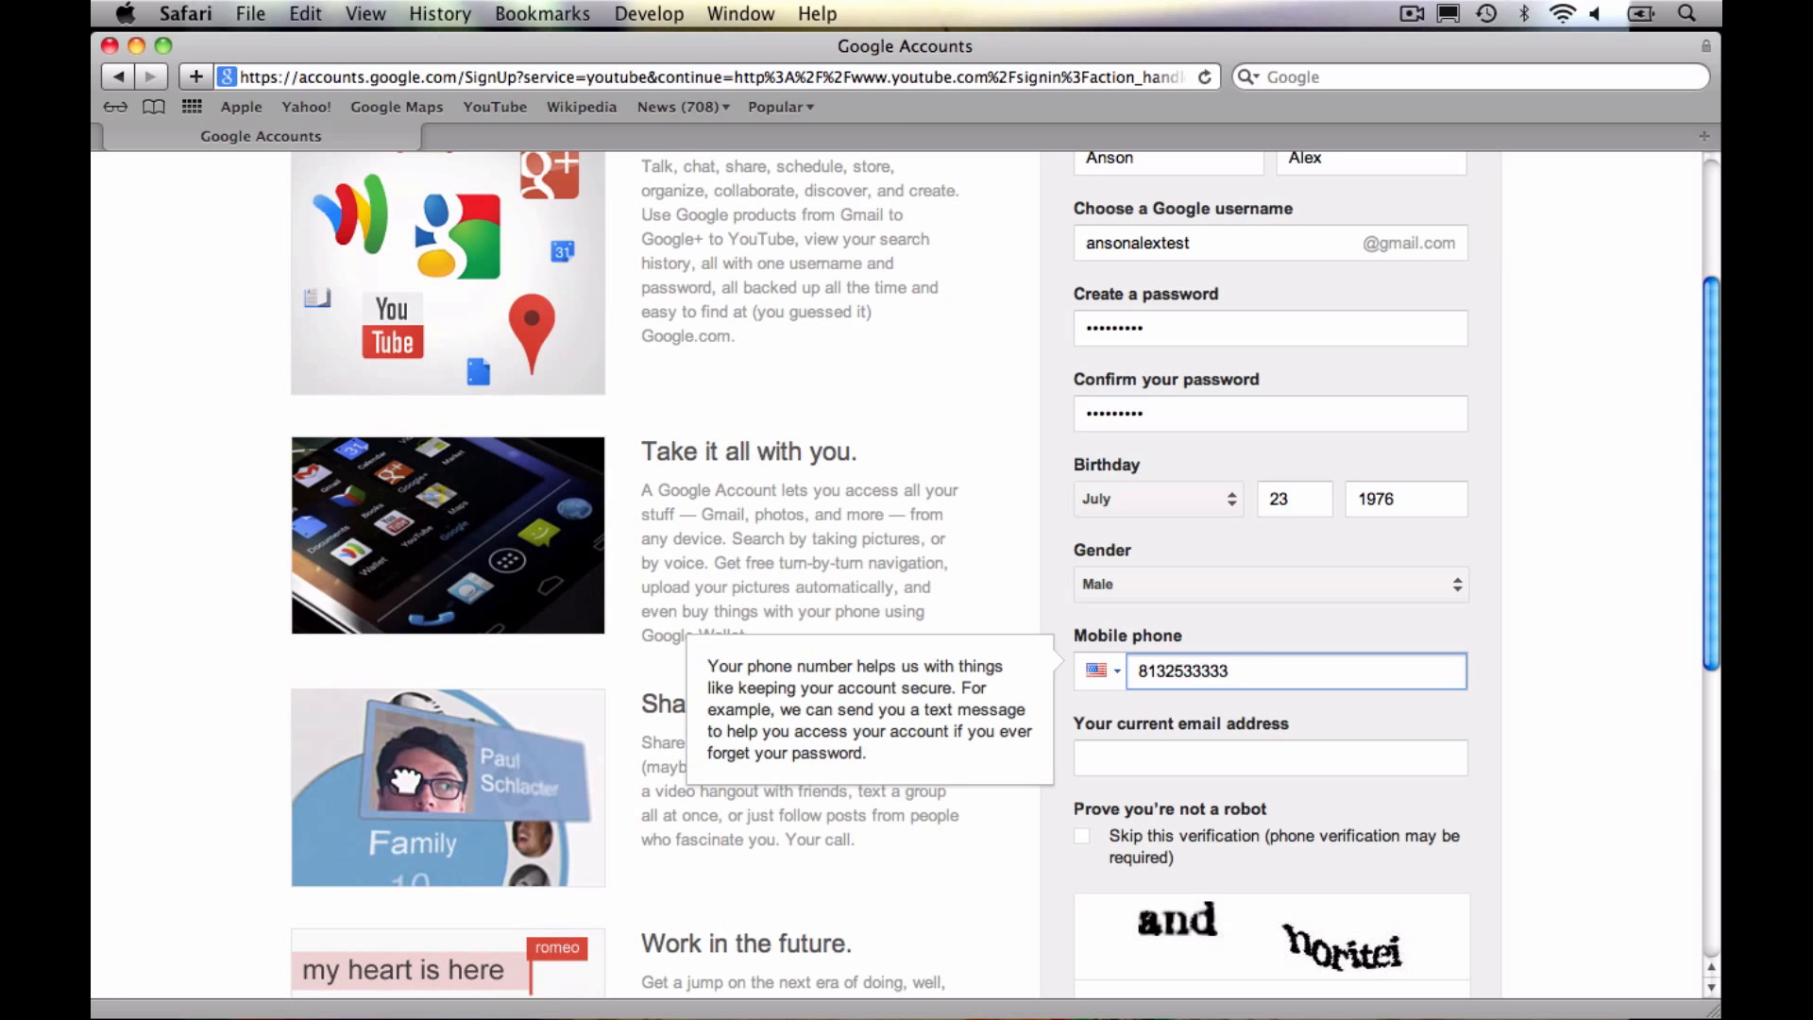
{"action": "left_click", "coordinate": [1269, 758]}
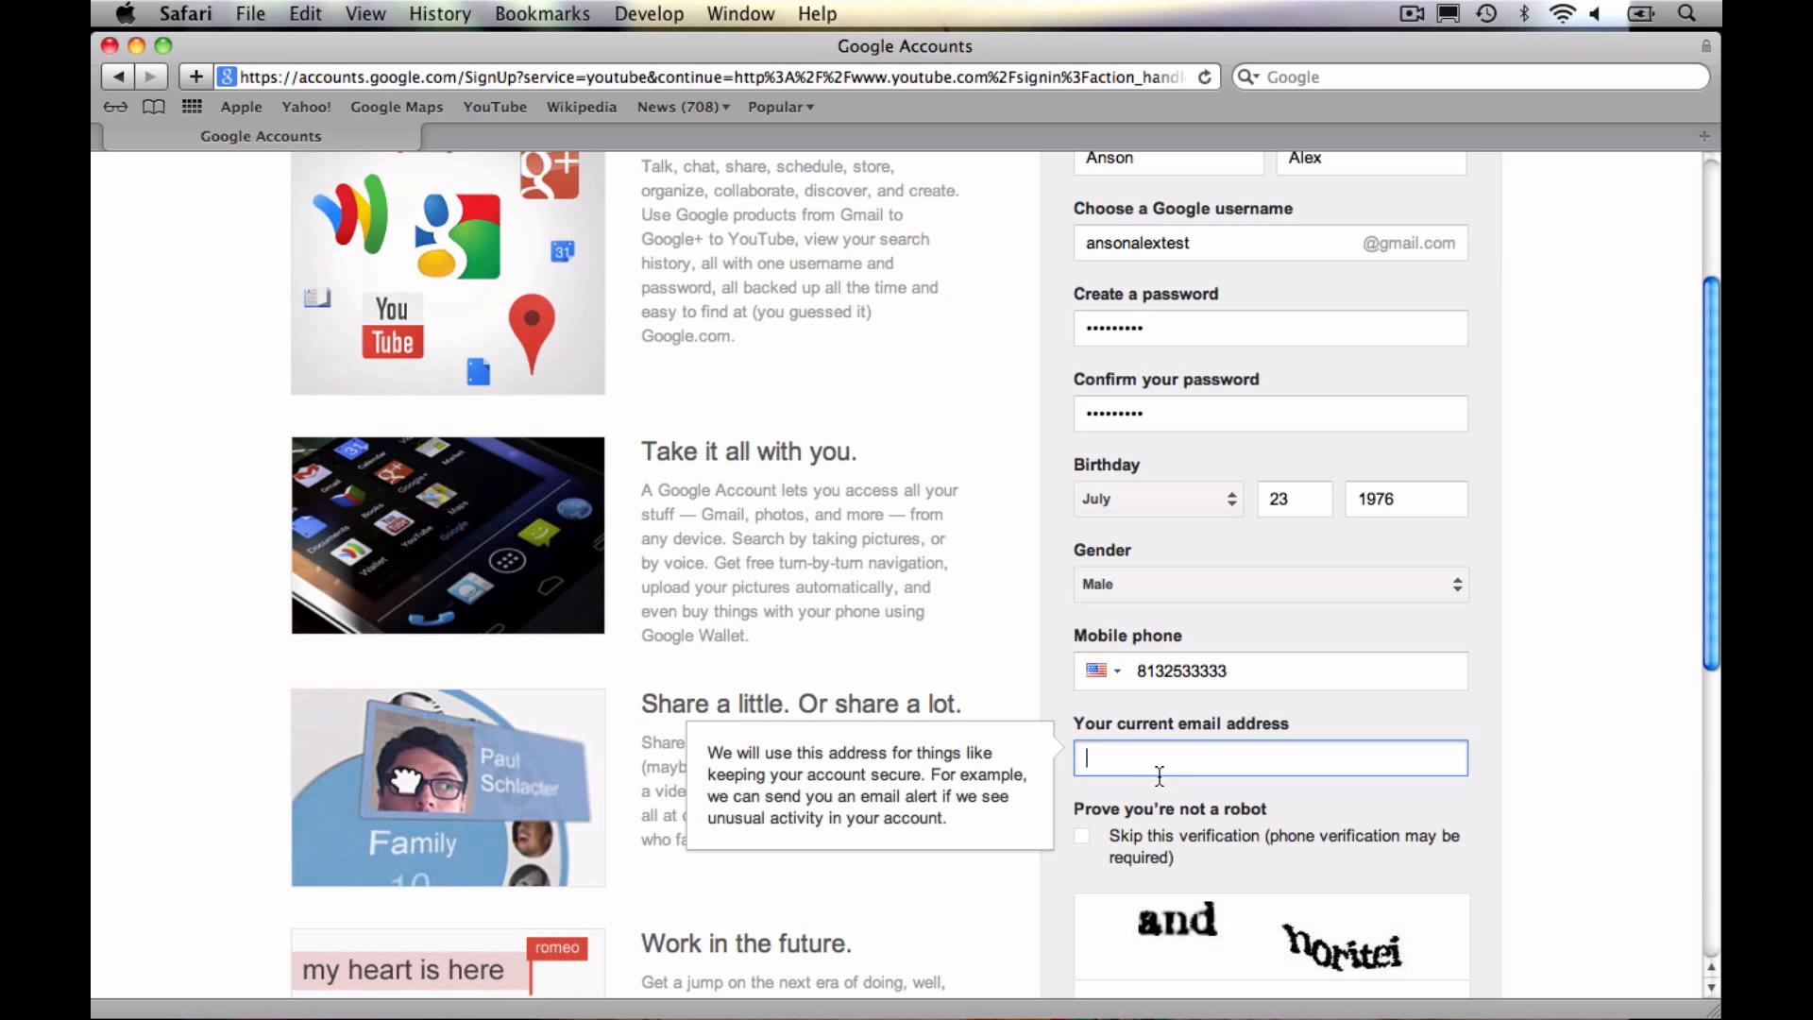
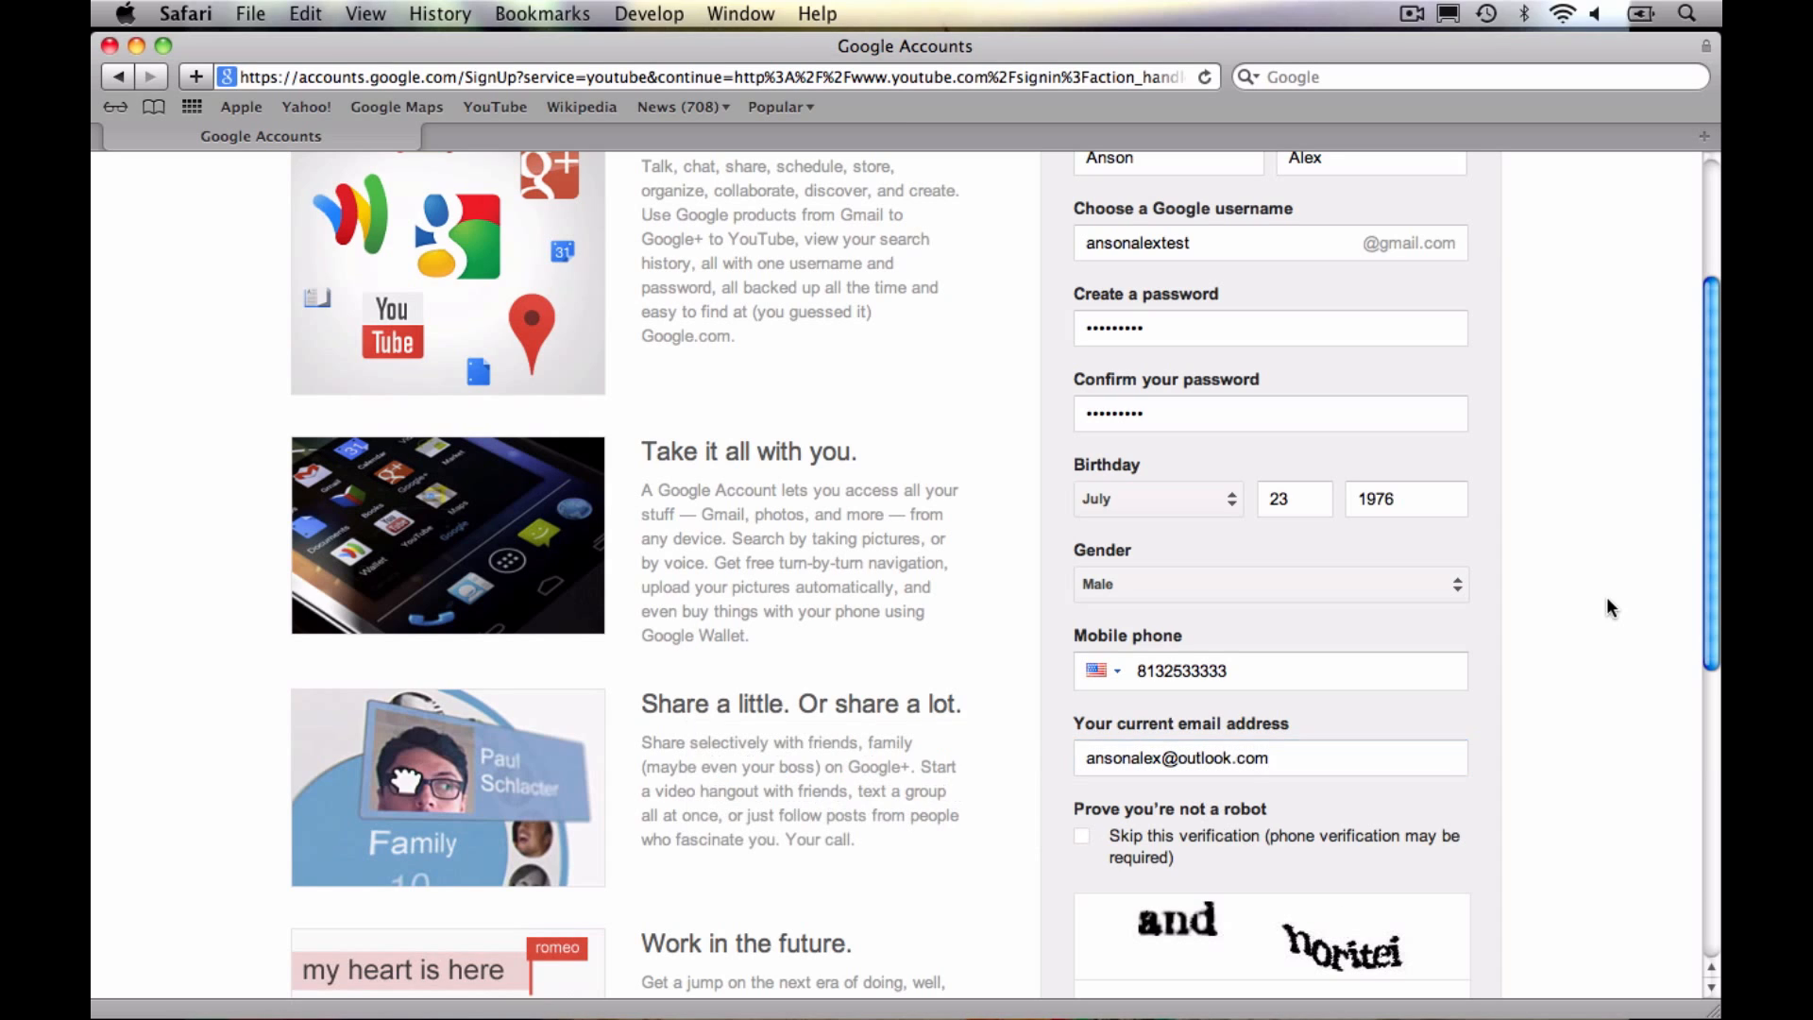
Step: Reload the captcha image and answer it with 'fulfioll'
{"action": "scroll", "scroll_direction": "down", "scroll_amount": 3}
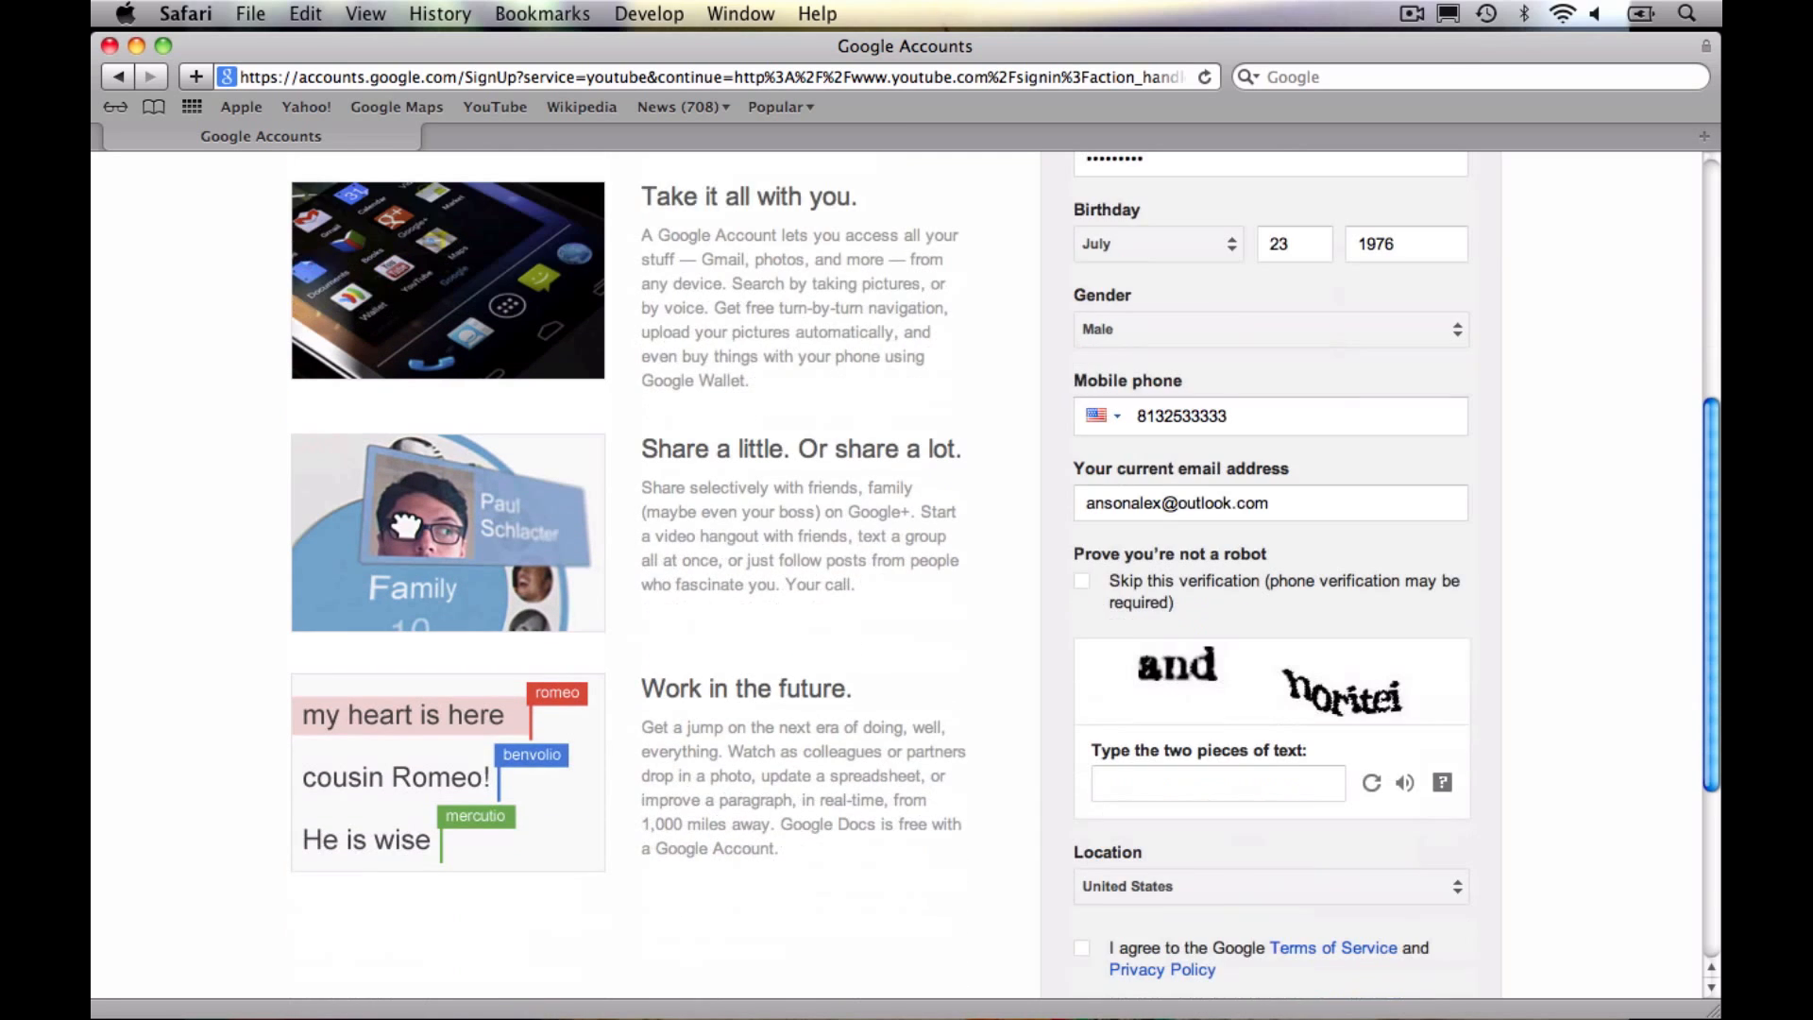
{"action": "mouse_move", "coordinate": [1177, 717]}
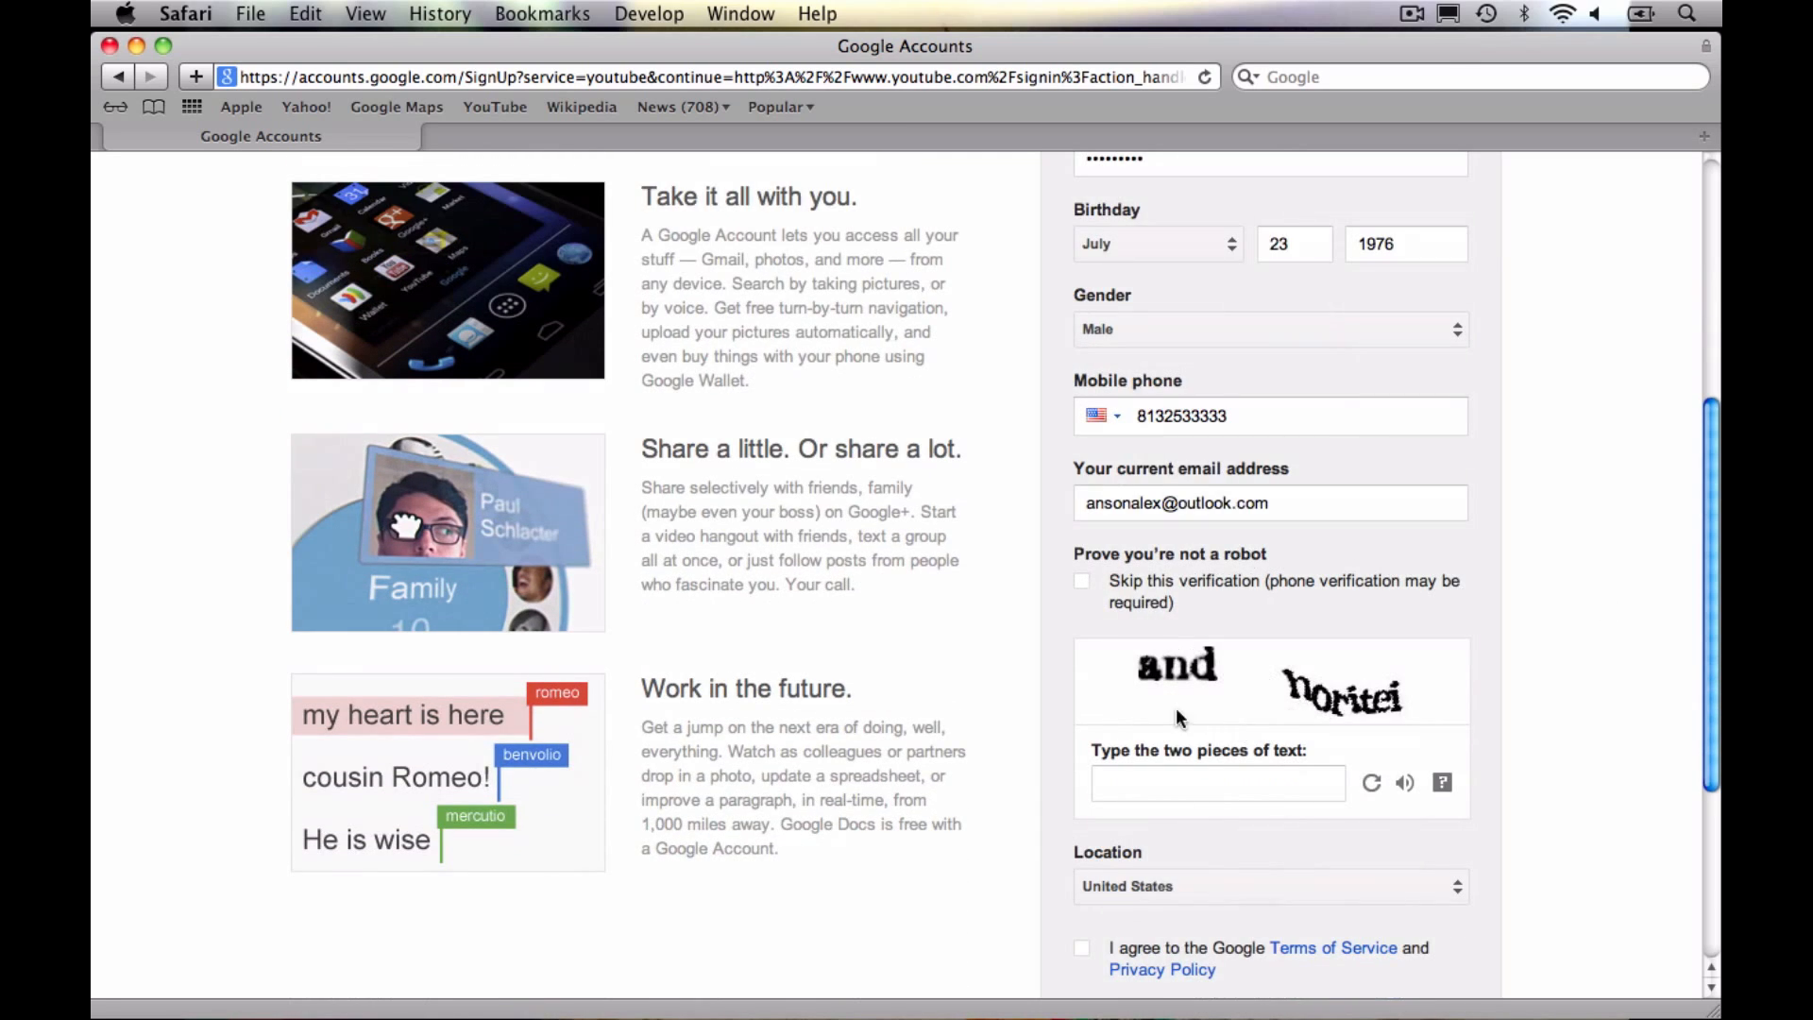
{"action": "mouse_move", "coordinate": [1353, 714]}
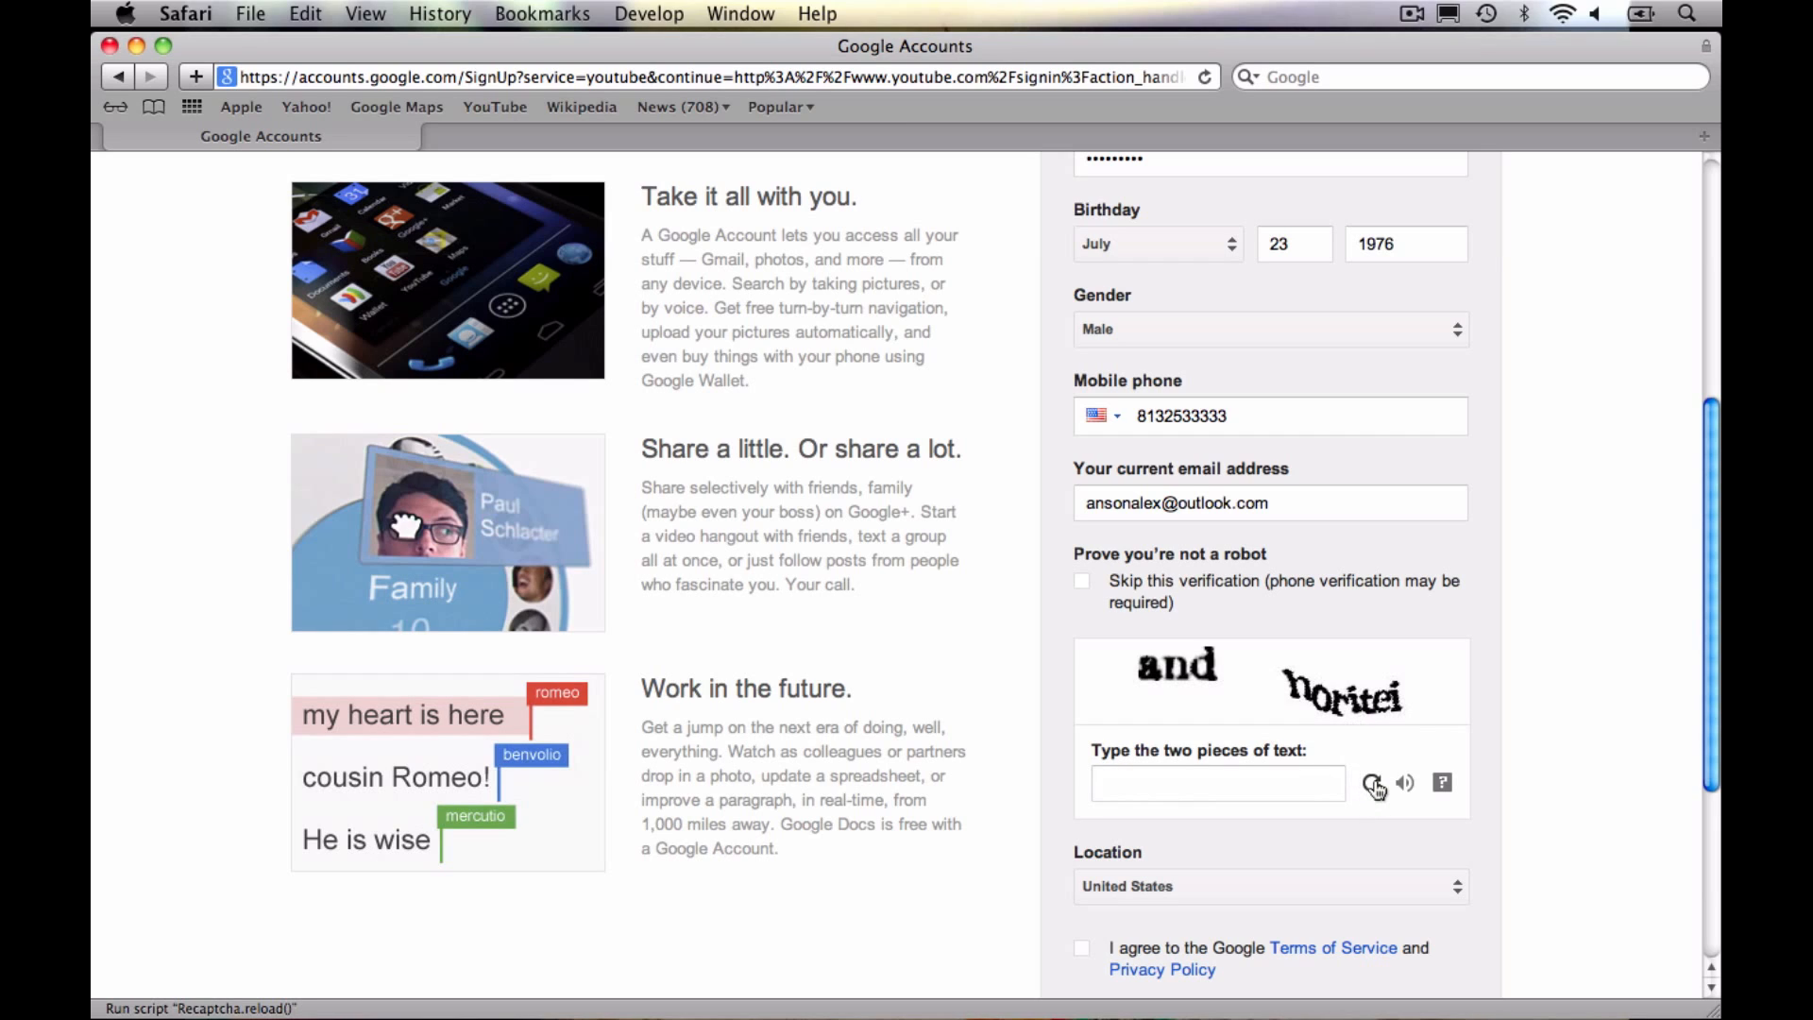
{"action": "left_click", "coordinate": [1373, 782]}
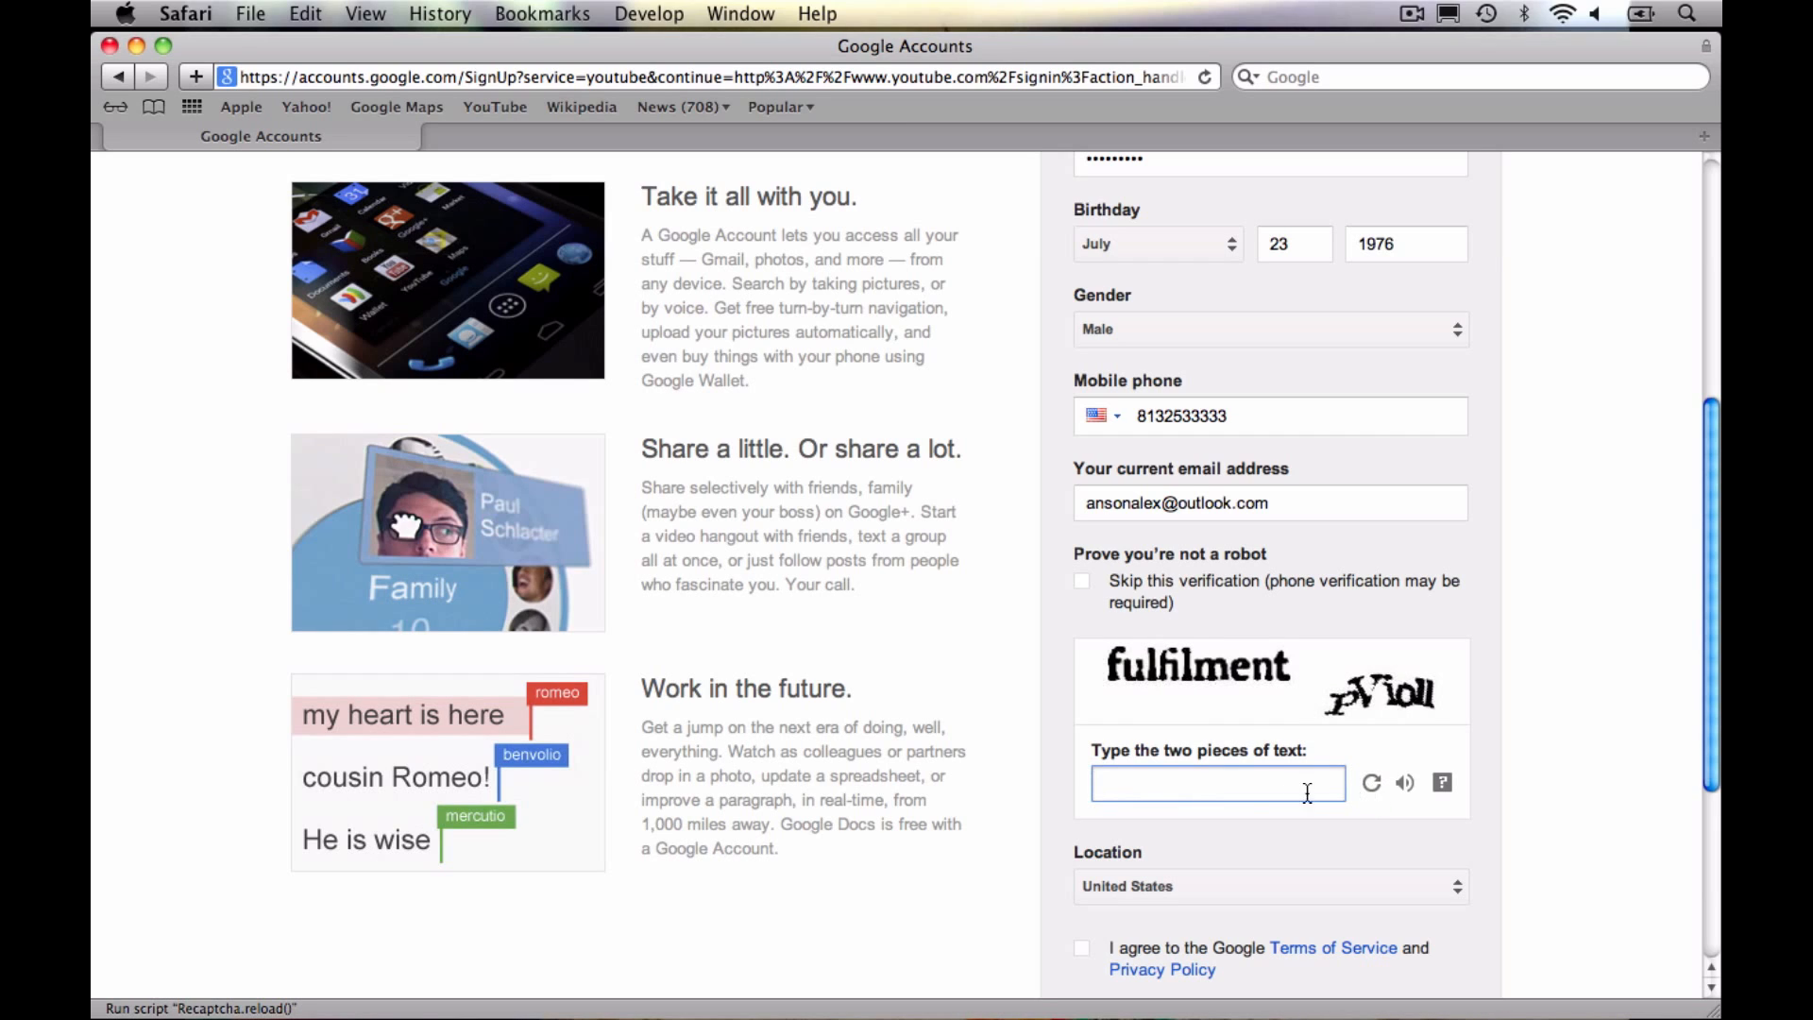
{"action": "type", "text": "f"}
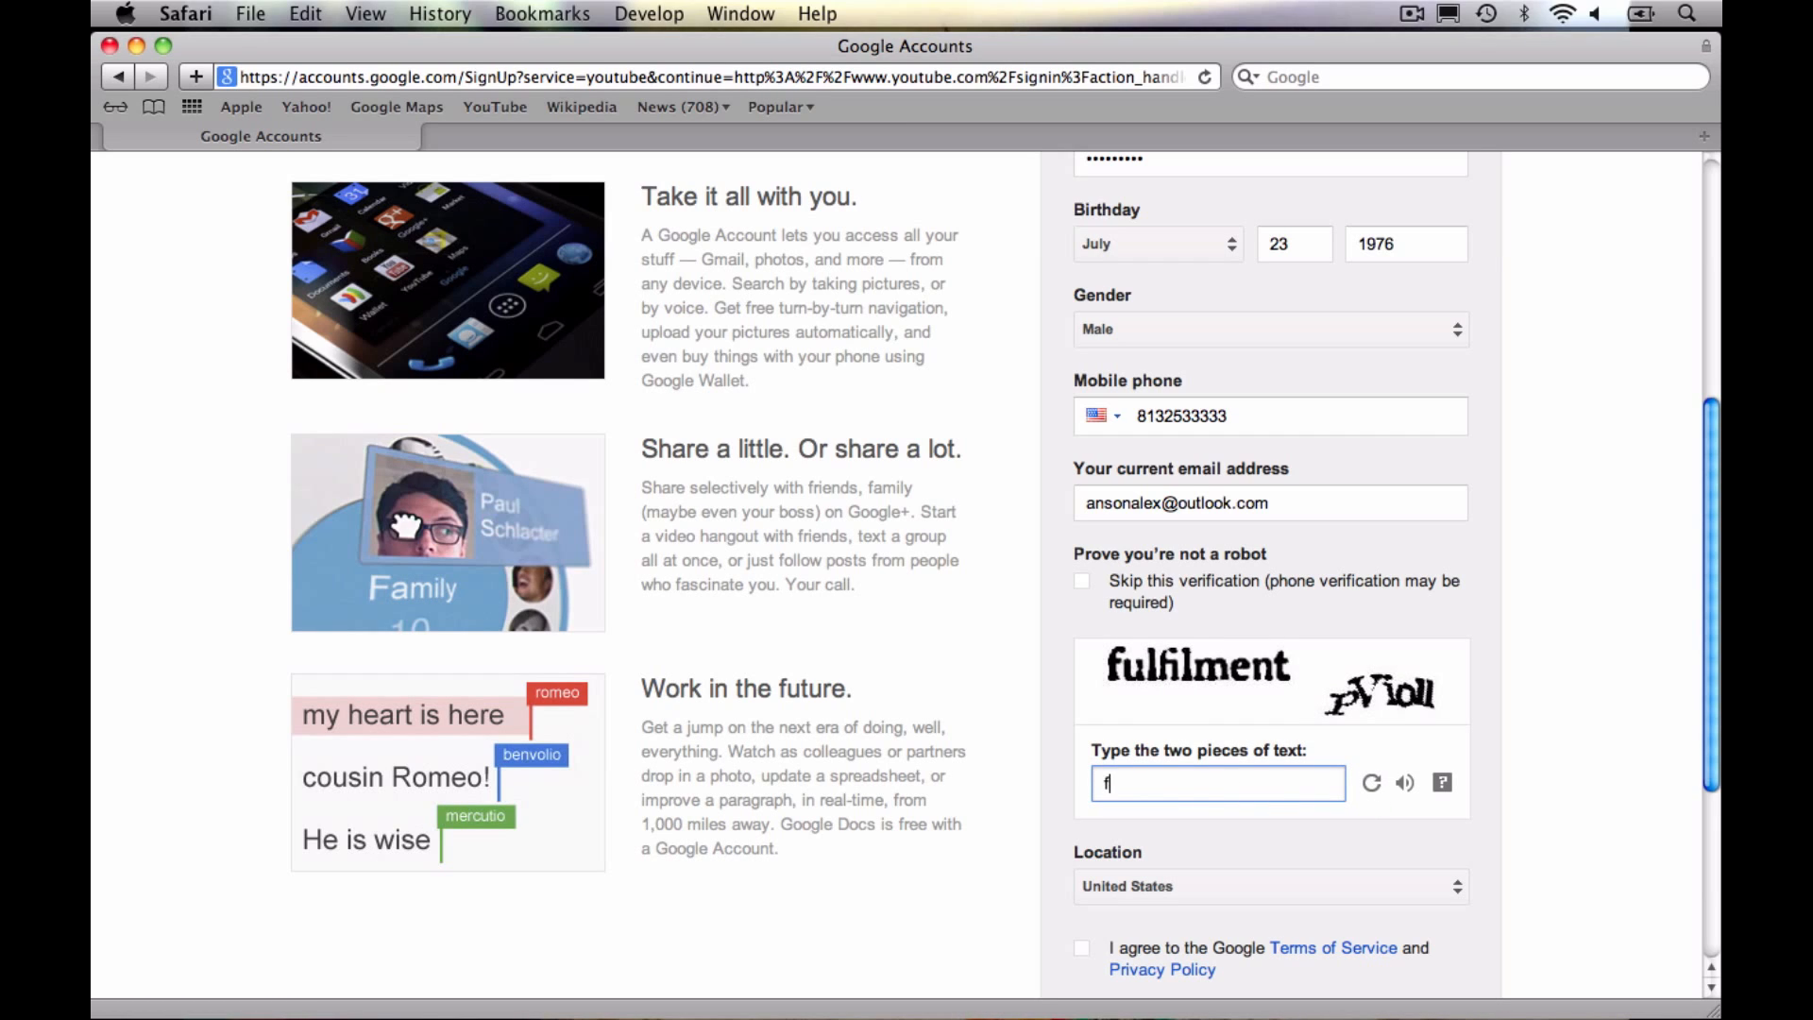
{"action": "type", "text": "ulfilment pV"}
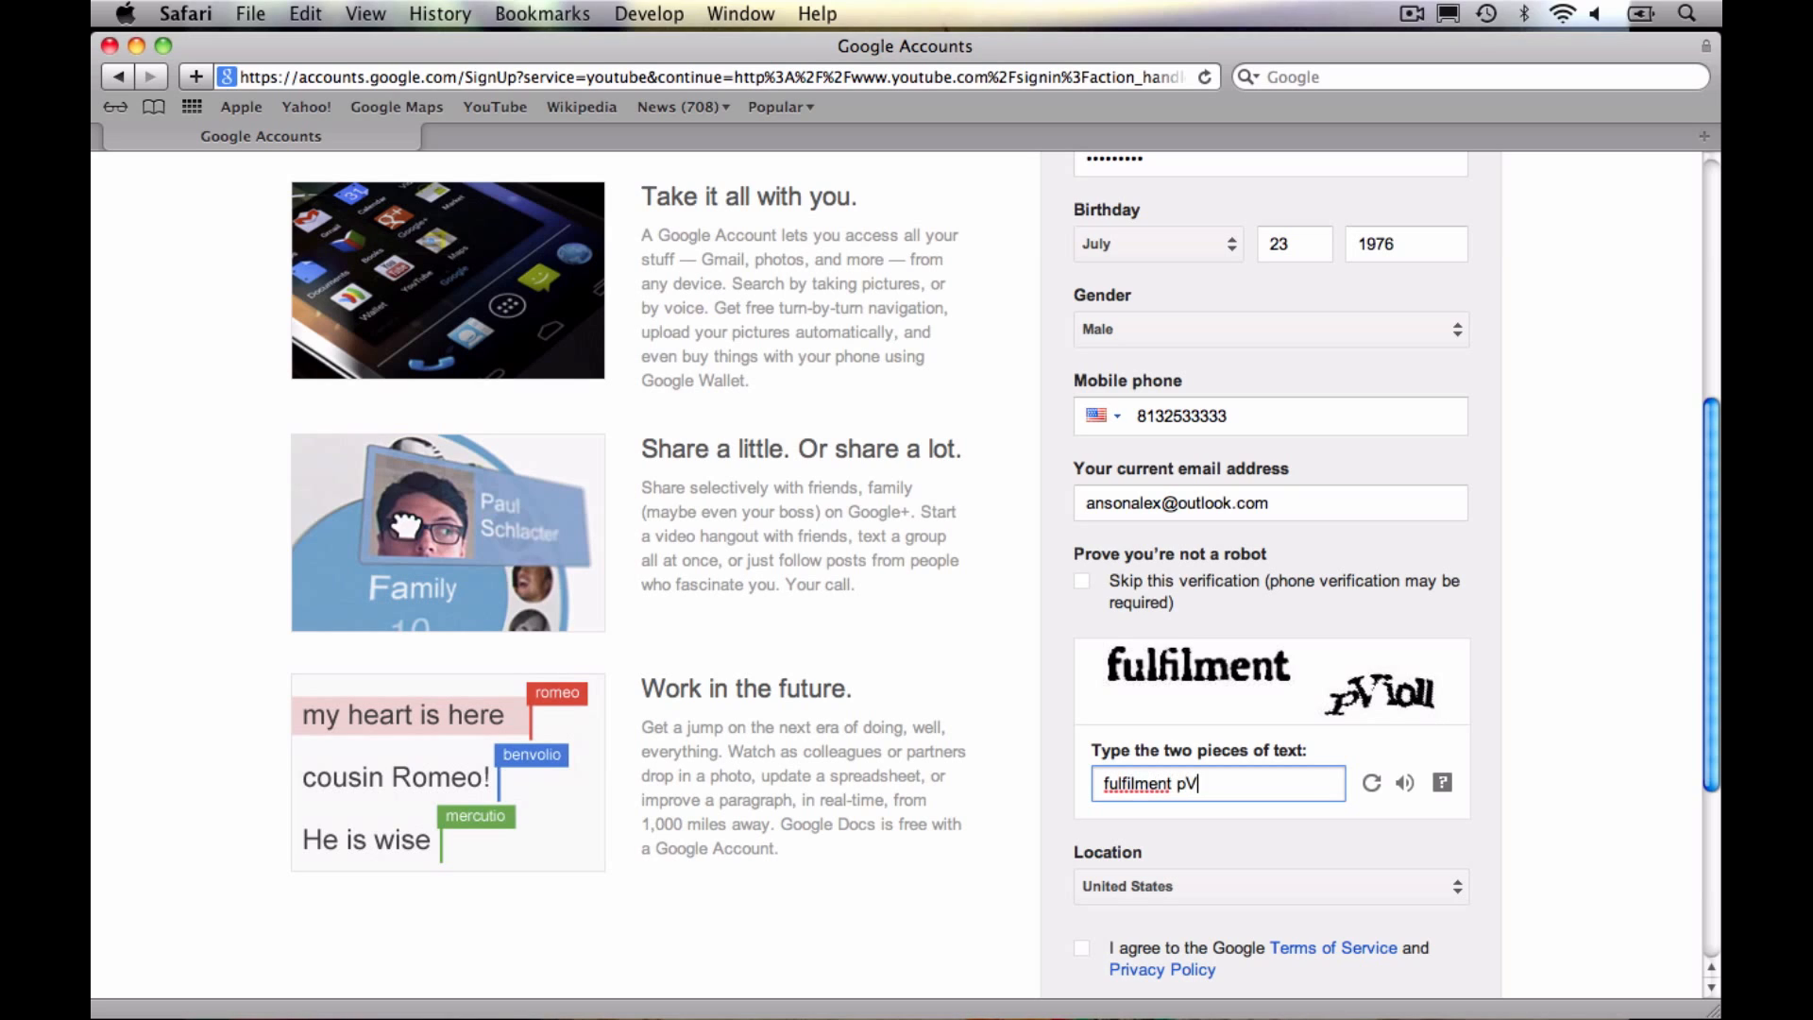
{"action": "type", "text": "ioll"}
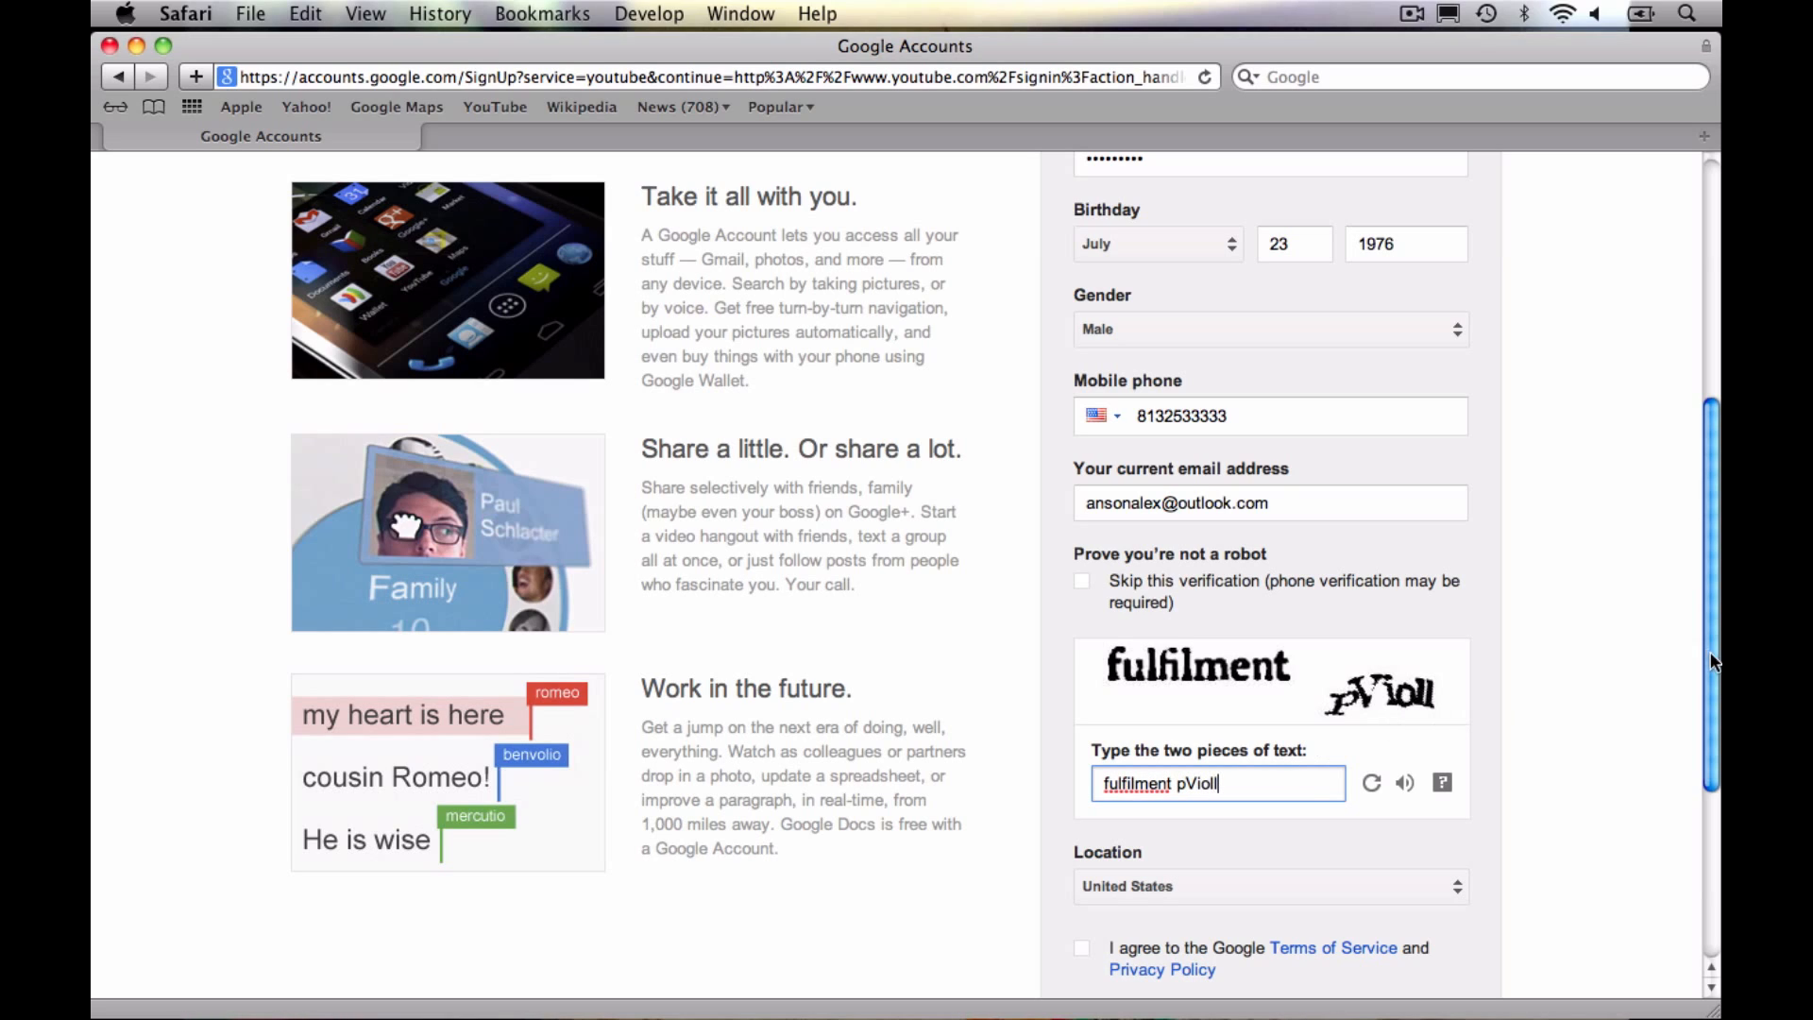
{"action": "scroll", "scroll_direction": "down", "scroll_amount": 3}
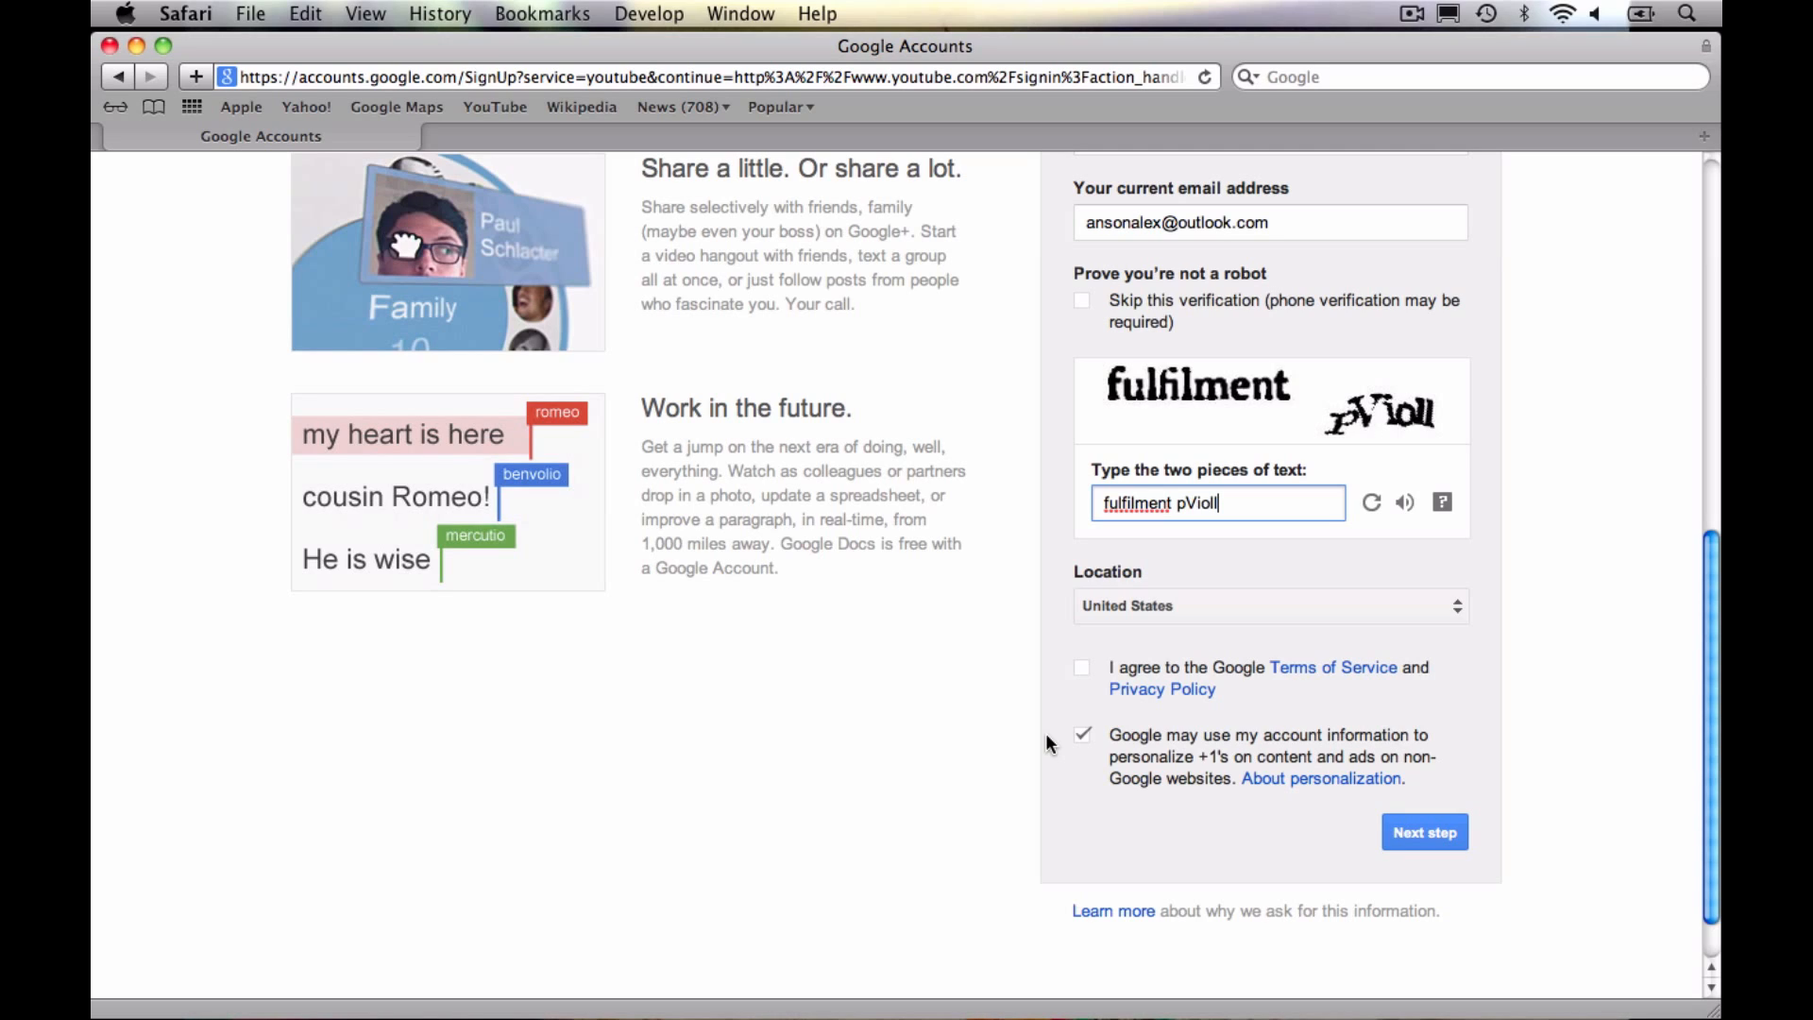
Step: Opt out of personalized +1's and ads, then agree to the Terms of Service after a failed submit
{"action": "left_click", "coordinate": [1083, 735]}
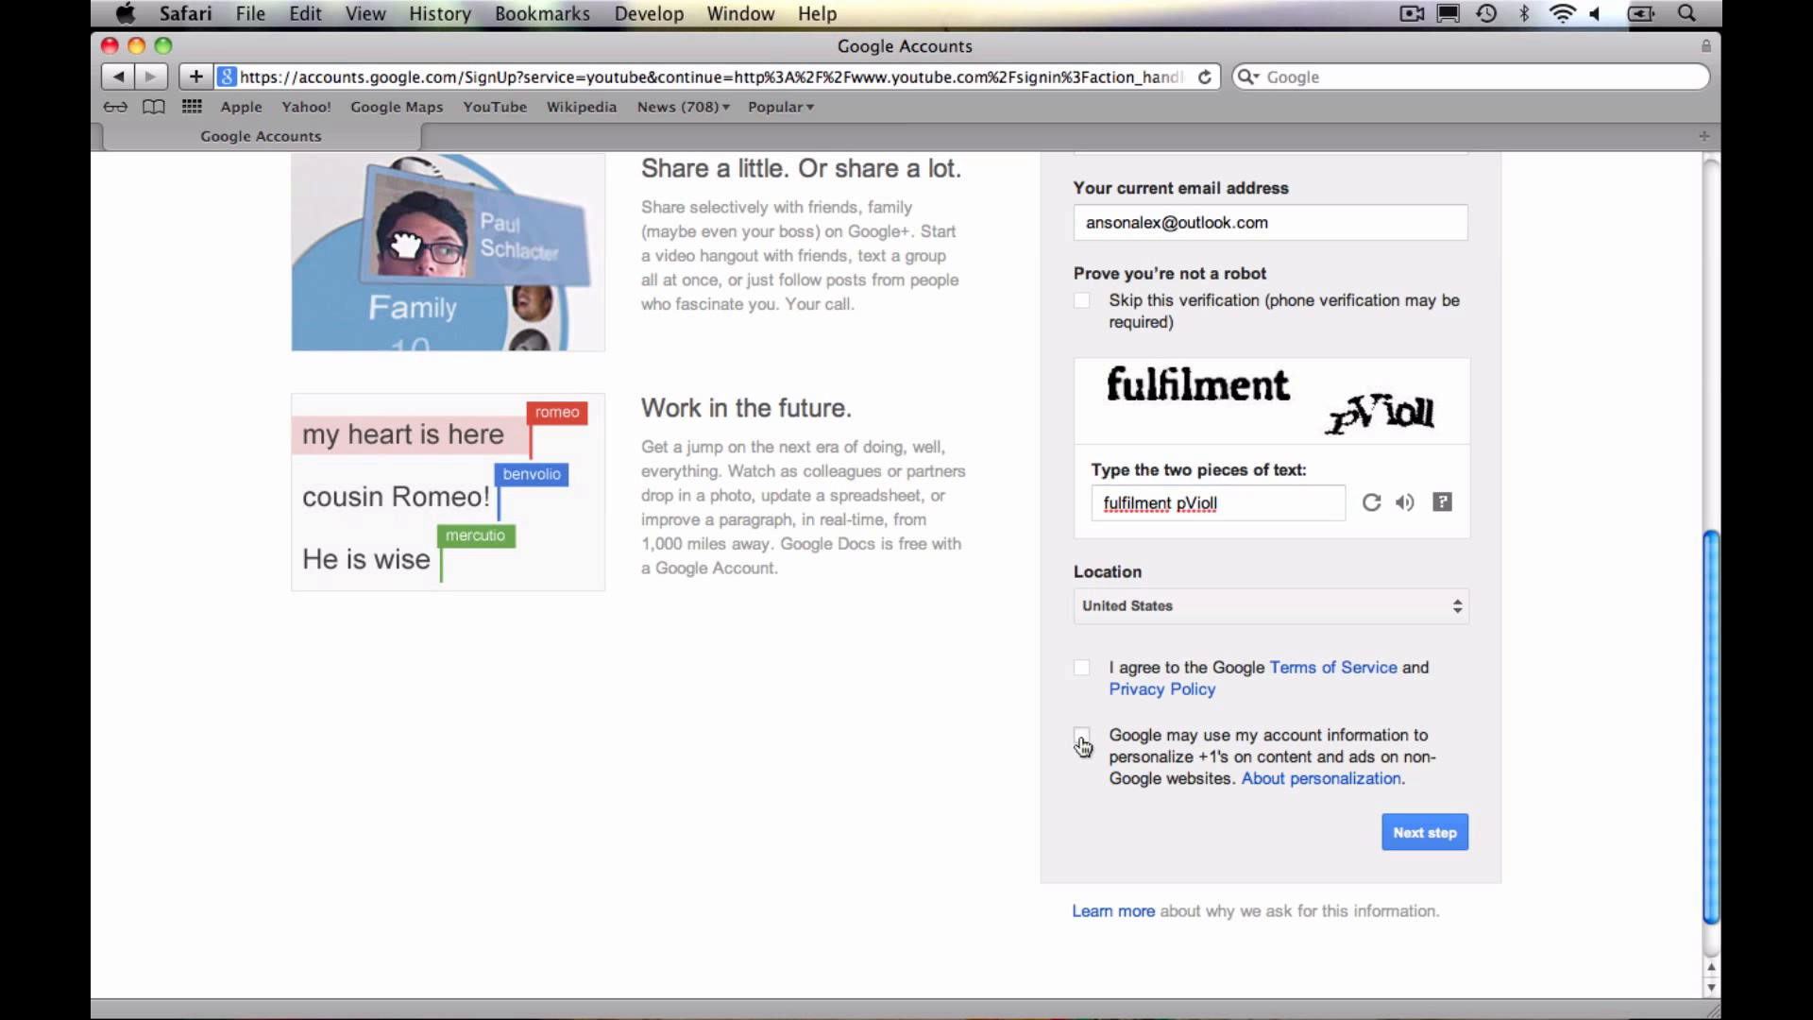
{"action": "mouse_move", "coordinate": [1424, 831]}
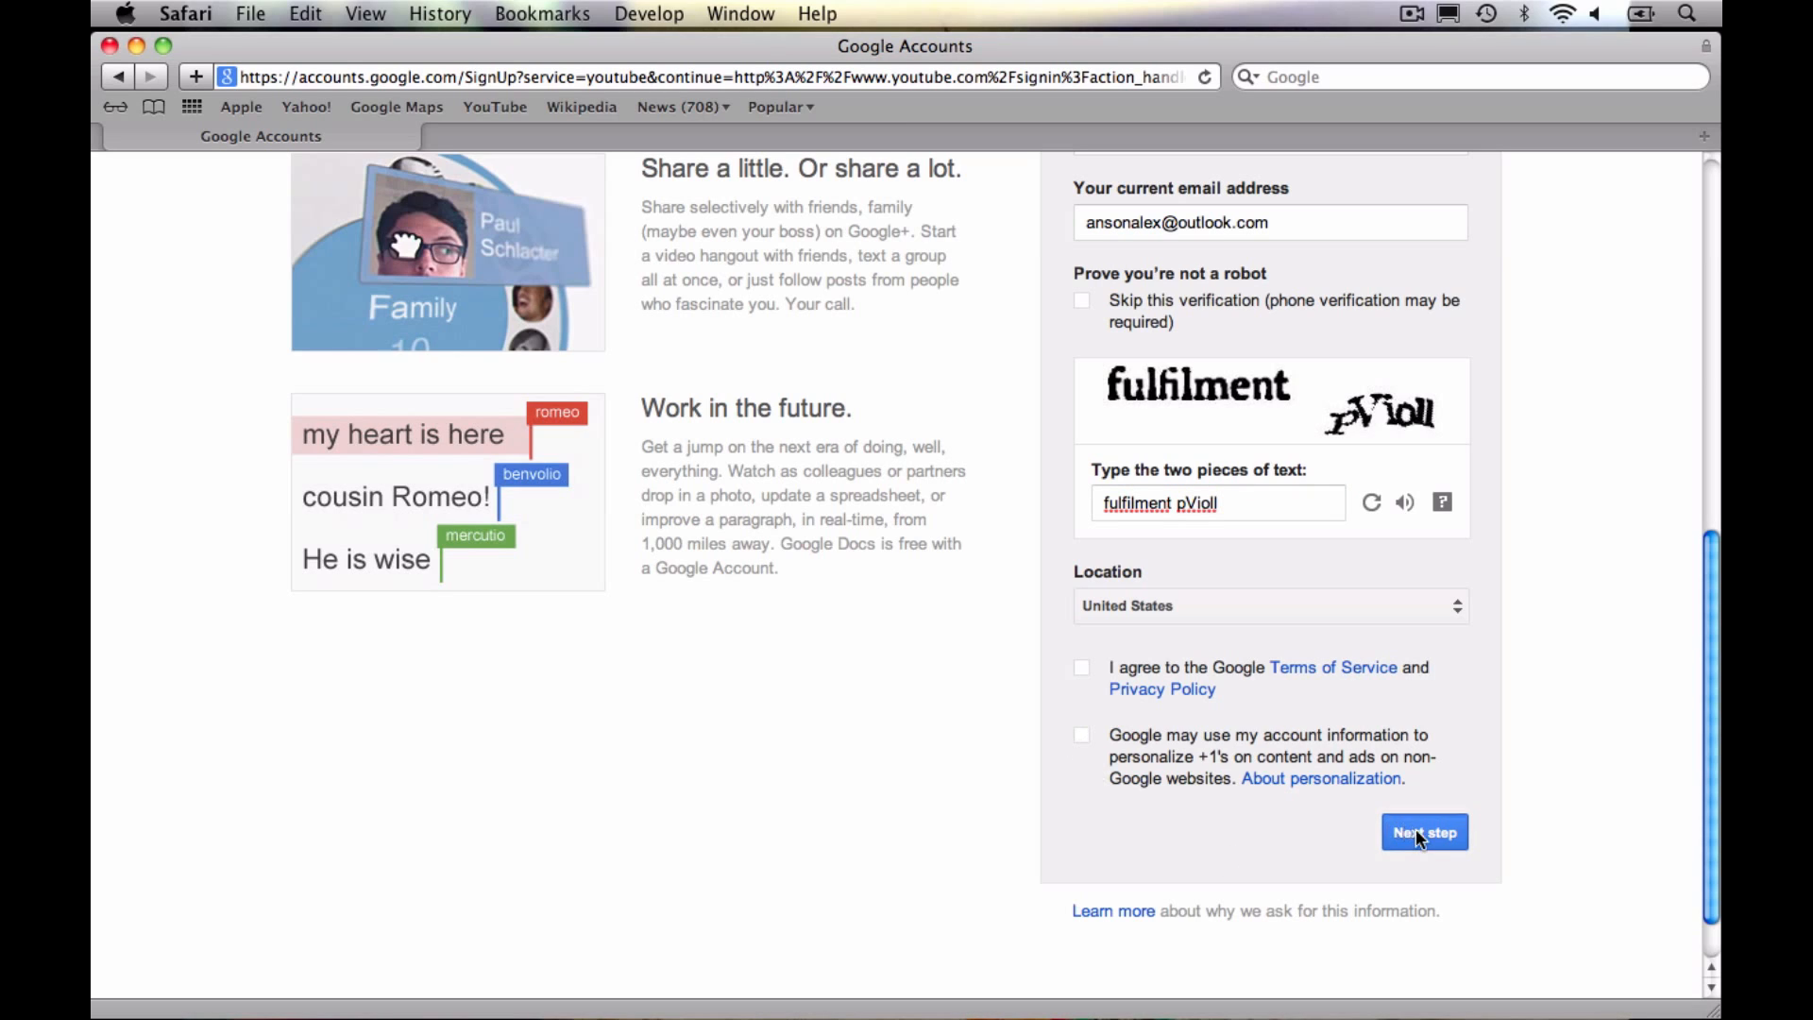
{"action": "left_click", "coordinate": [1424, 831]}
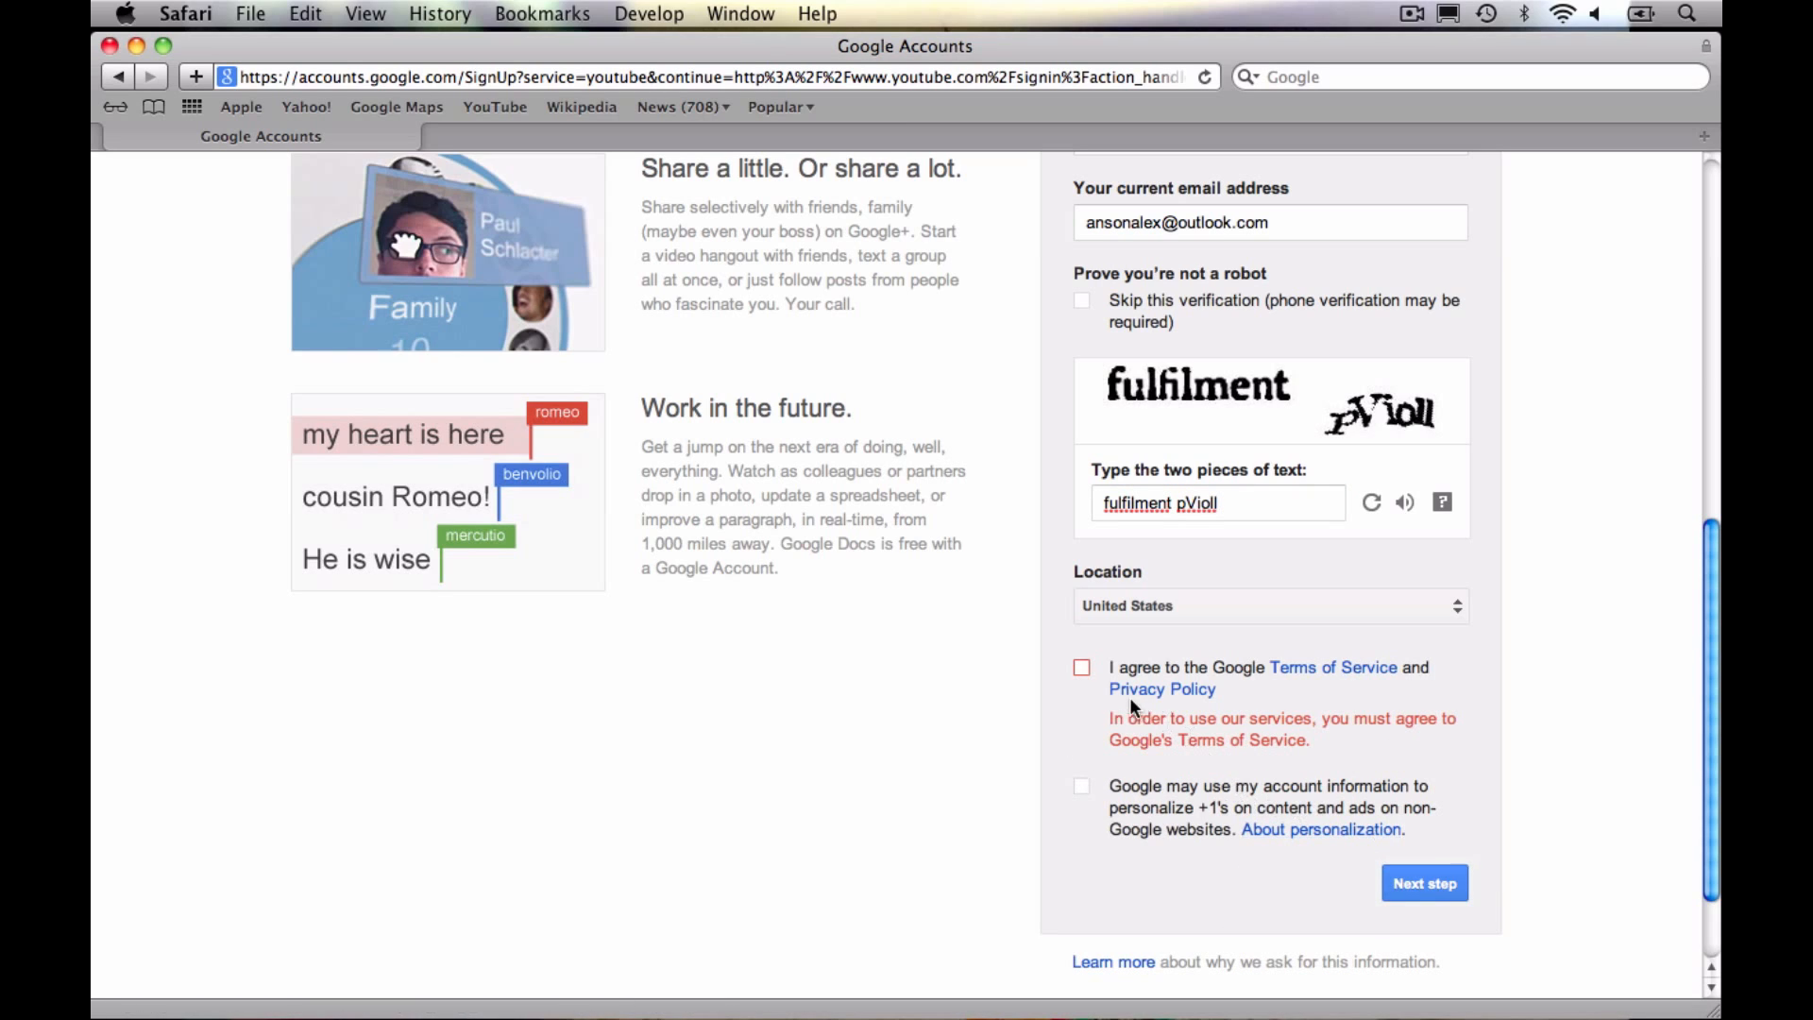
{"action": "left_click", "coordinate": [1080, 667]}
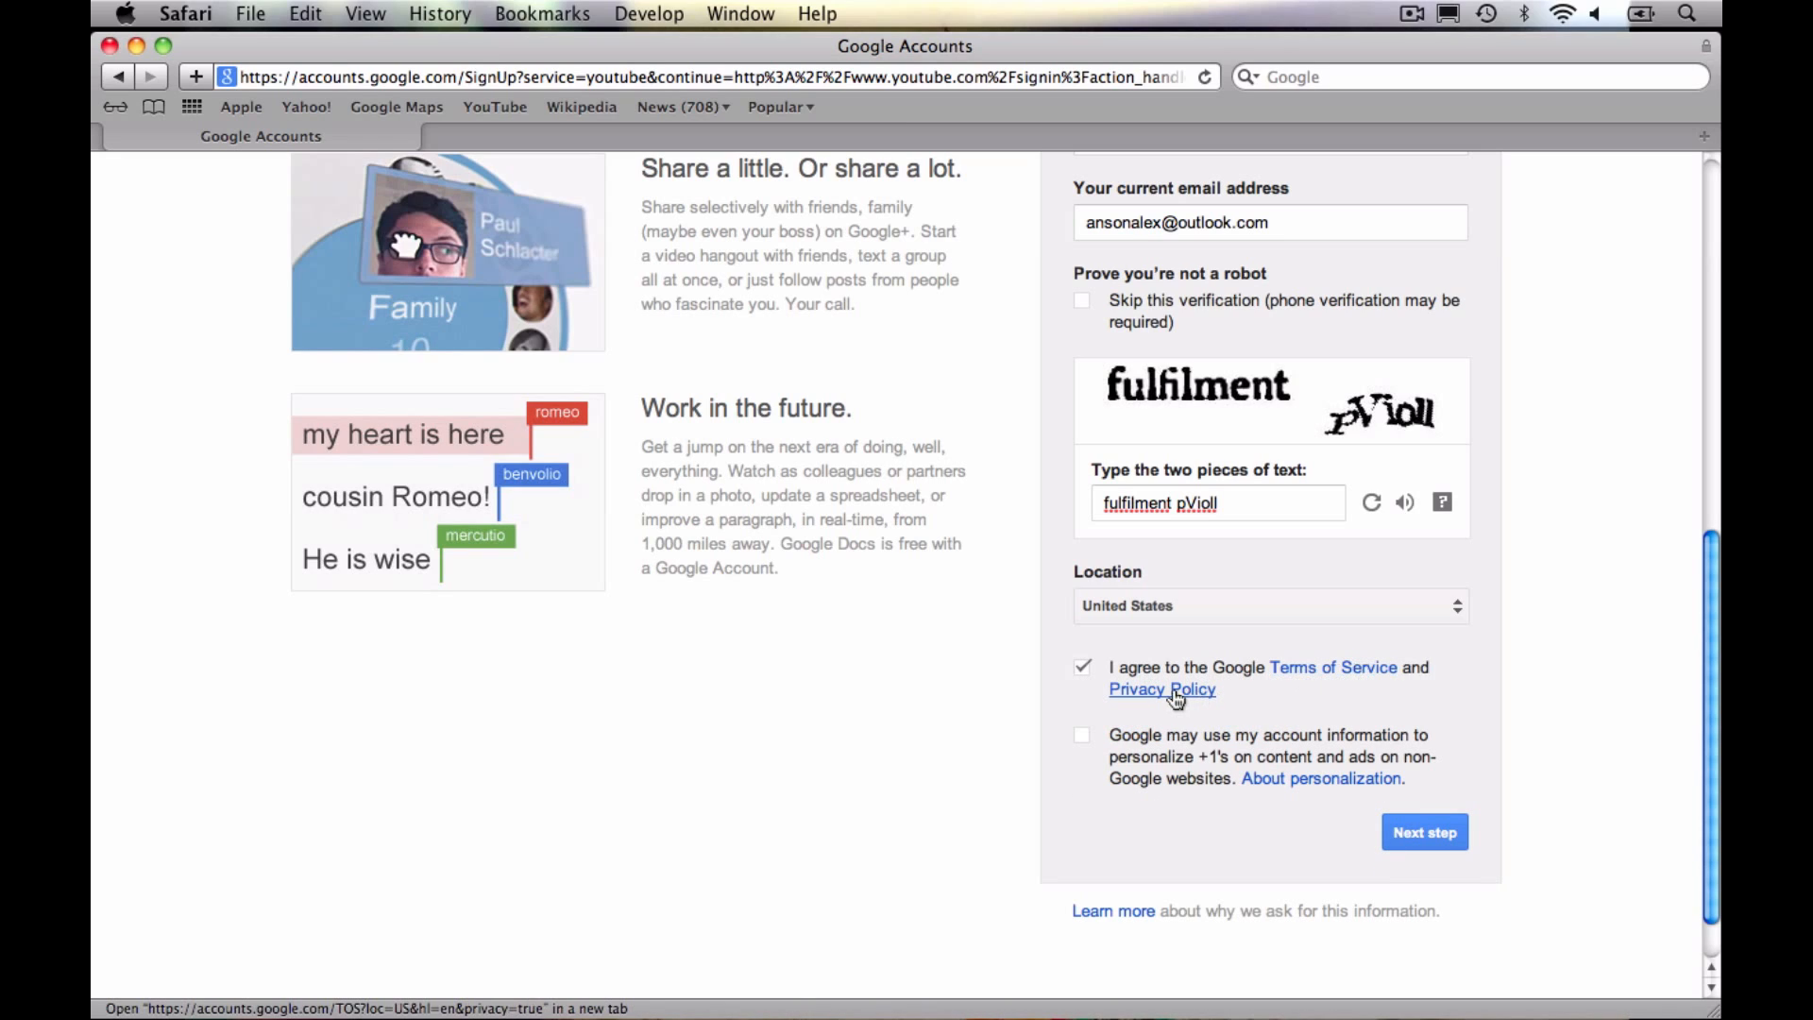
{"action": "mouse_move", "coordinate": [1345, 729]}
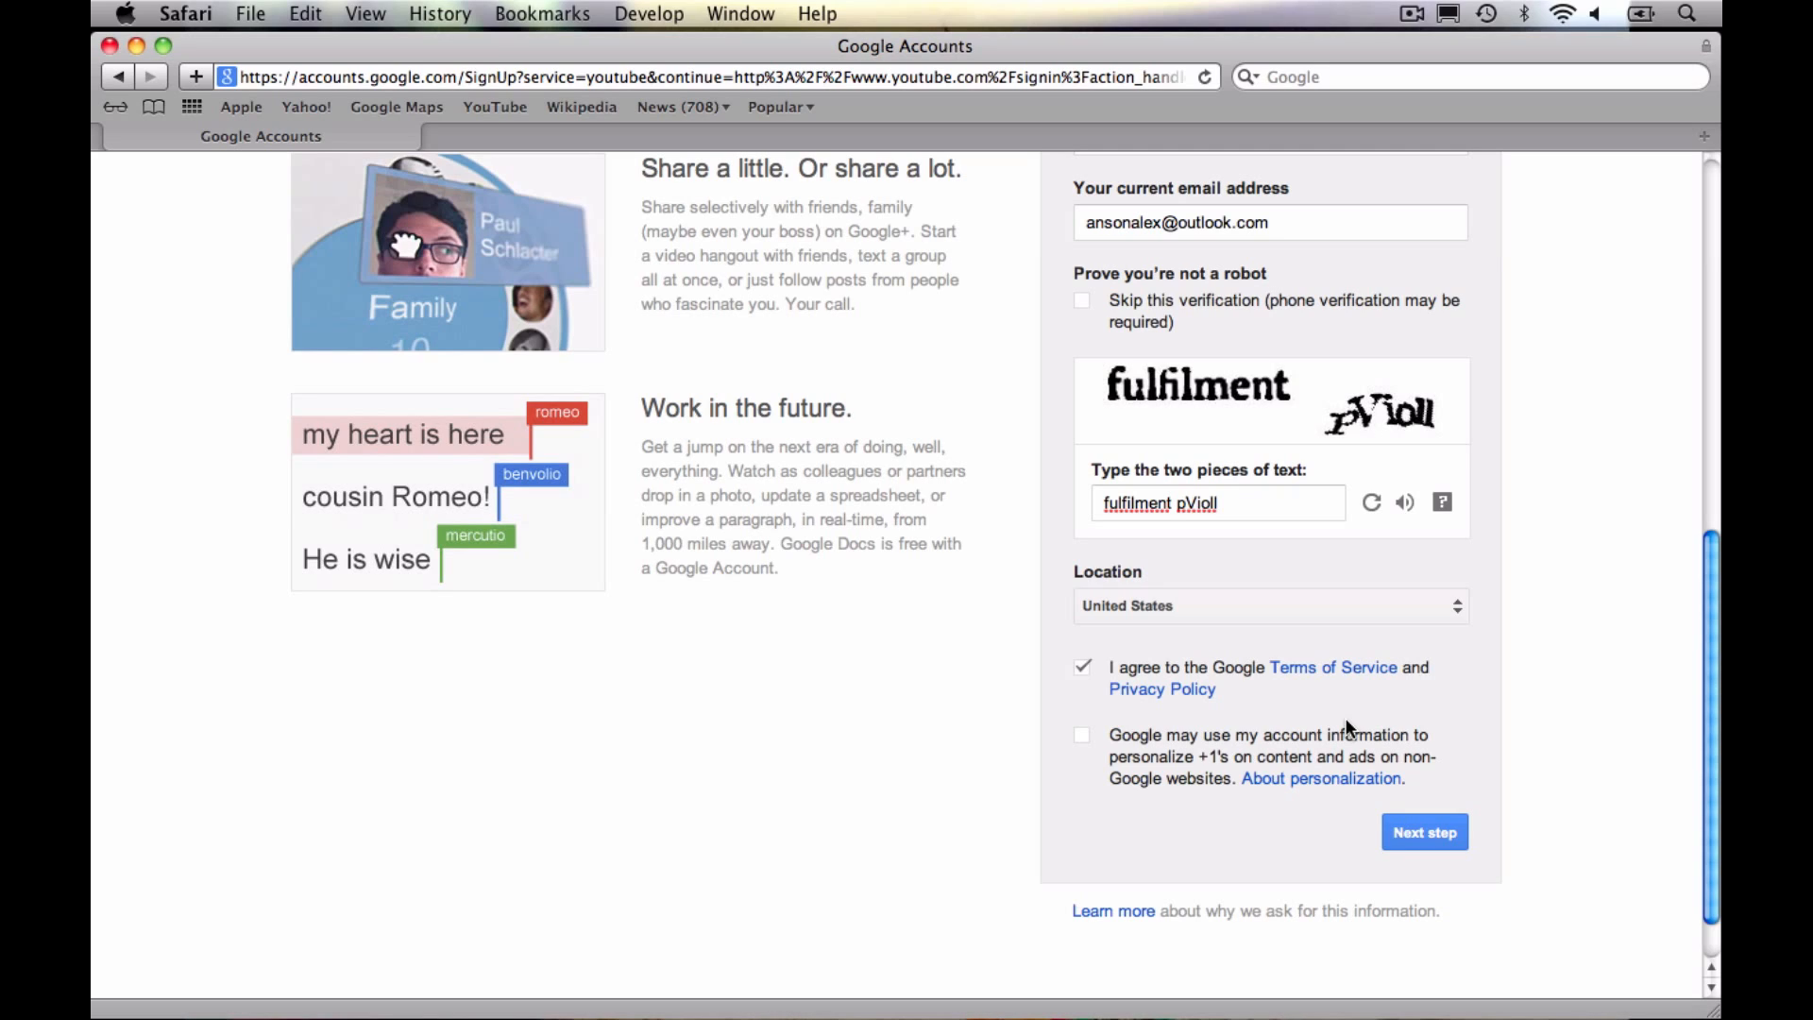
{"action": "mouse_move", "coordinate": [1424, 831]}
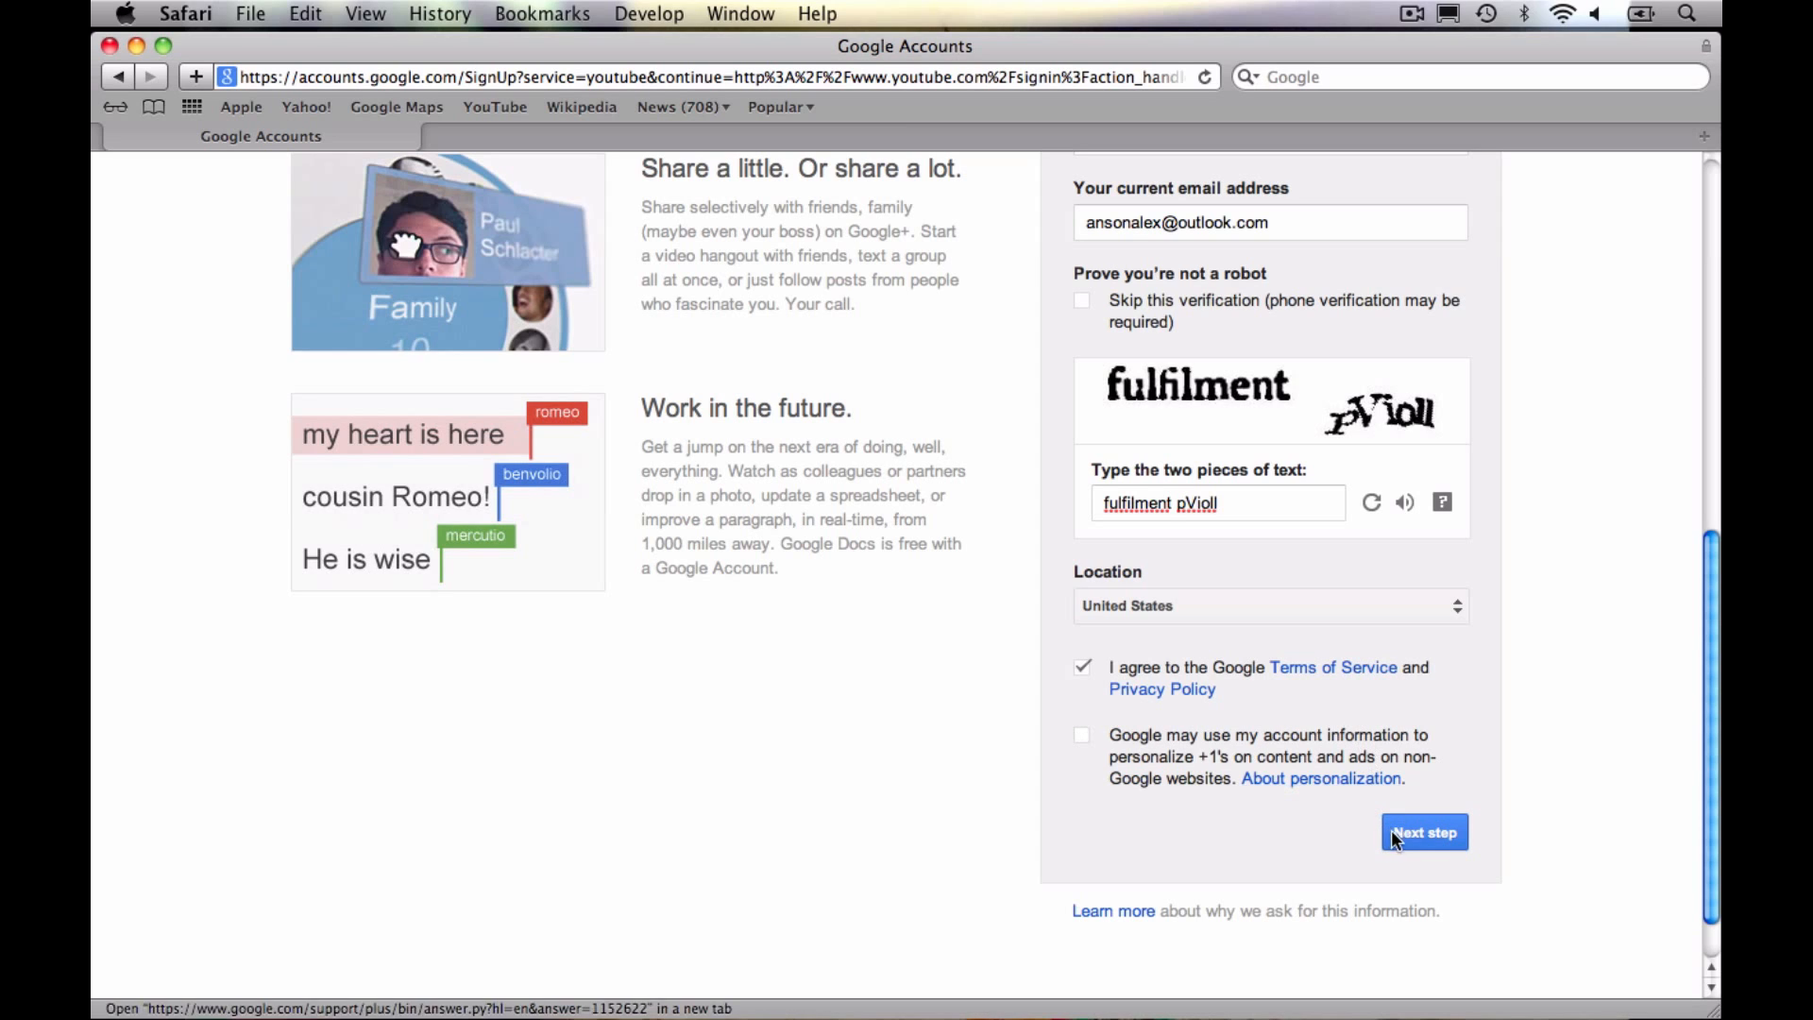
{"action": "left_click", "coordinate": [1424, 831]}
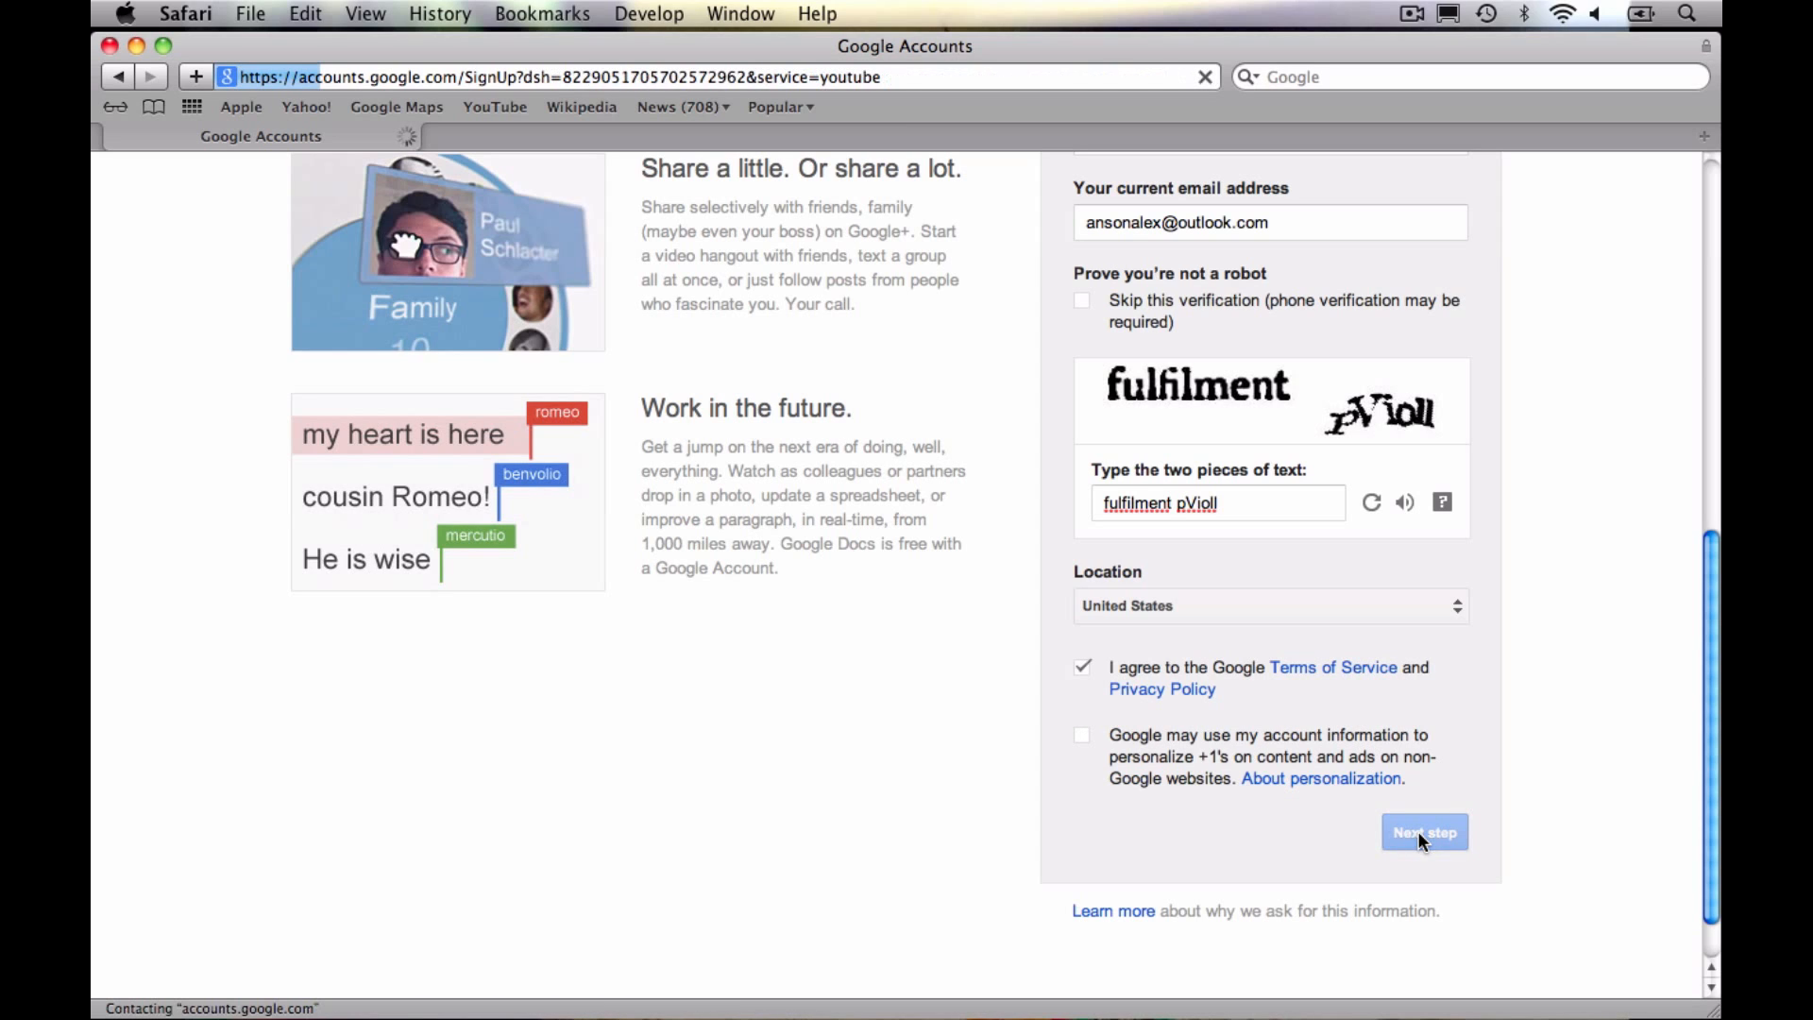
{"action": "left_click", "coordinate": [1424, 831]}
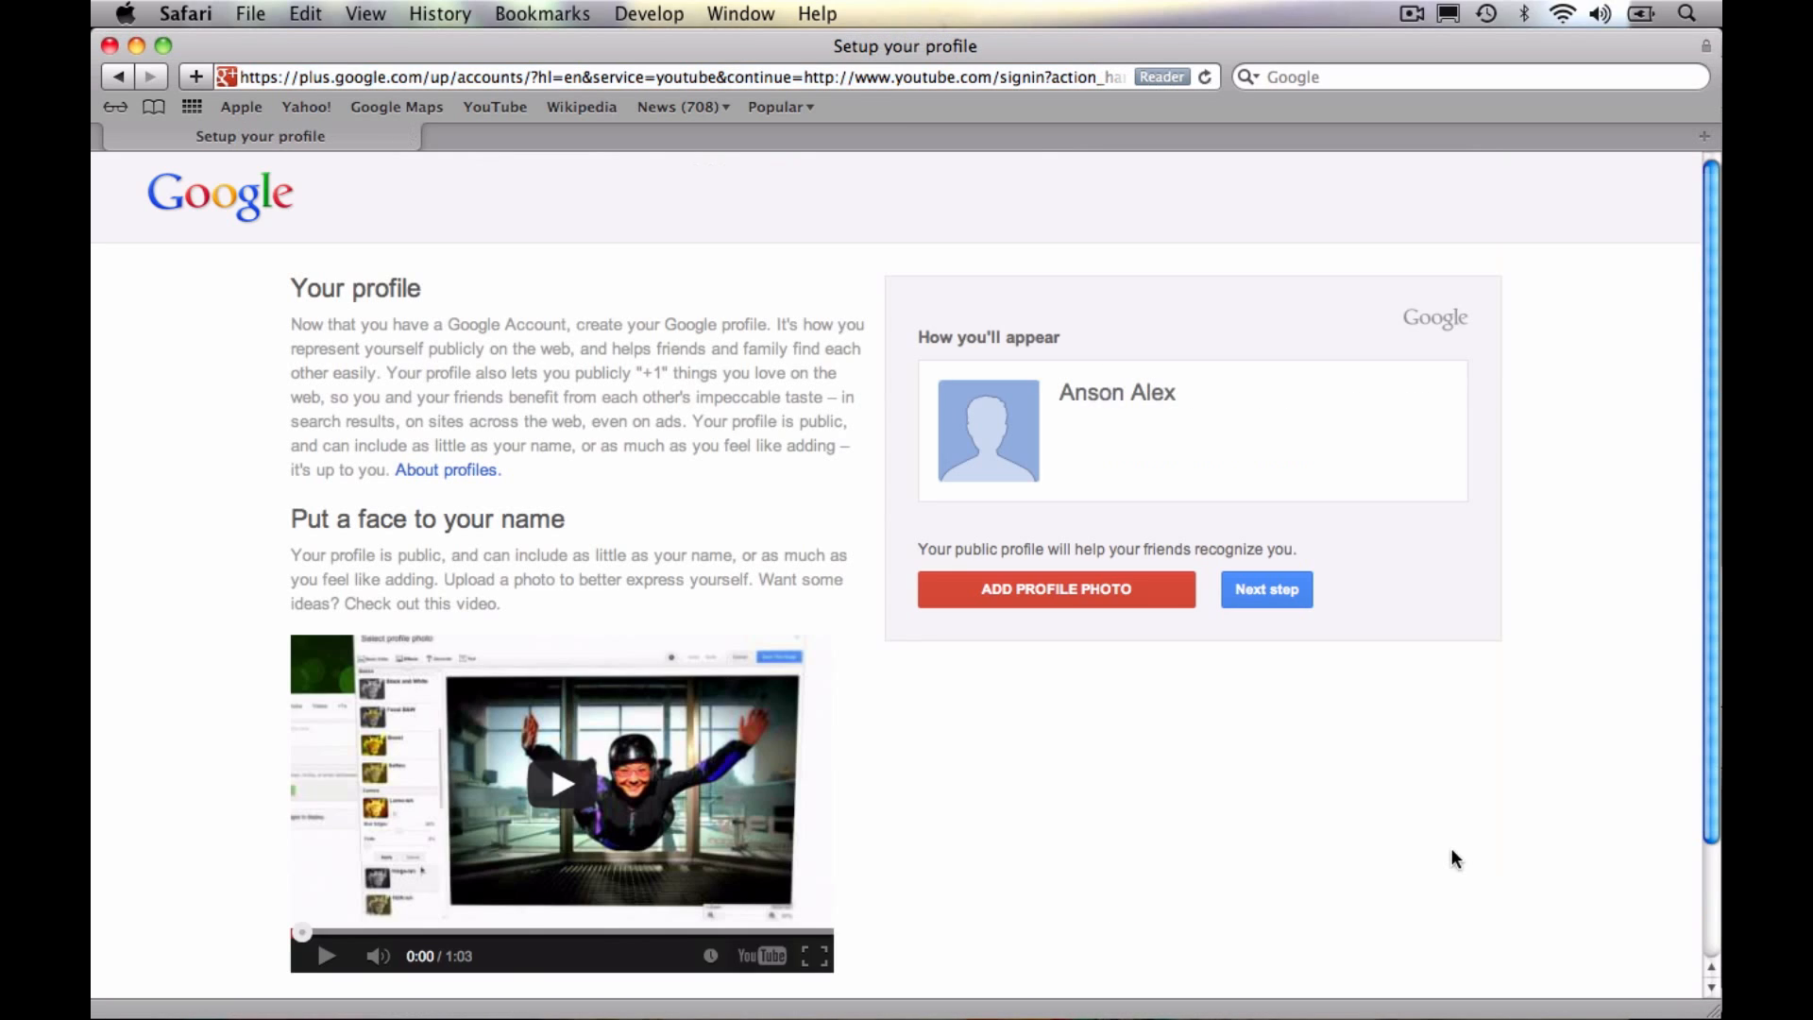
{"action": "mouse_move", "coordinate": [1114, 610]}
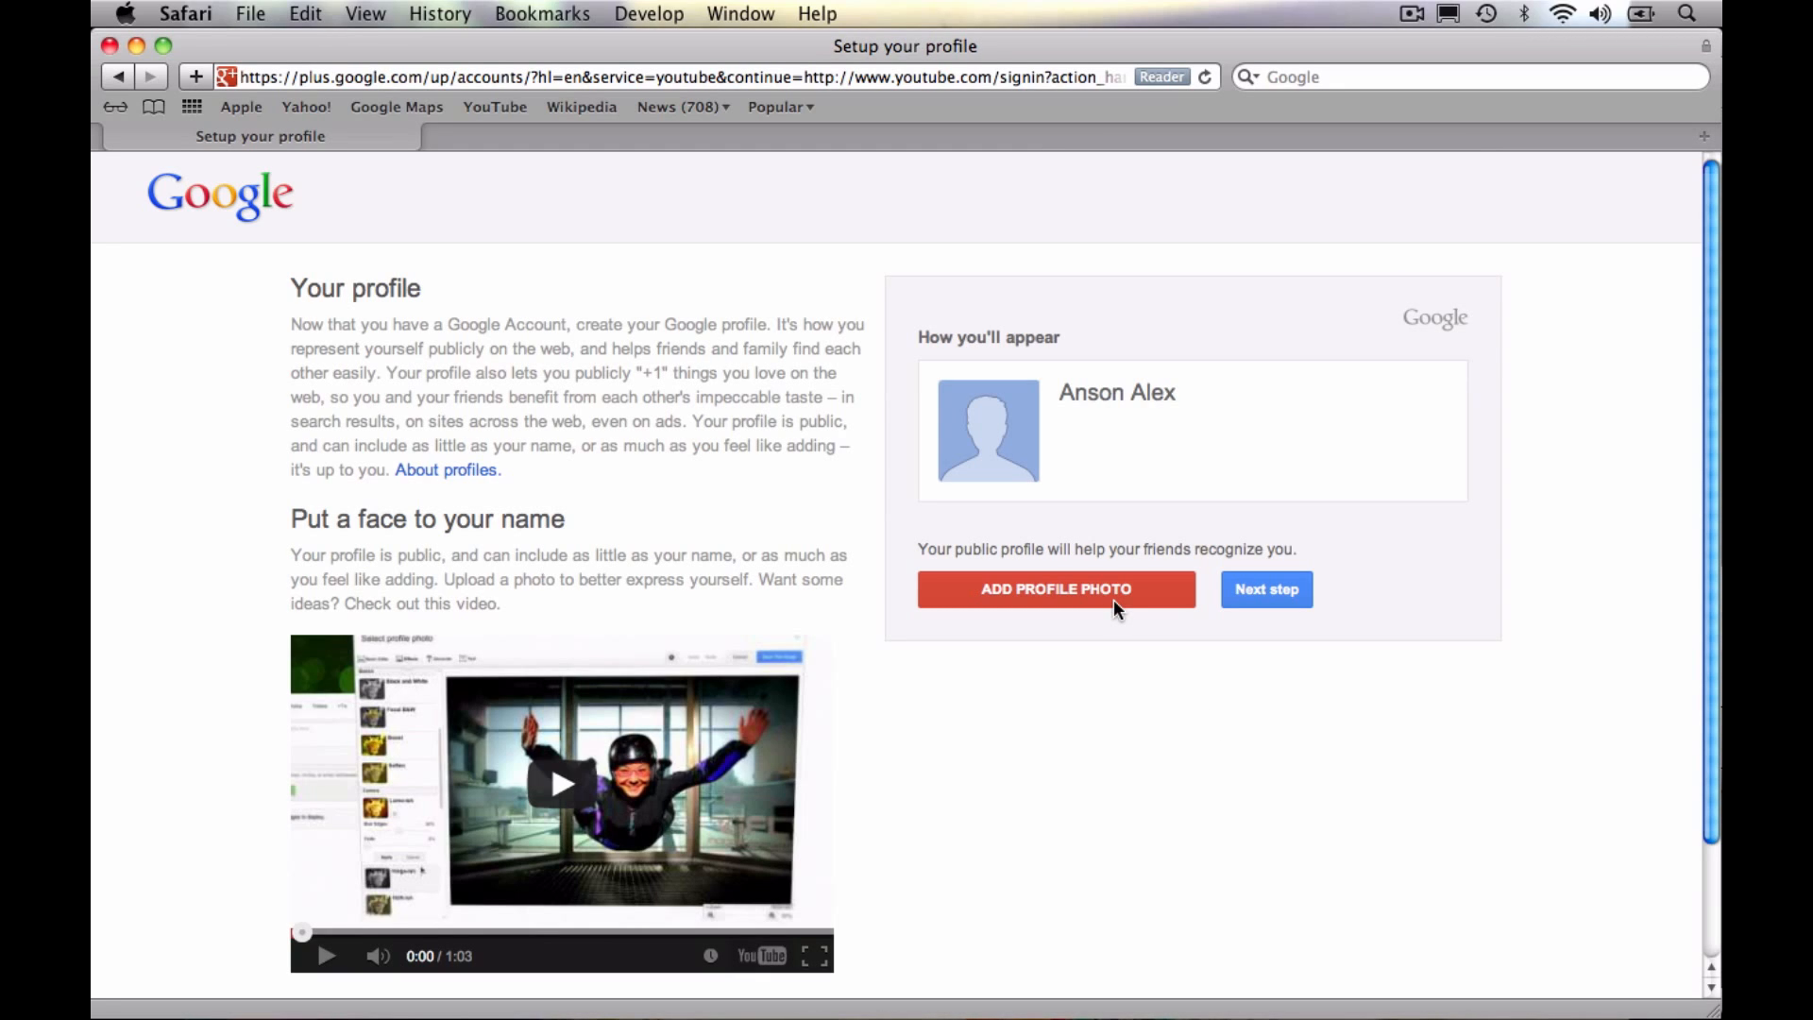
{"action": "mouse_move", "coordinate": [1281, 599]}
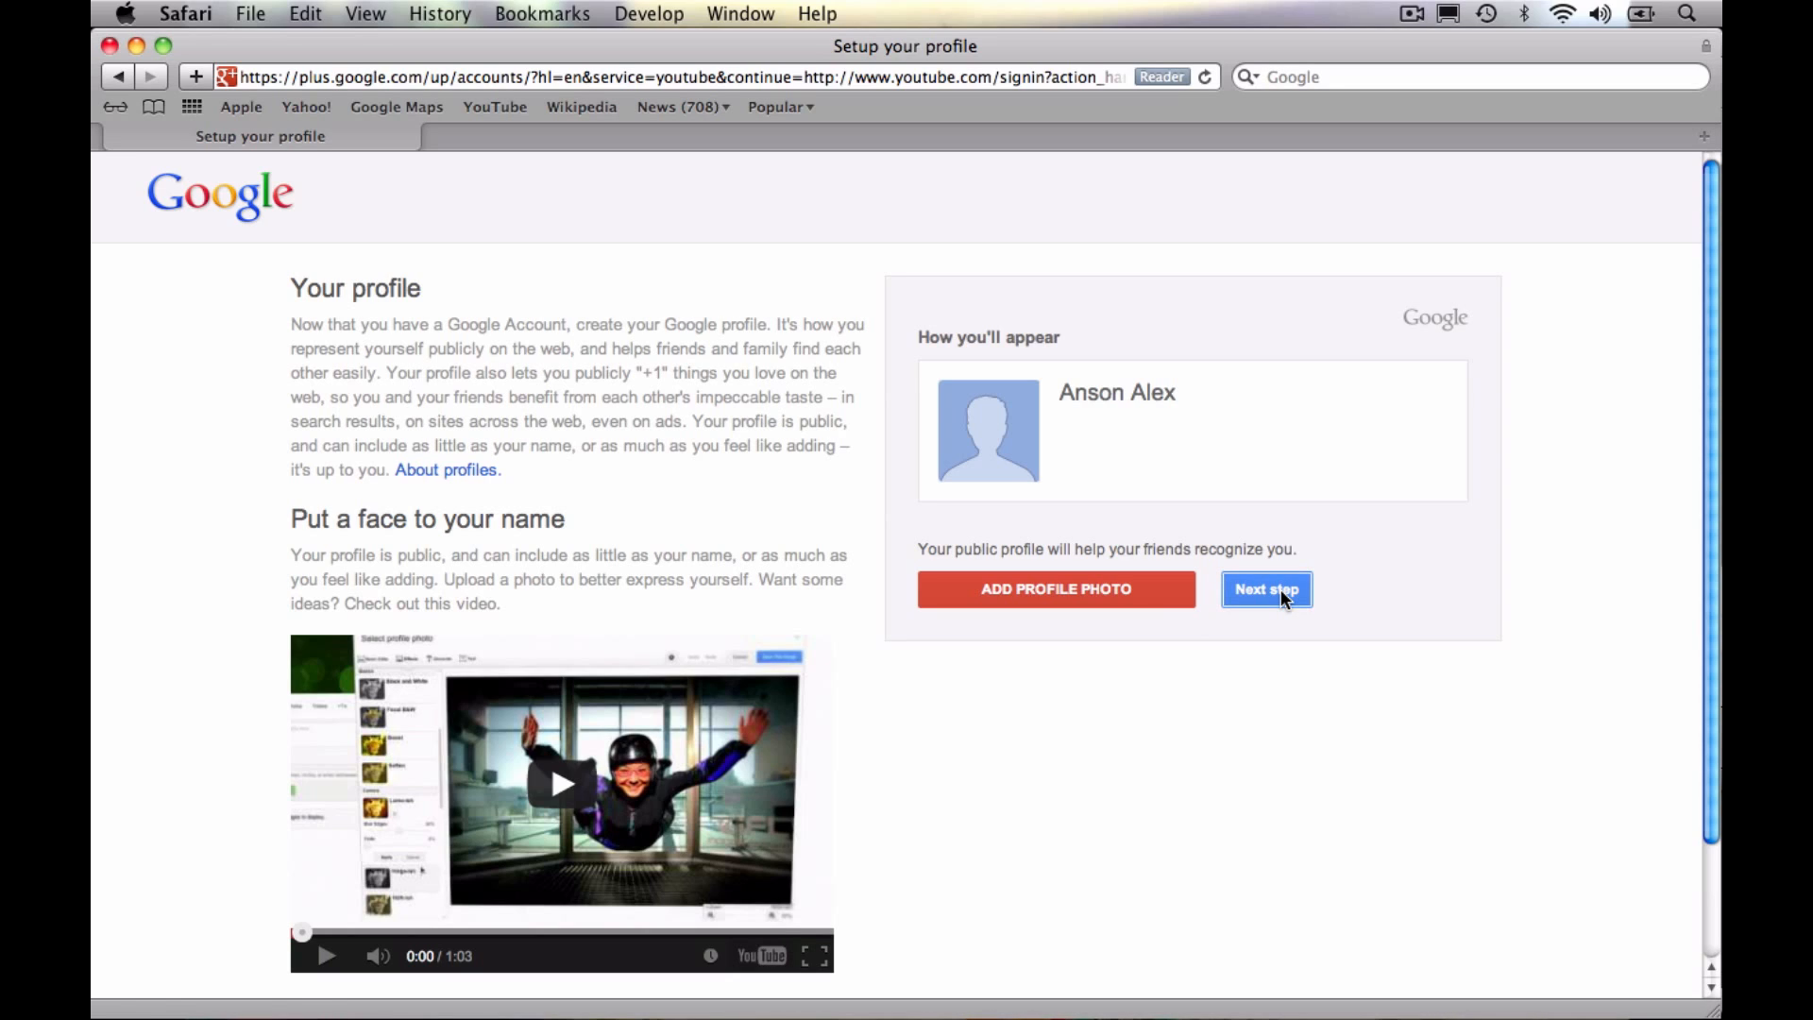
Step: Skip the profile photo, reach the welcome page, and choose Back to YouTube
{"action": "left_click", "coordinate": [1266, 589]}
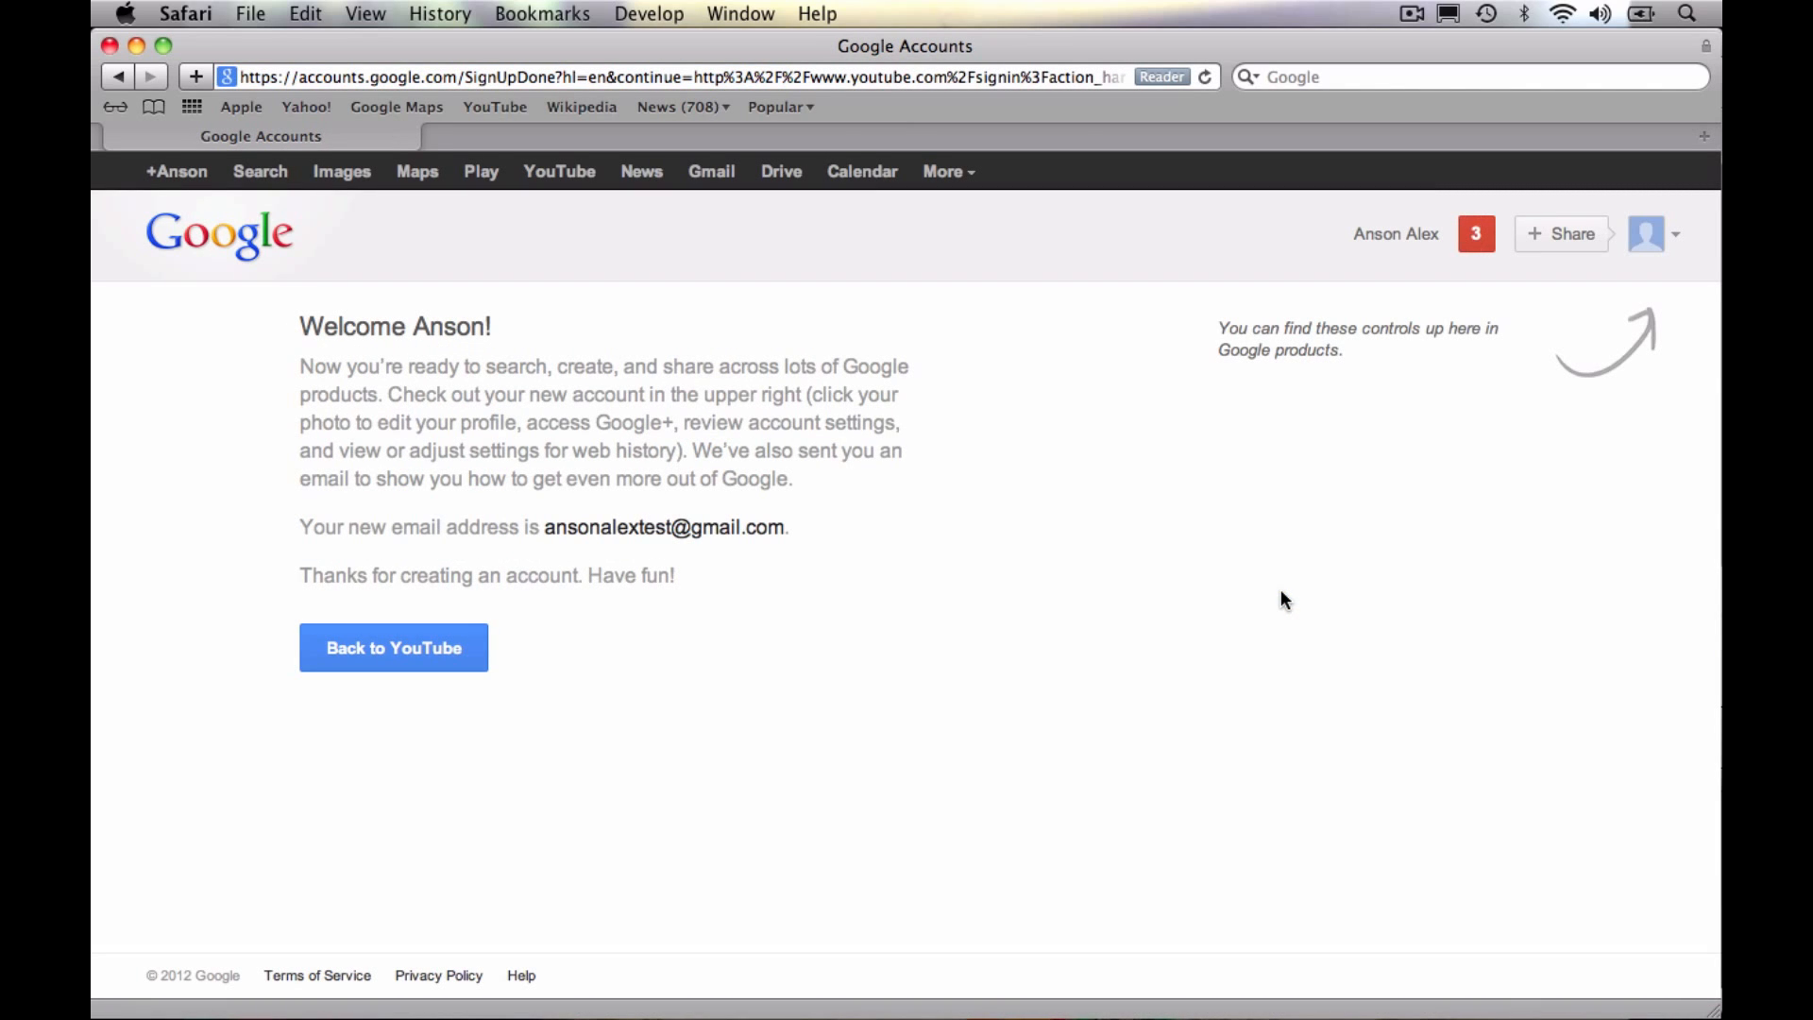
{"action": "mouse_move", "coordinate": [550, 527]}
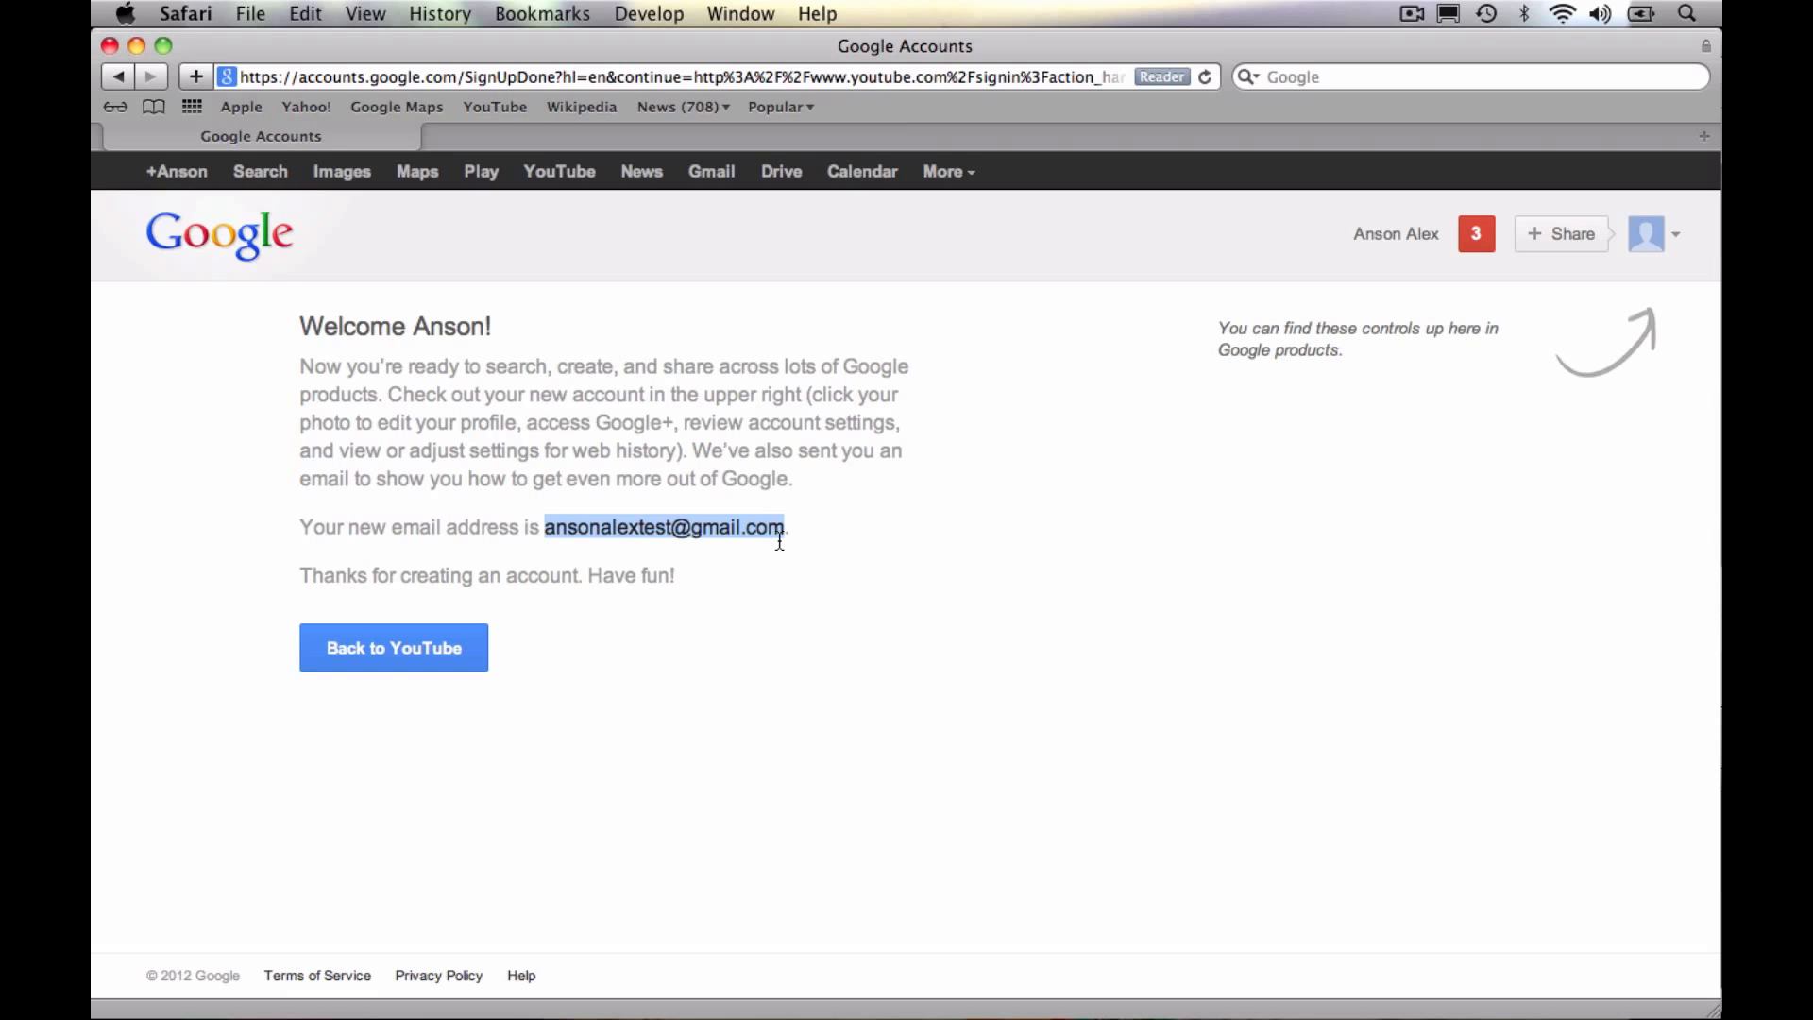
{"action": "left_click", "coordinate": [393, 647]}
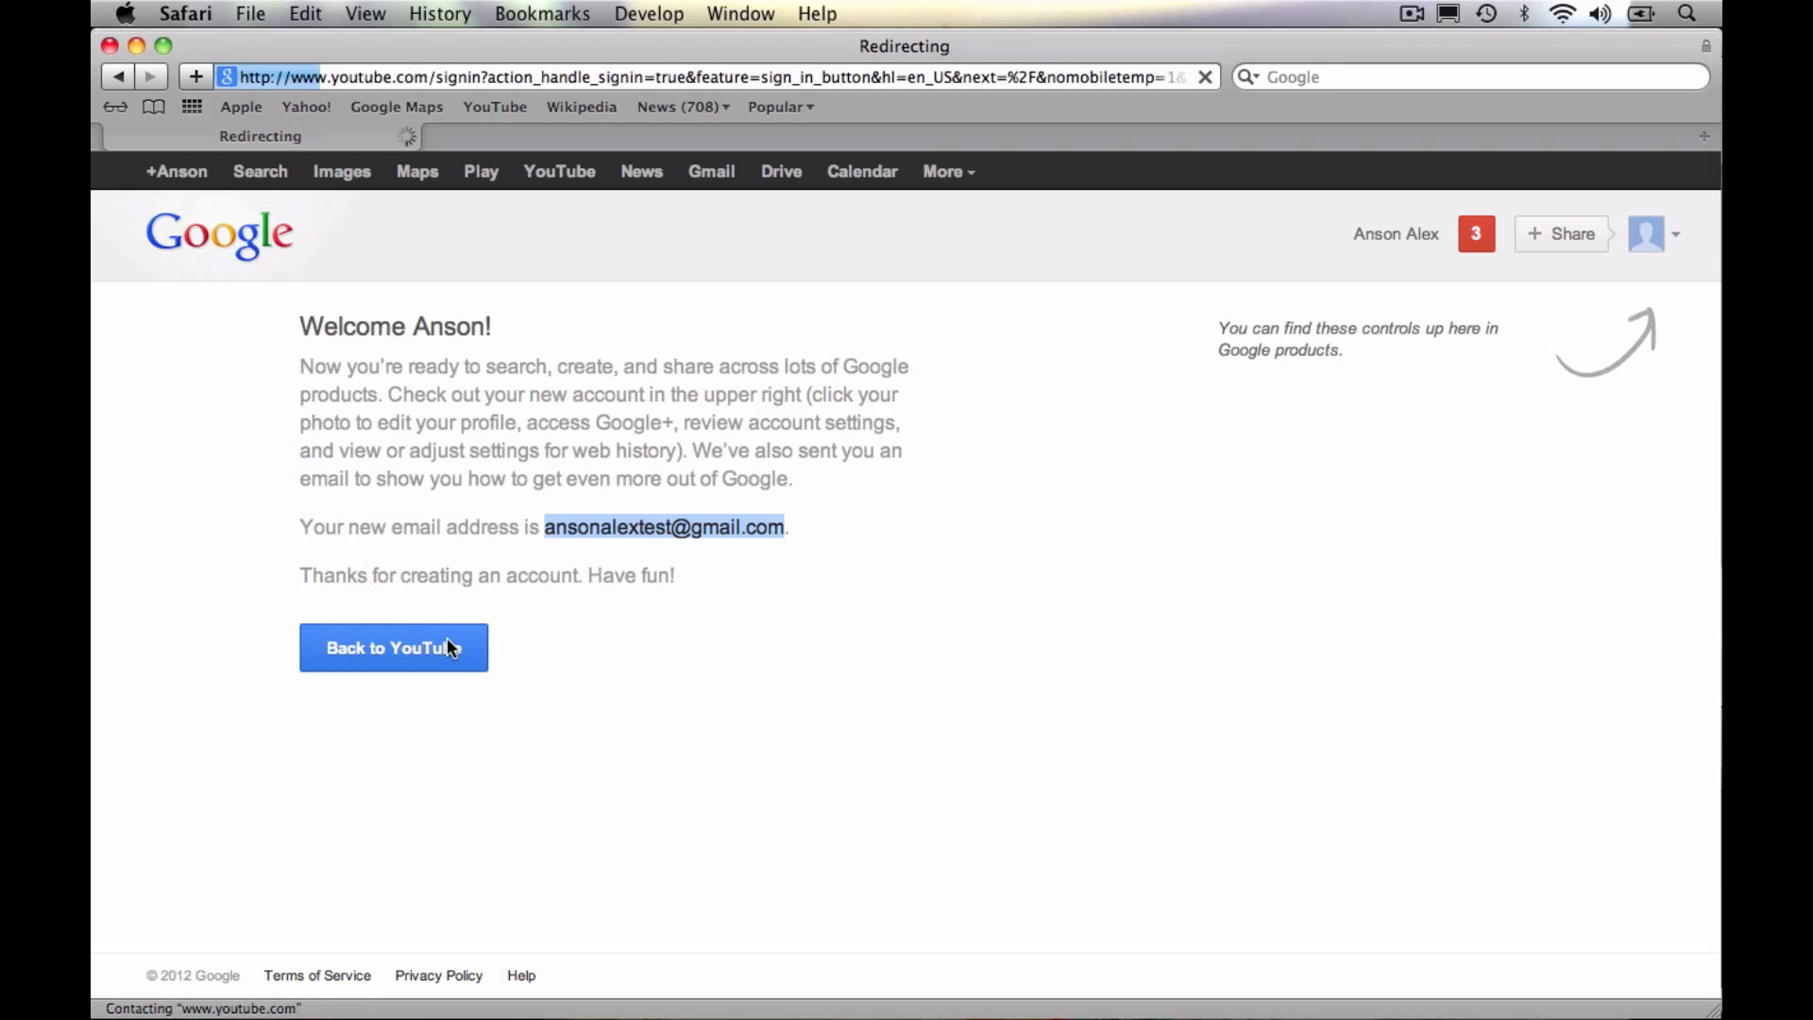
Step: Return to YouTube signed in as the new account, landing on the welcome tour
{"action": "left_click", "coordinate": [393, 648]}
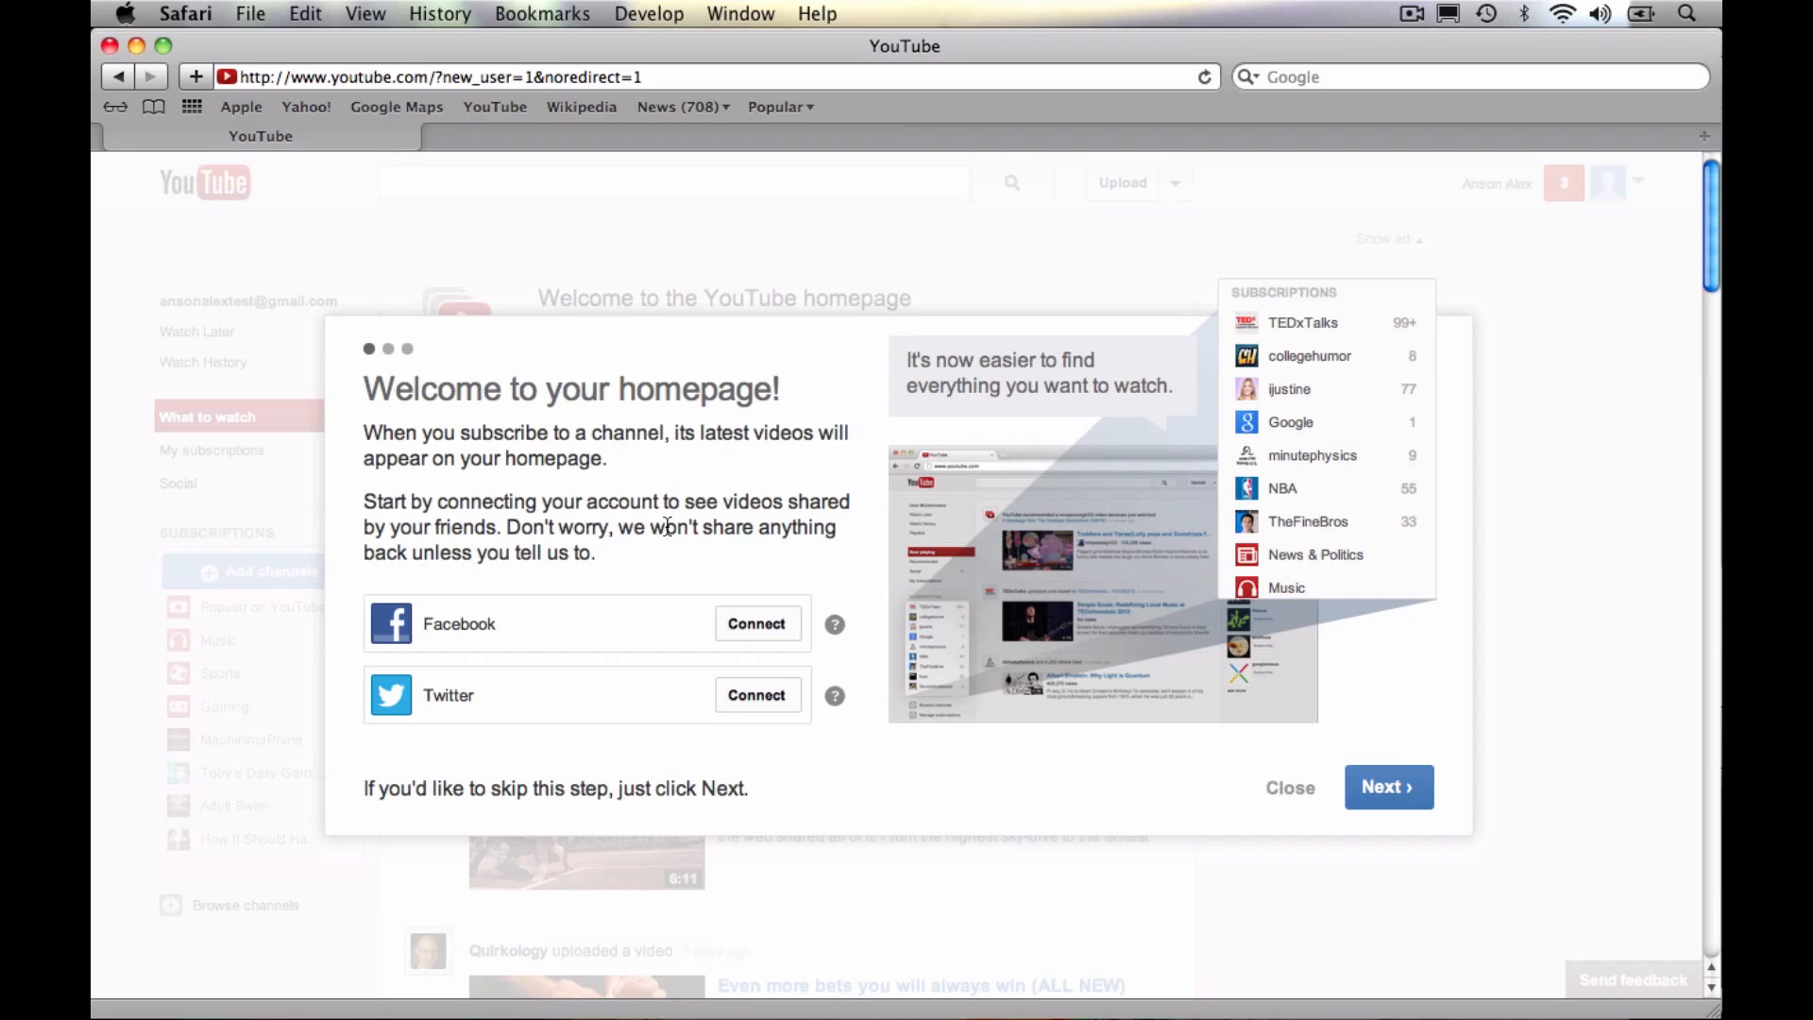
{"action": "mouse_move", "coordinate": [846, 318]}
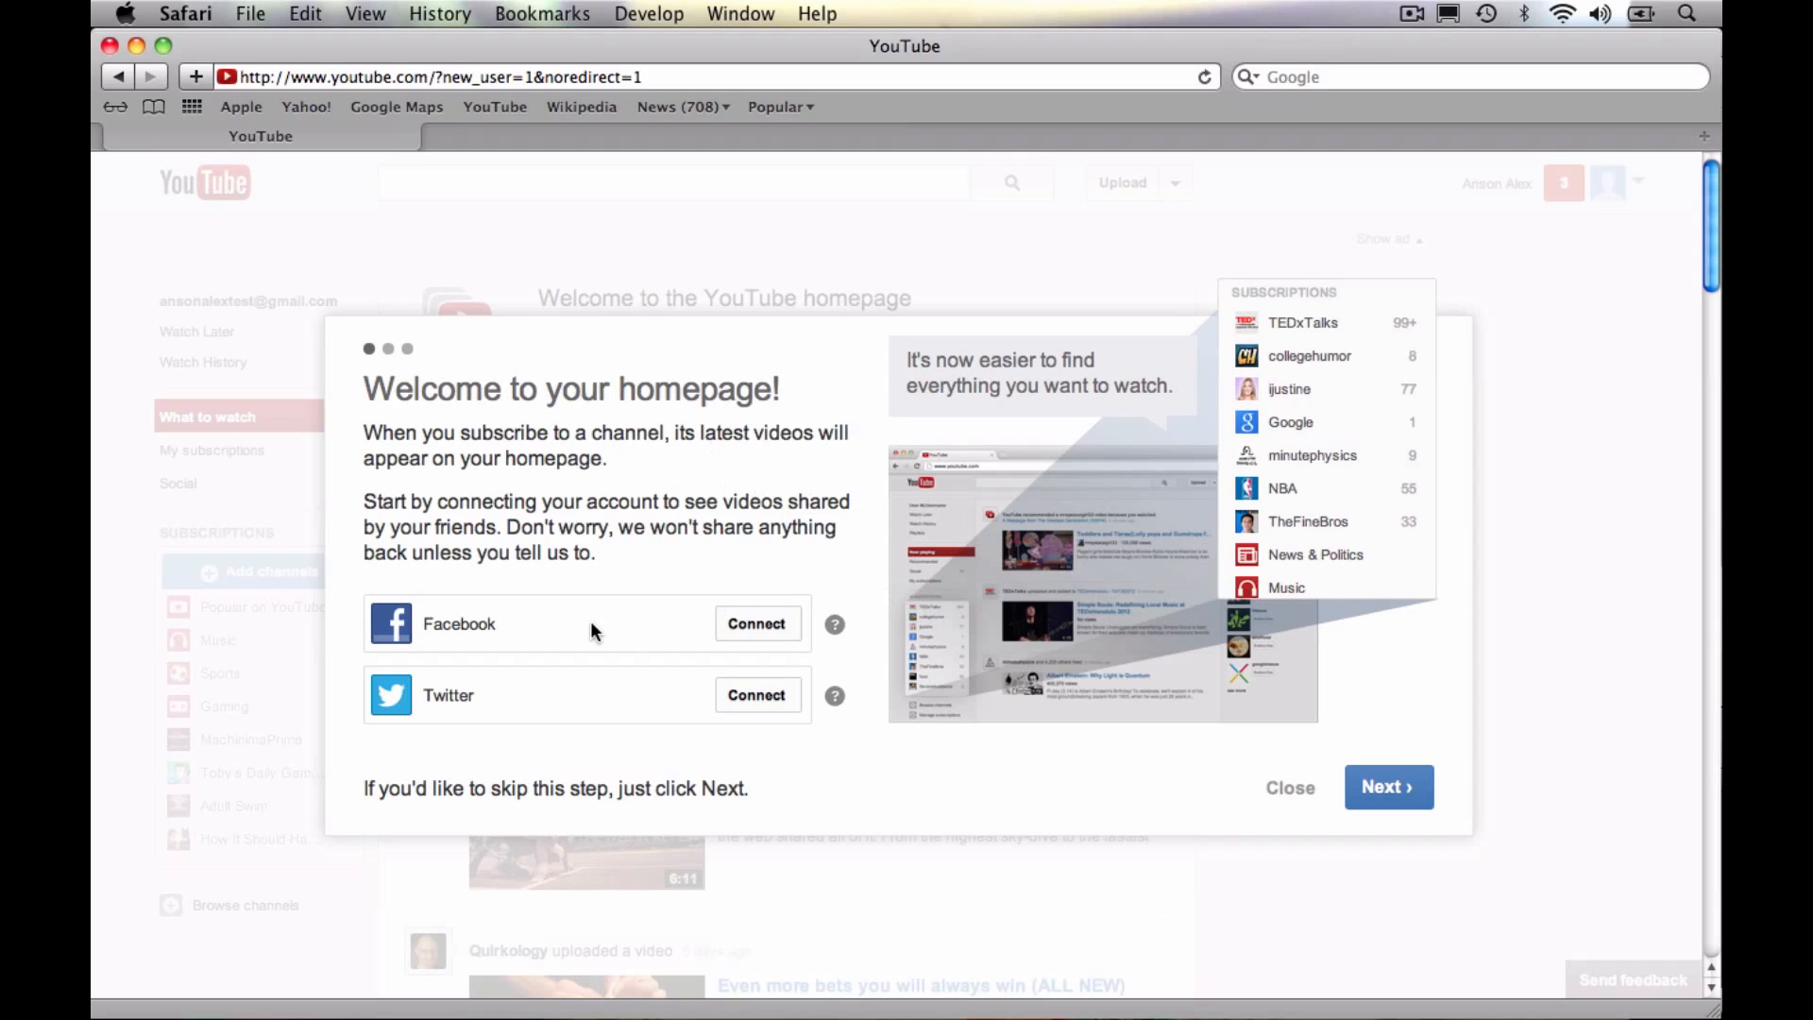
{"action": "mouse_move", "coordinate": [697, 771]}
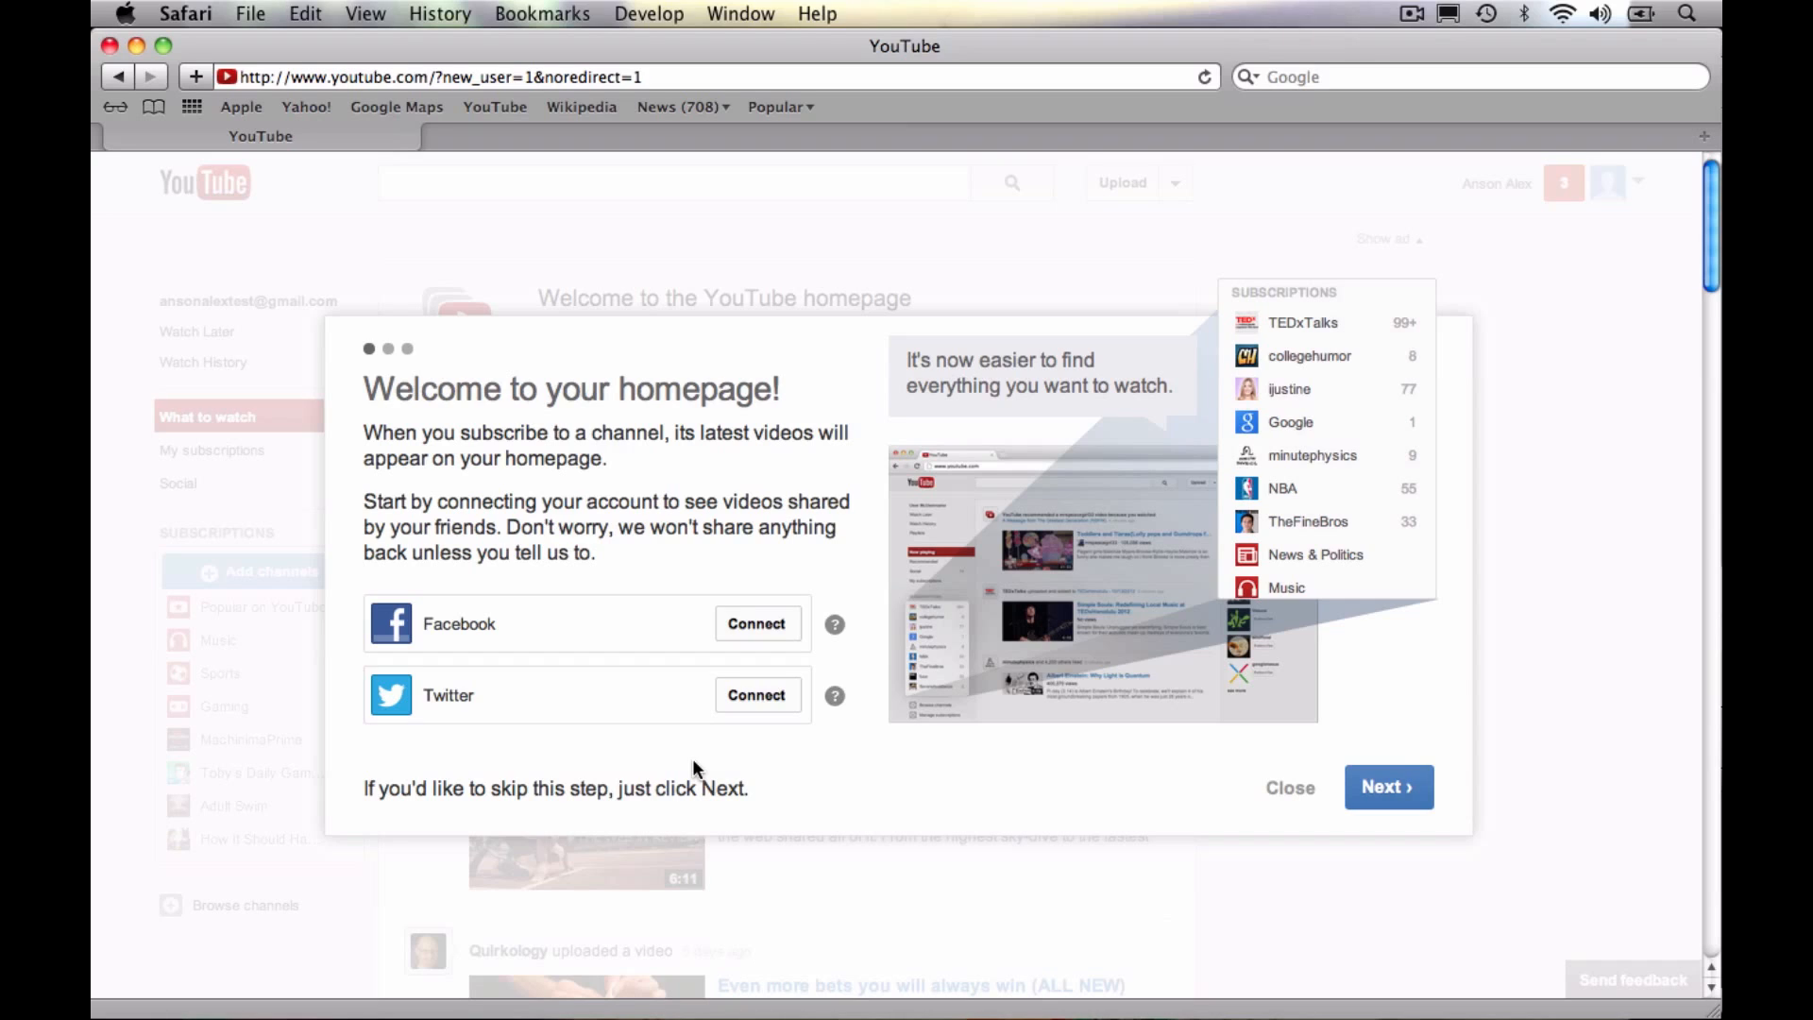
{"action": "mouse_move", "coordinate": [1388, 786]}
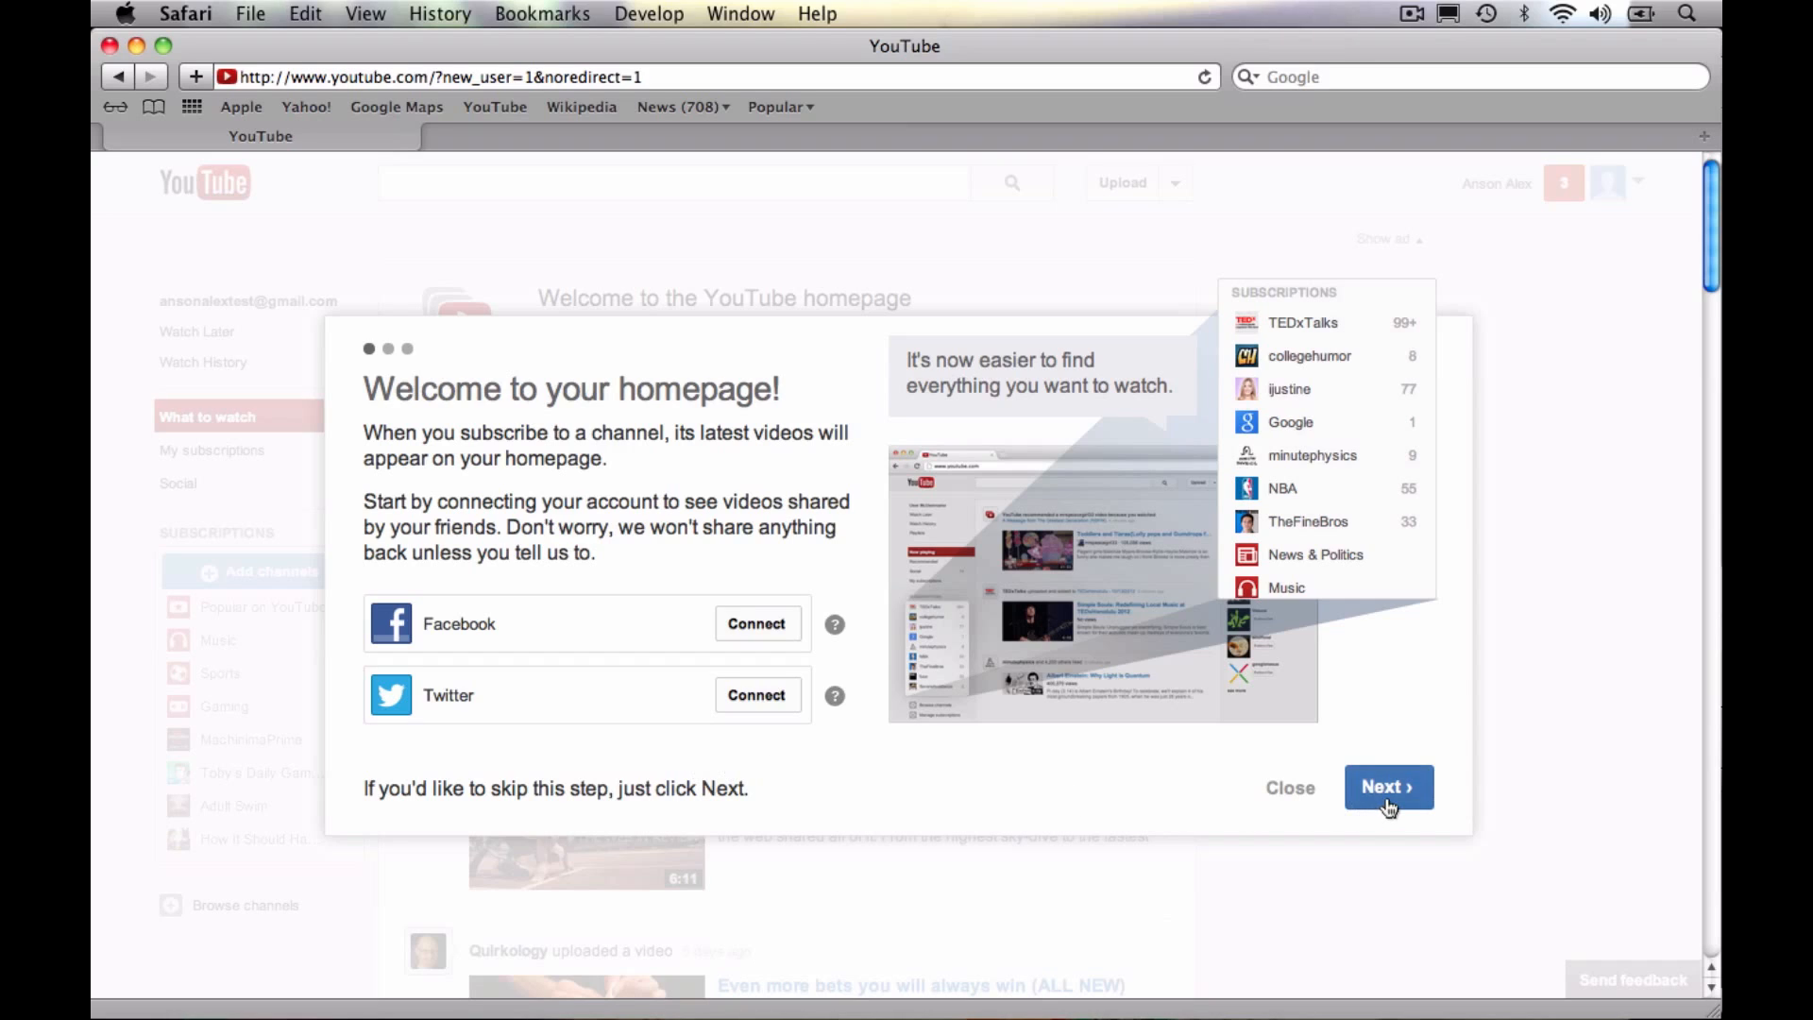
{"action": "mouse_move", "coordinate": [1301, 813]}
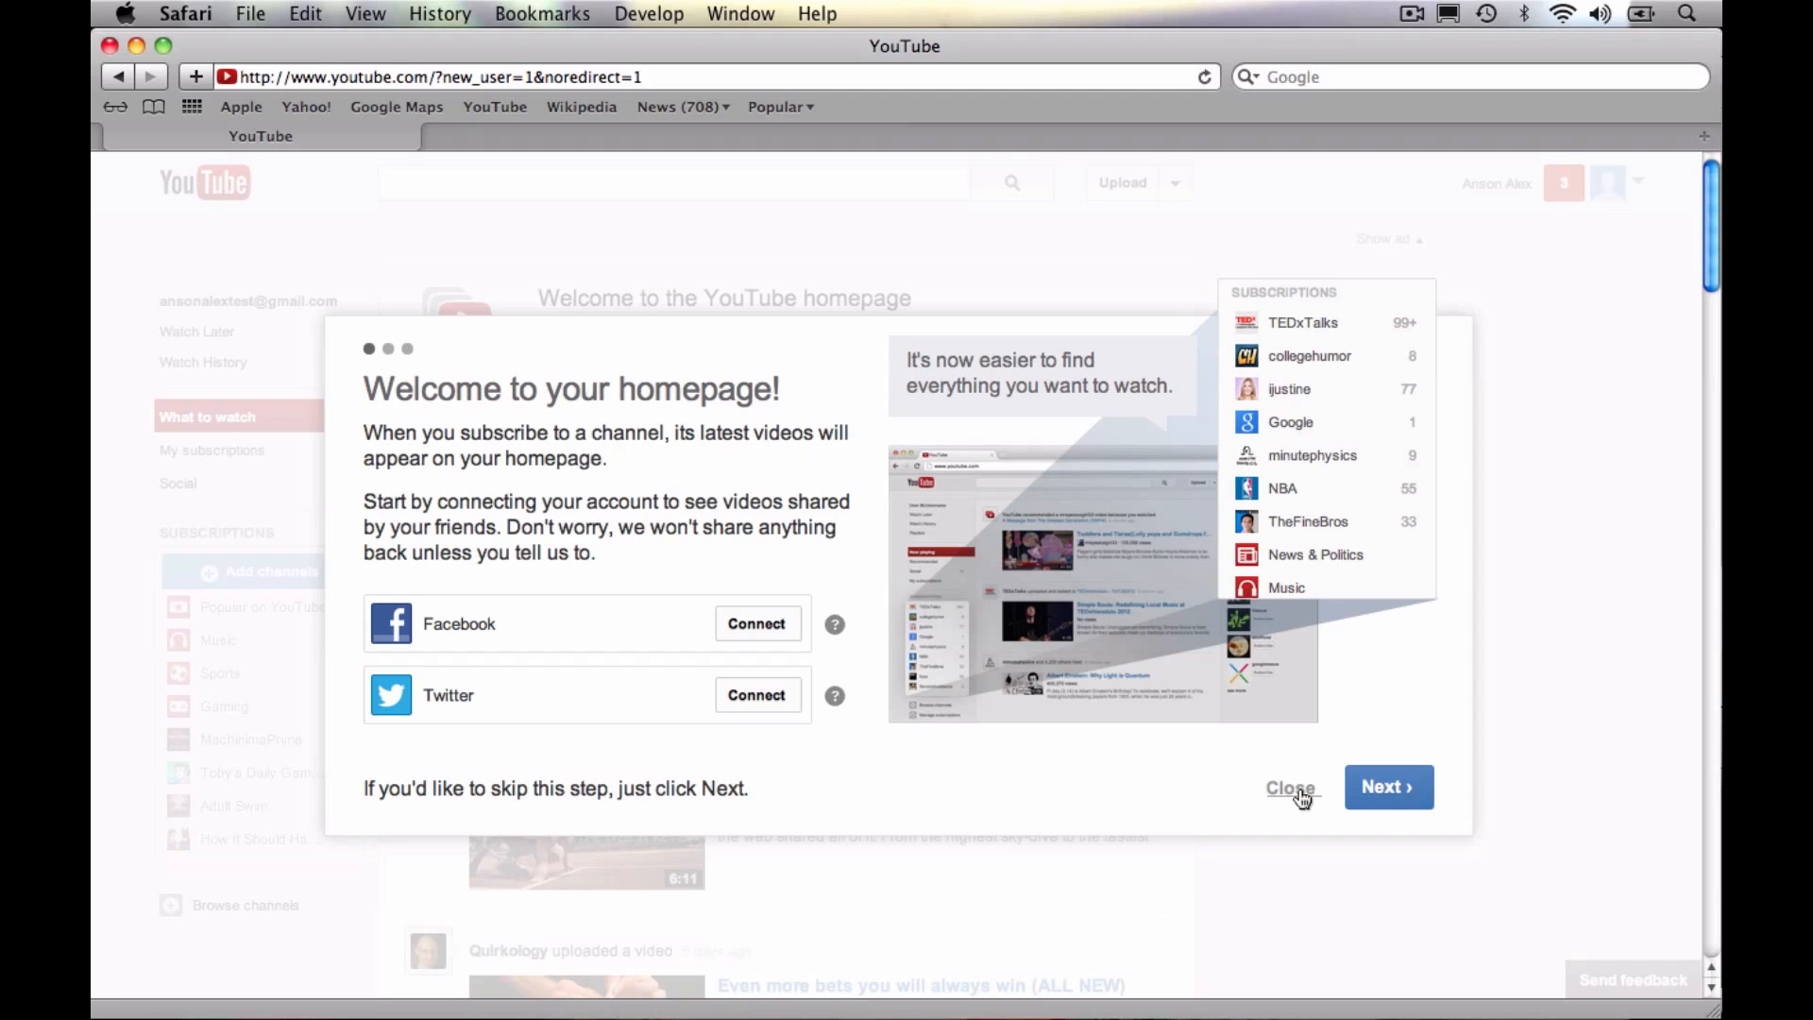
{"action": "mouse_move", "coordinate": [1302, 805]}
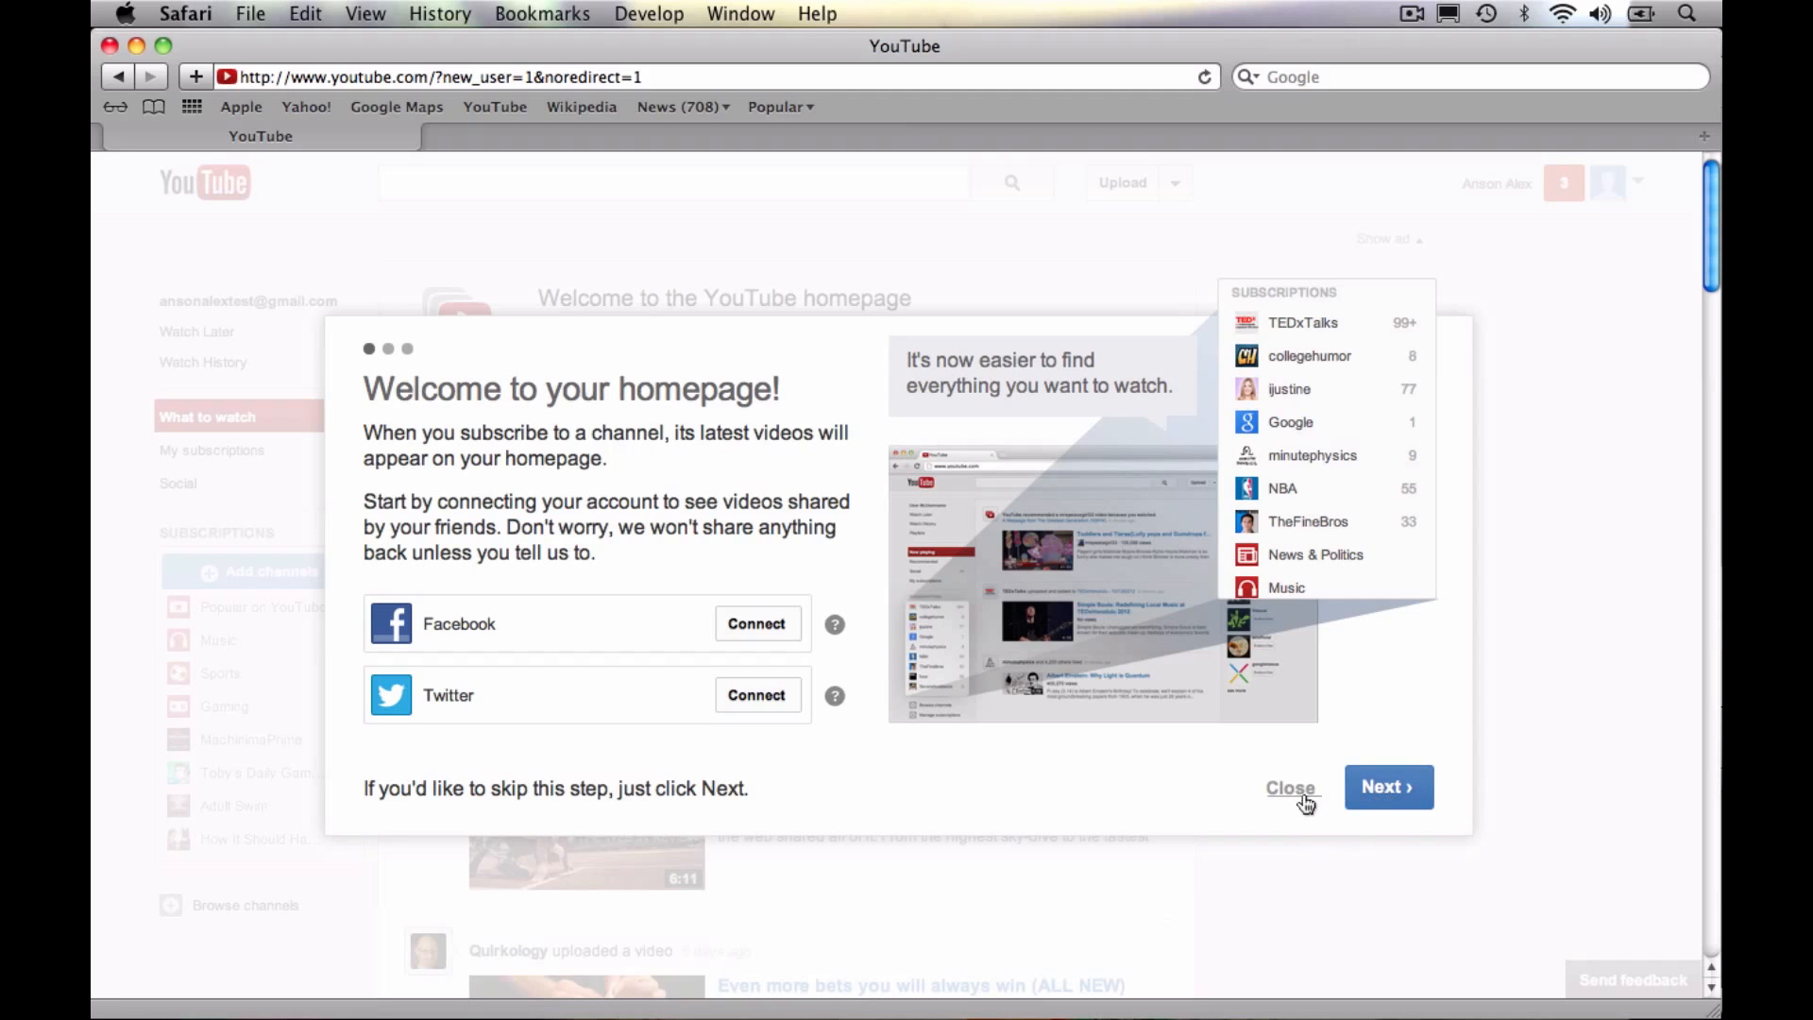
Step: Close the welcome tour to show the homepage feed and recommended channels
{"action": "left_click", "coordinate": [1290, 787]}
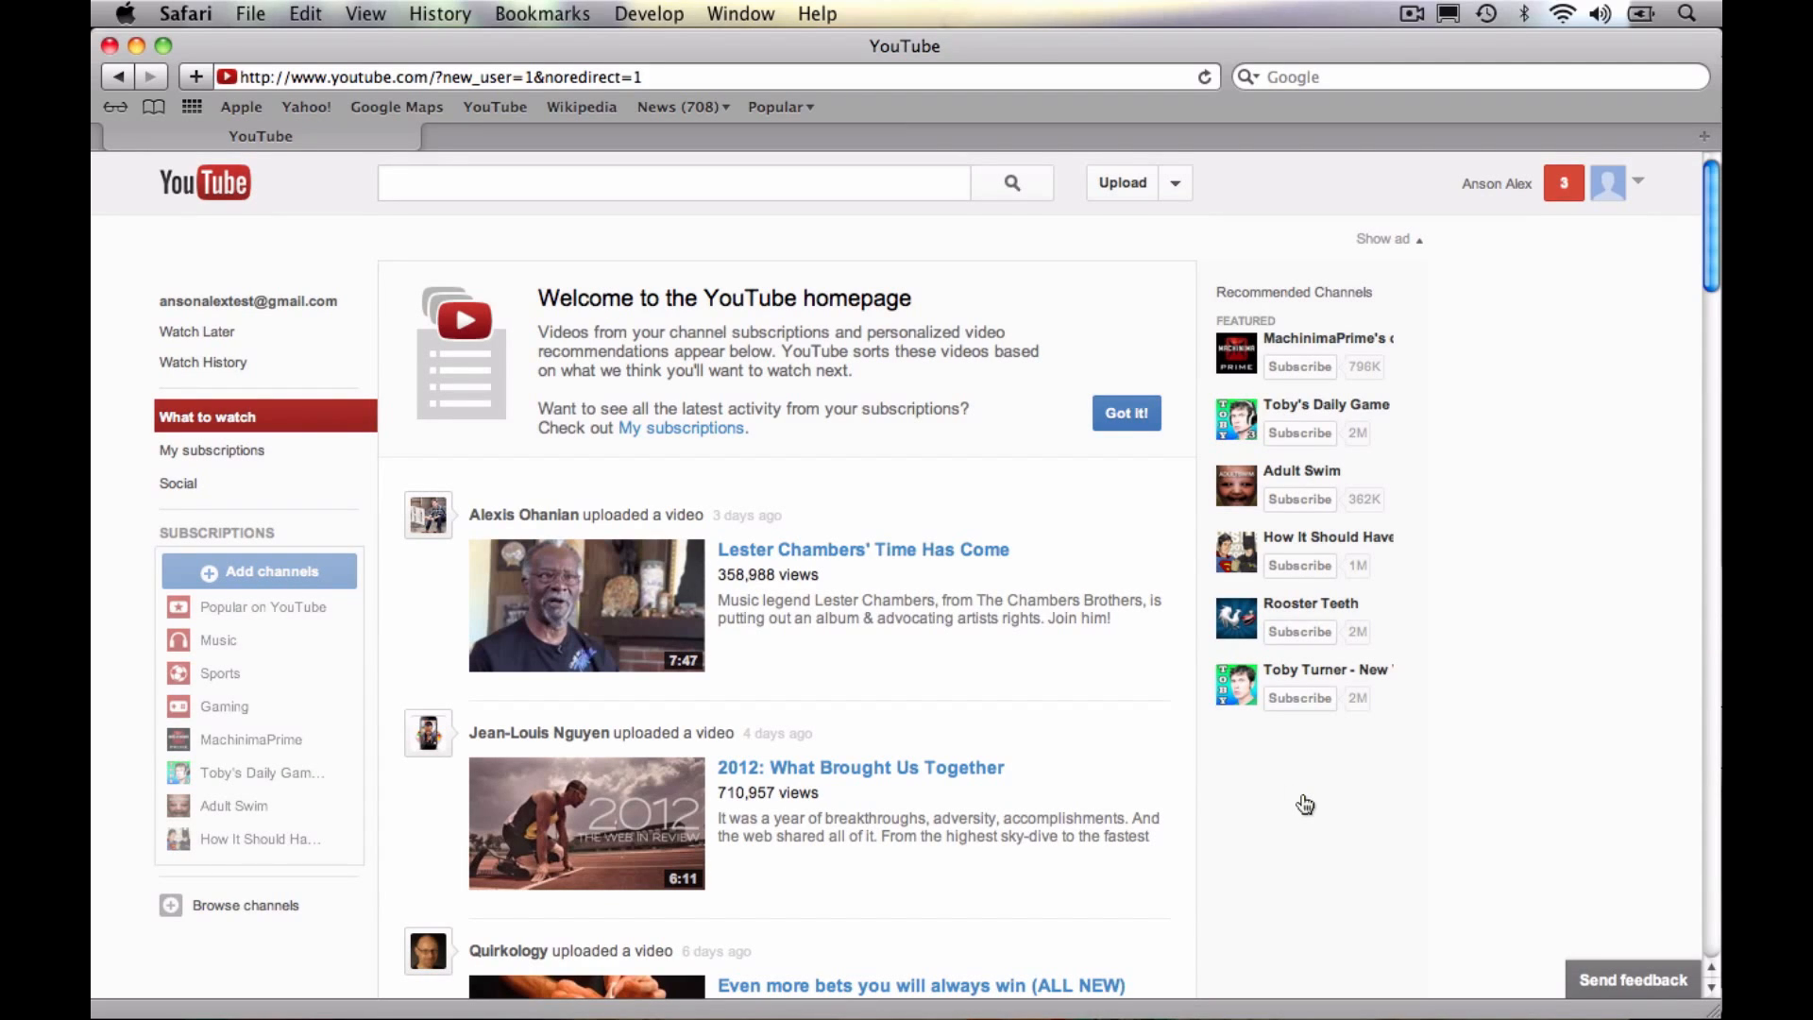
{"action": "mouse_move", "coordinate": [719, 627]}
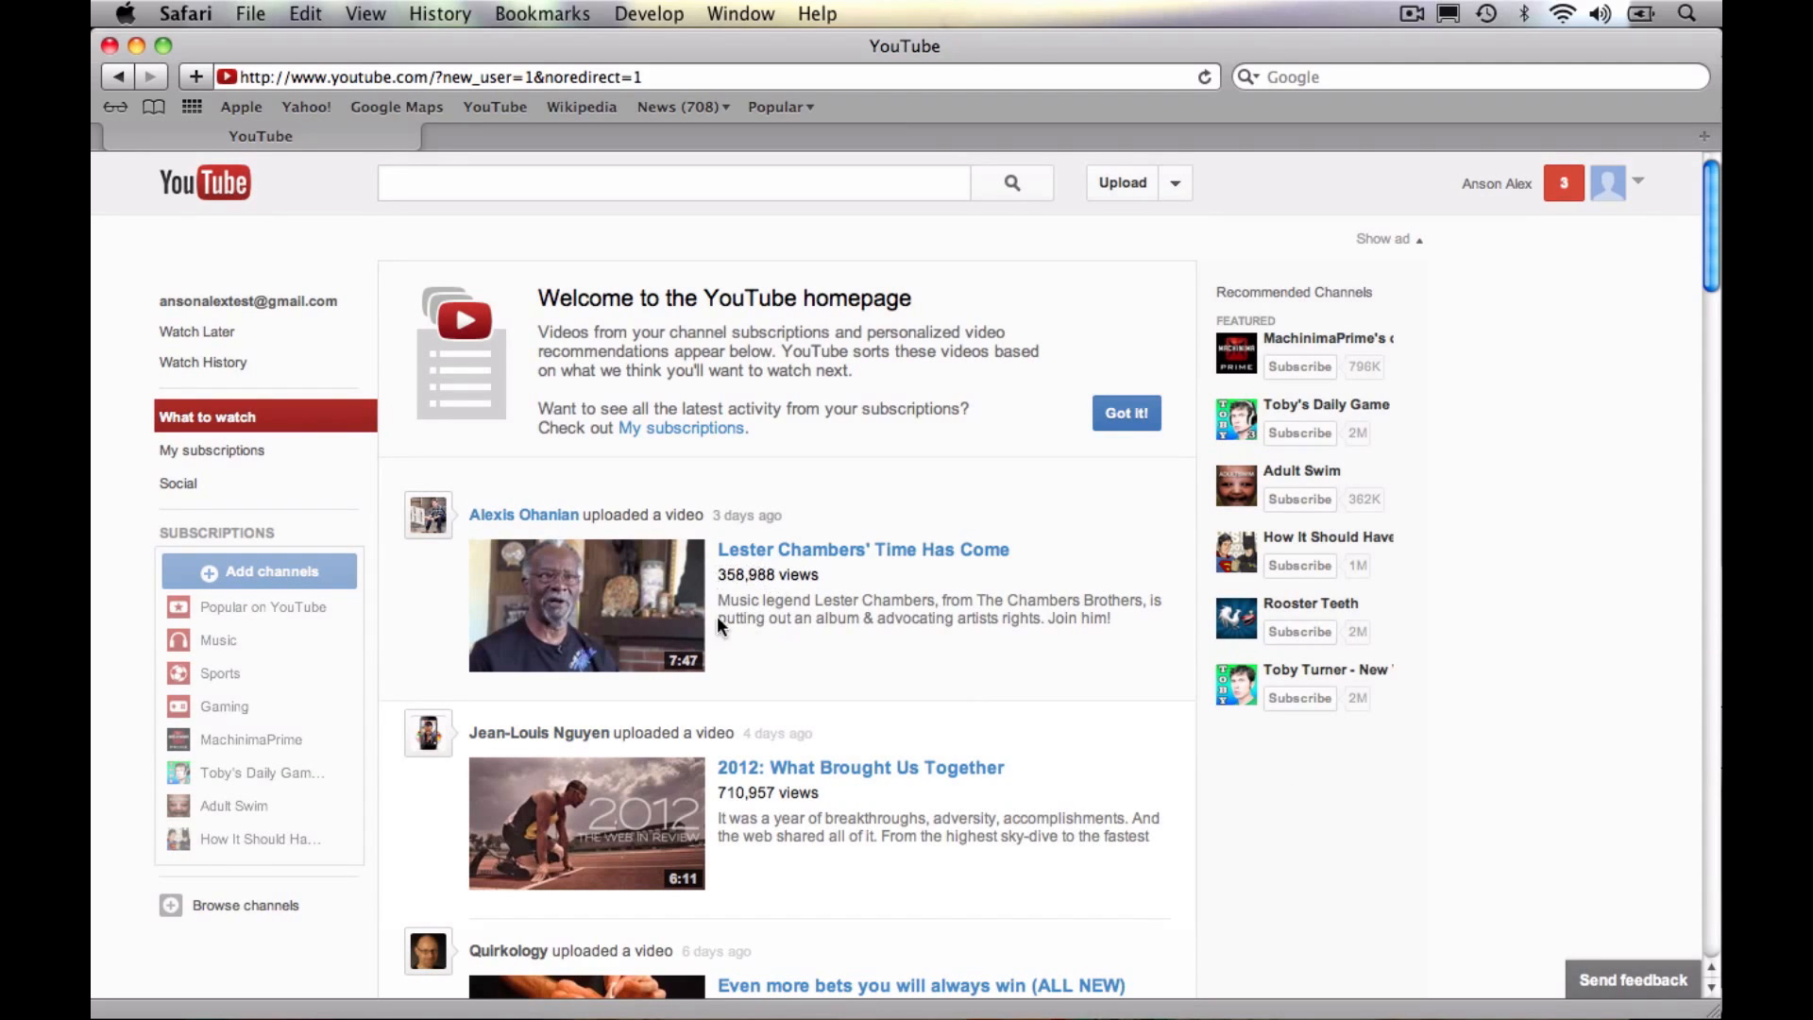
{"action": "mouse_move", "coordinate": [791, 692]}
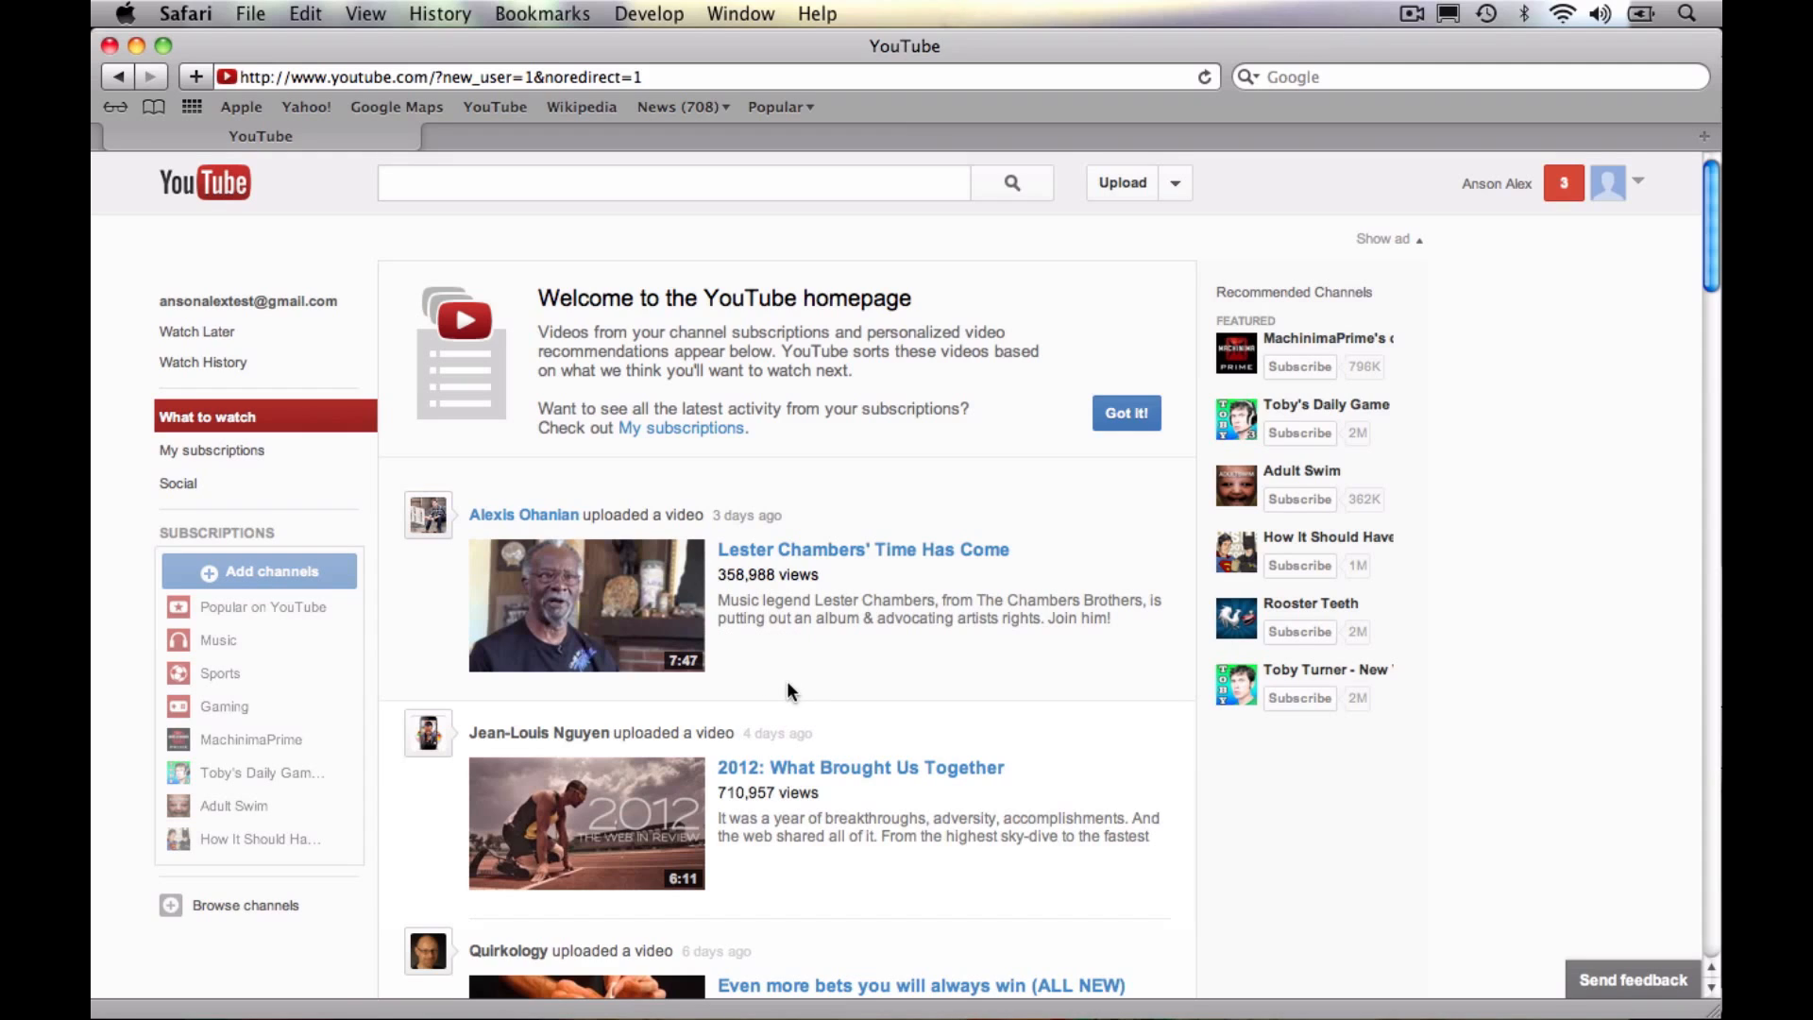
{"action": "mouse_move", "coordinate": [825, 687]}
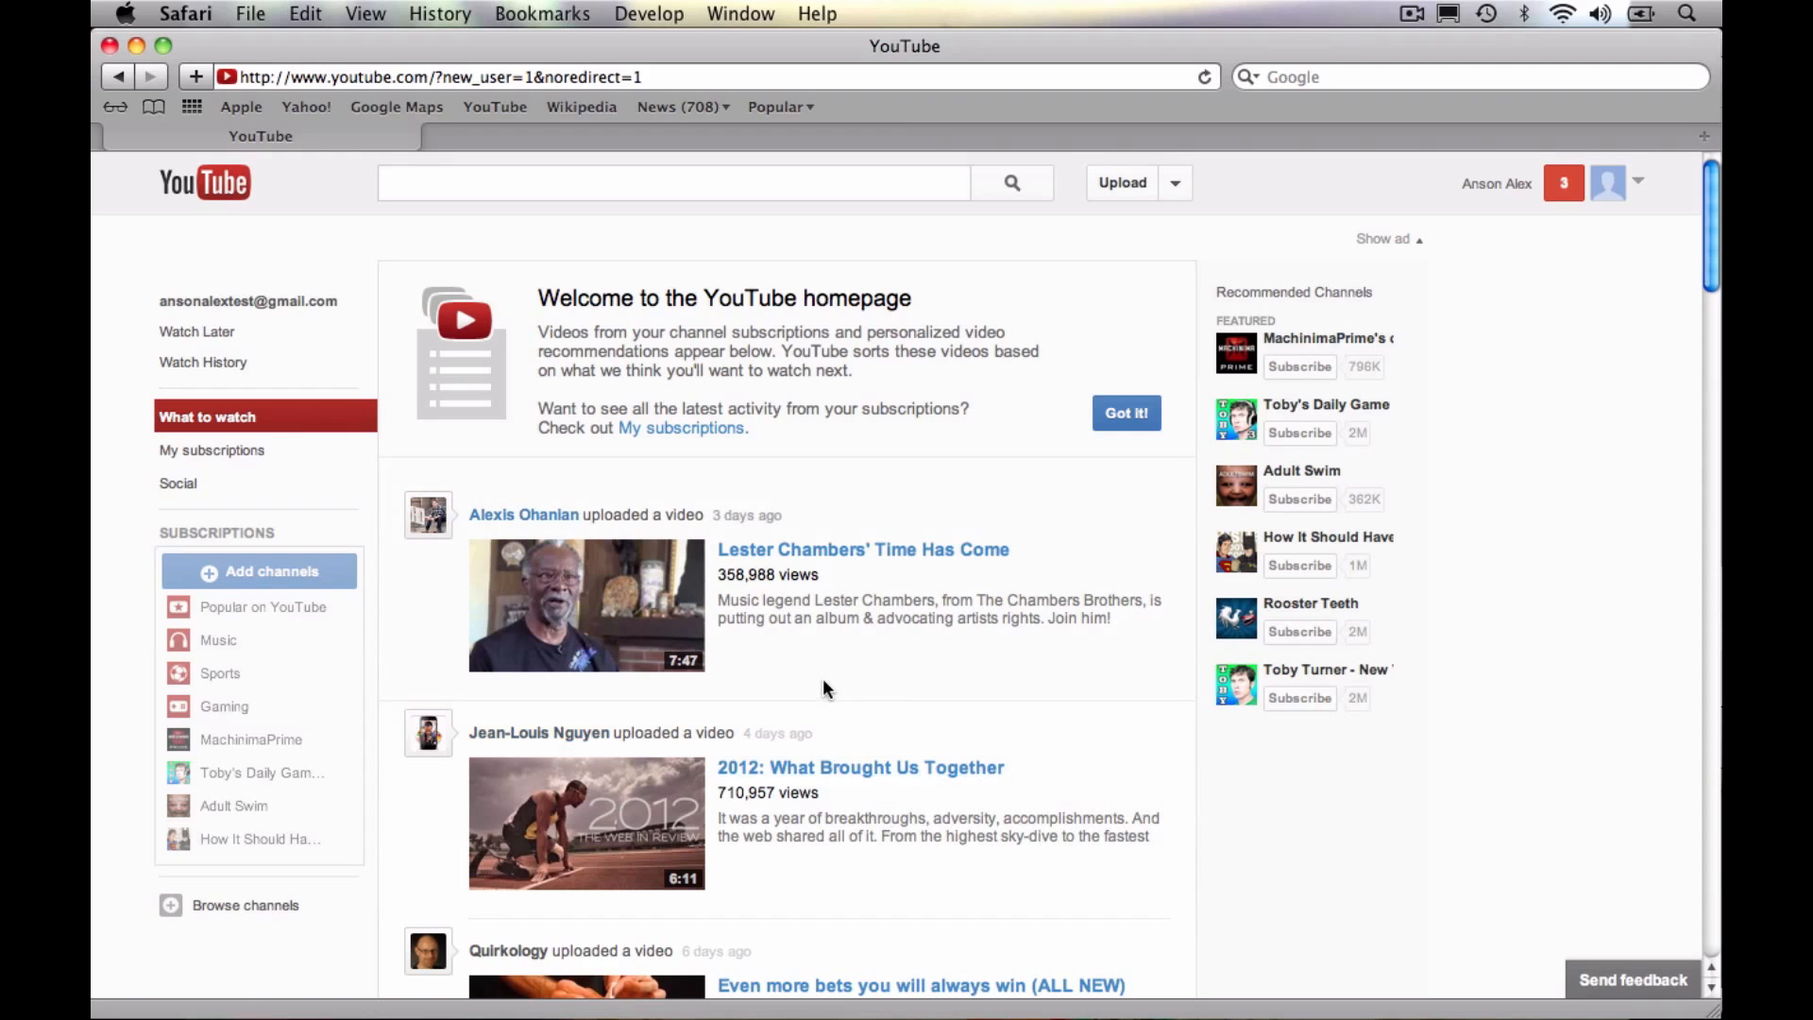
{"action": "mouse_move", "coordinate": [795, 841]}
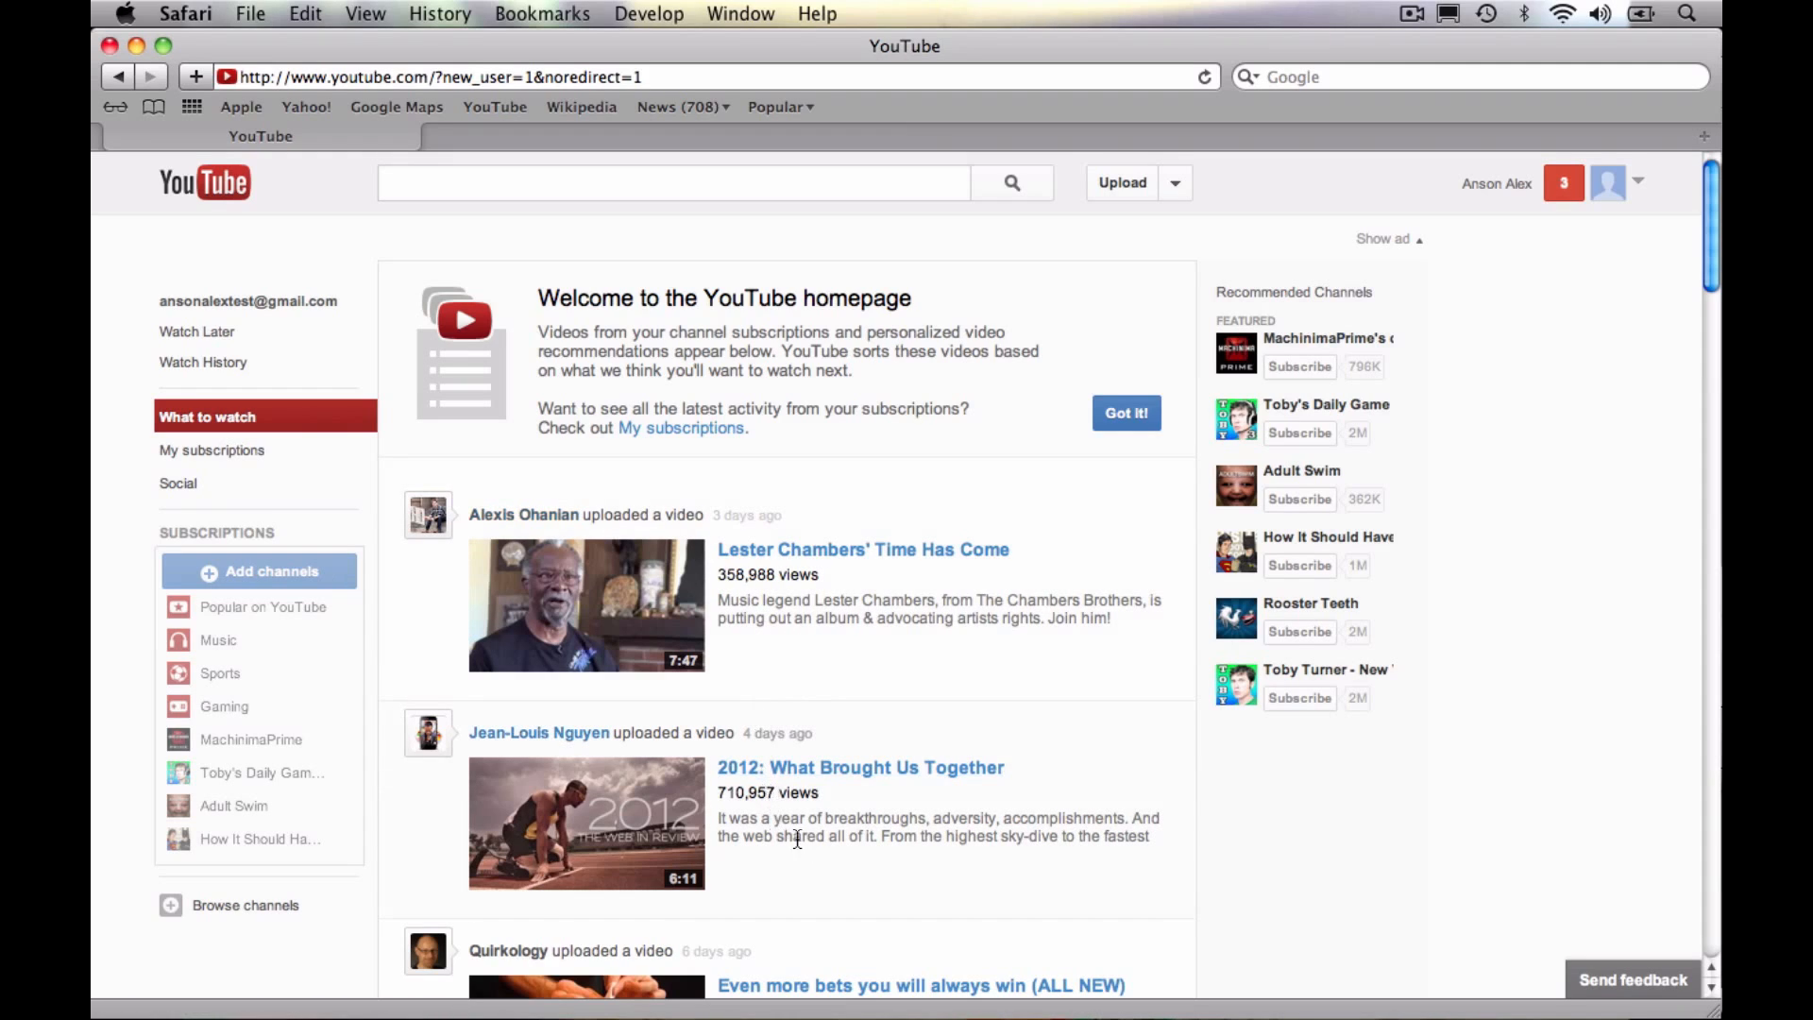
{"action": "mouse_move", "coordinate": [1324, 803]}
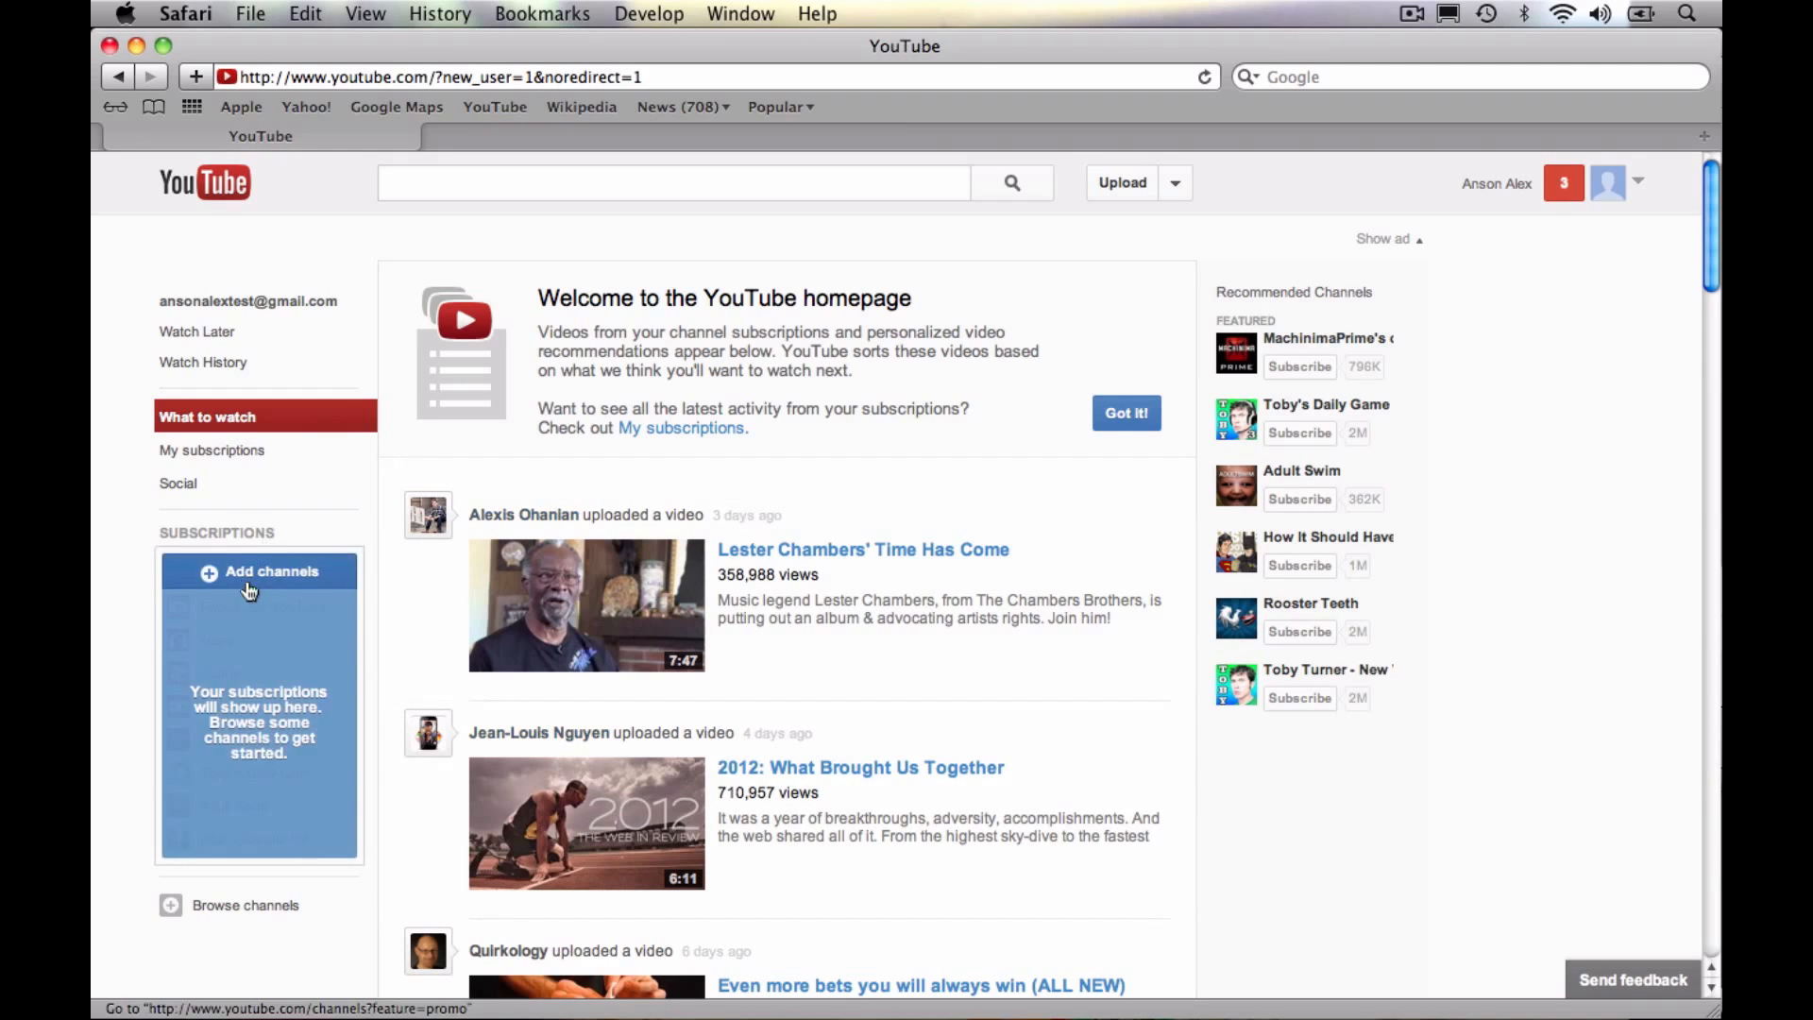
{"action": "left_click", "coordinate": [270, 571]}
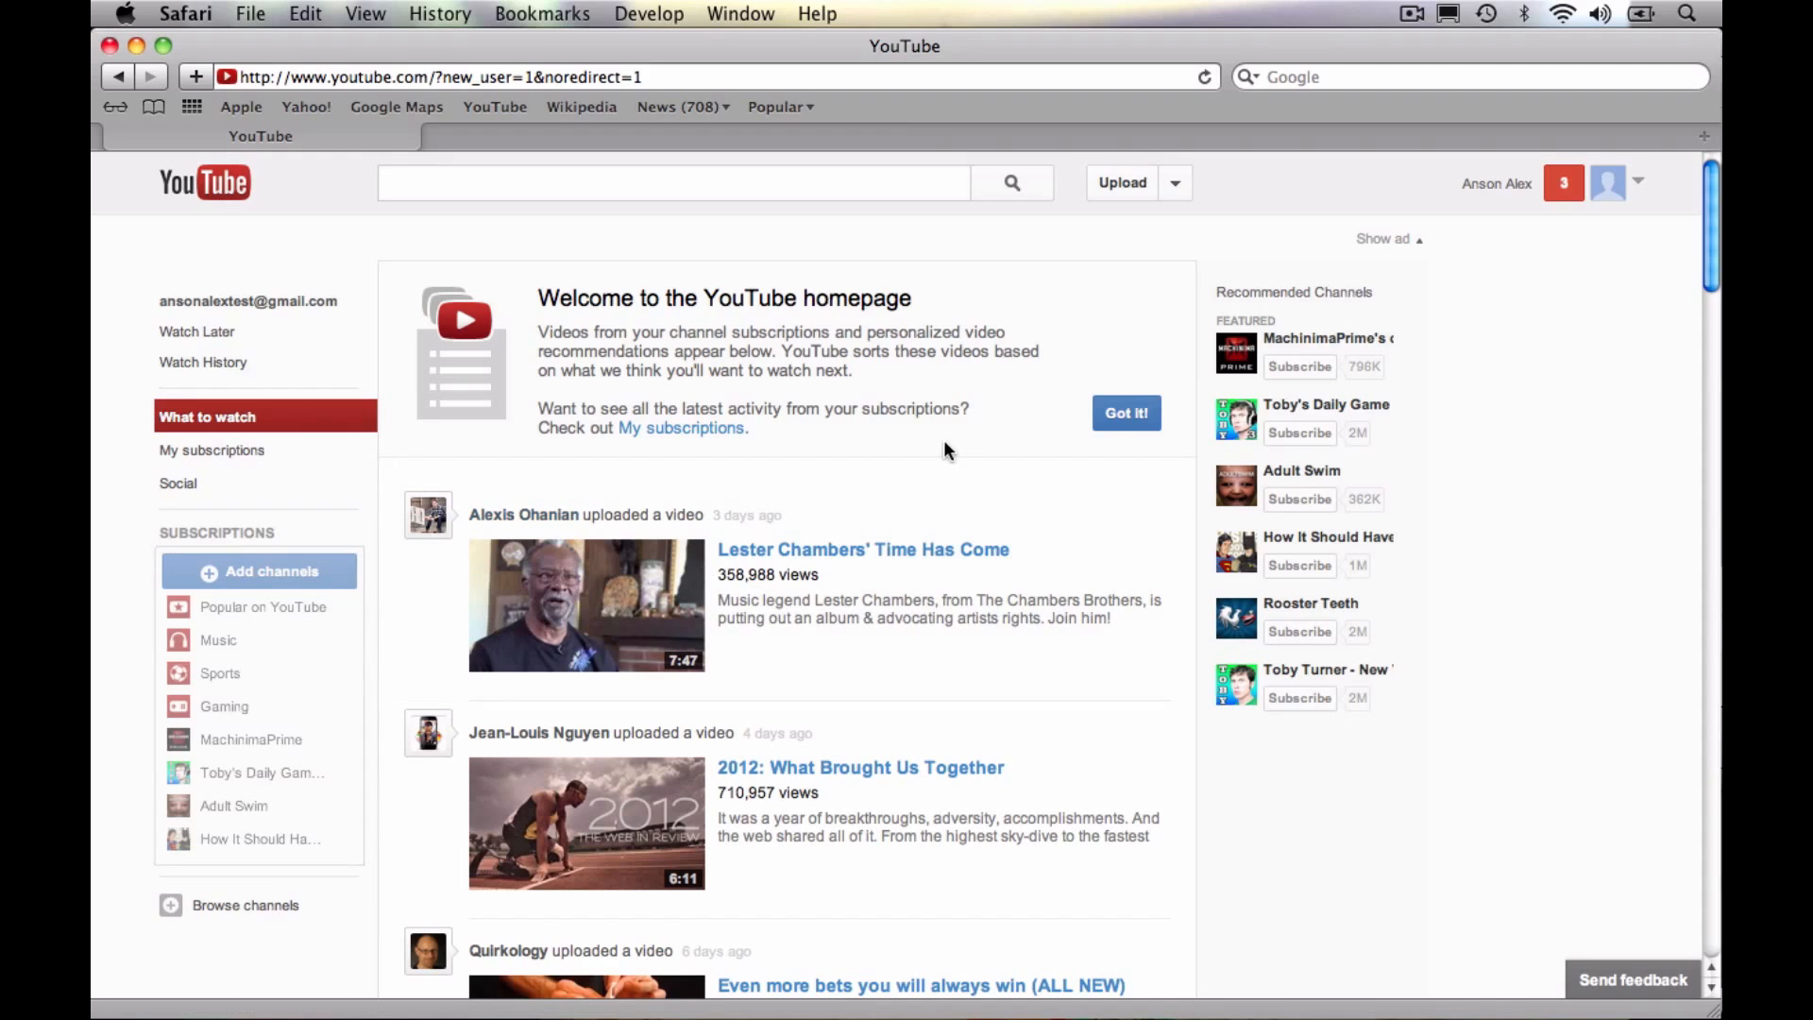
{"action": "mouse_move", "coordinate": [957, 450]}
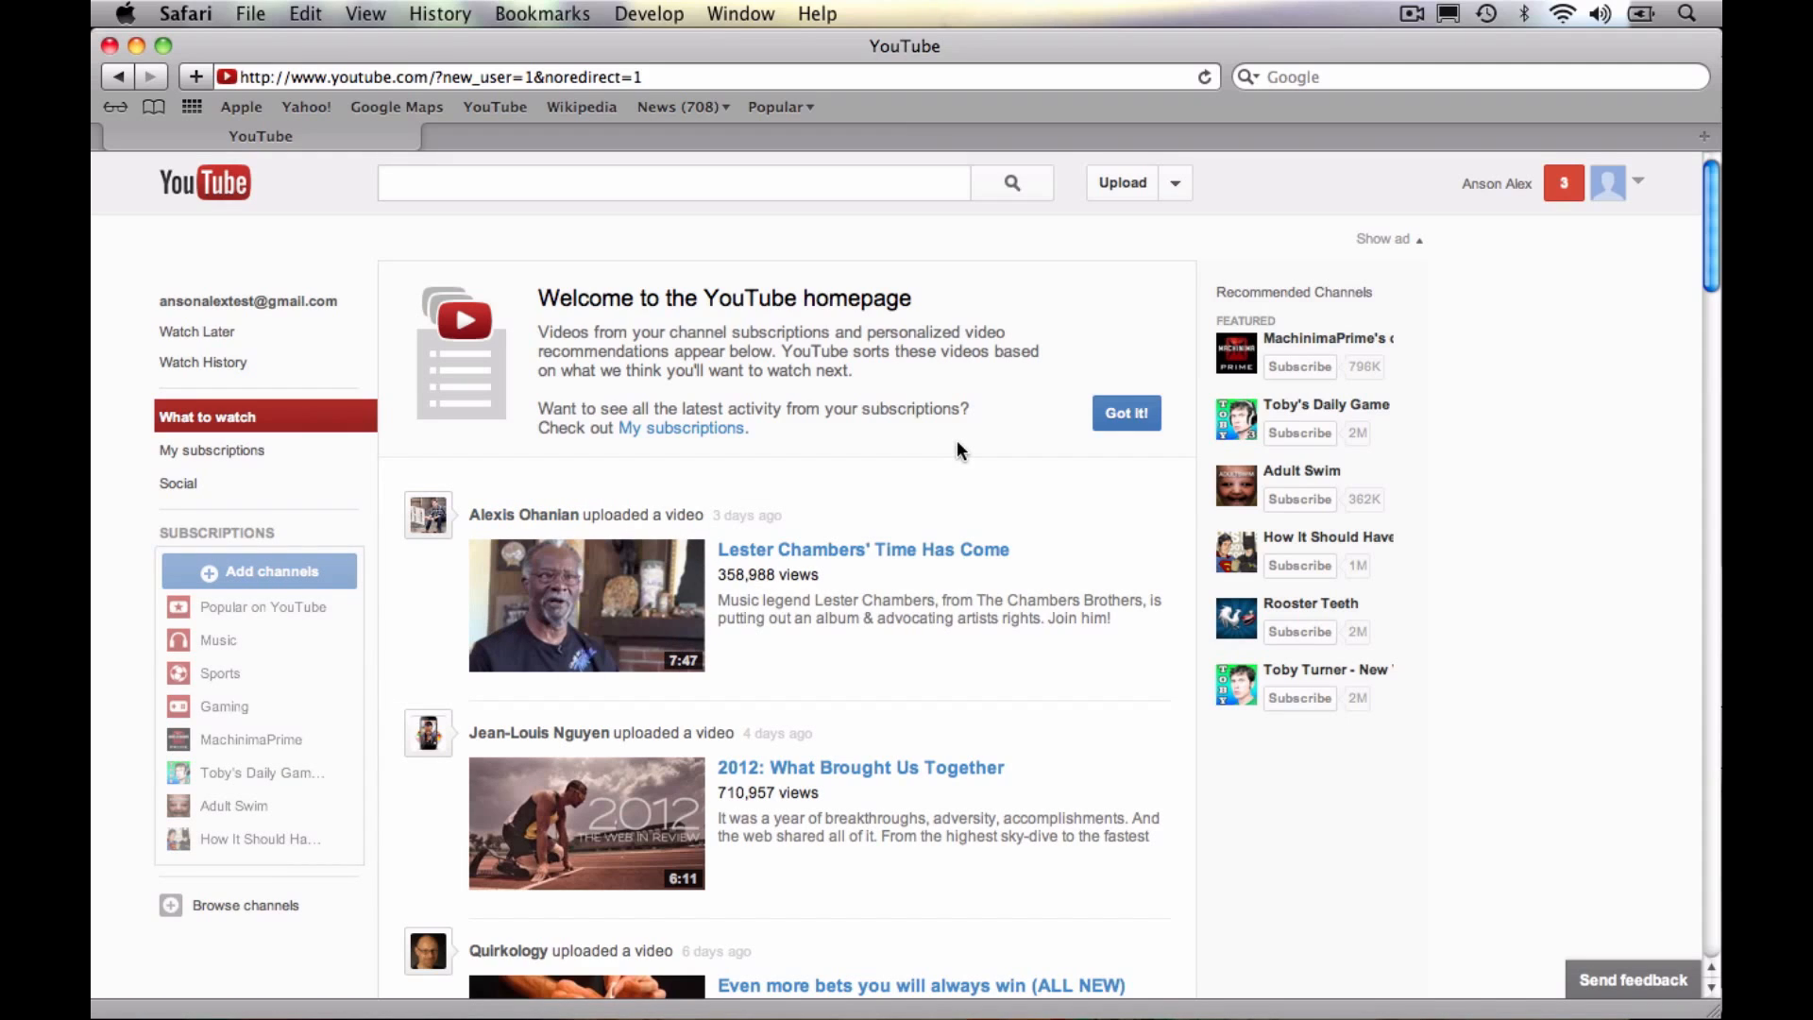